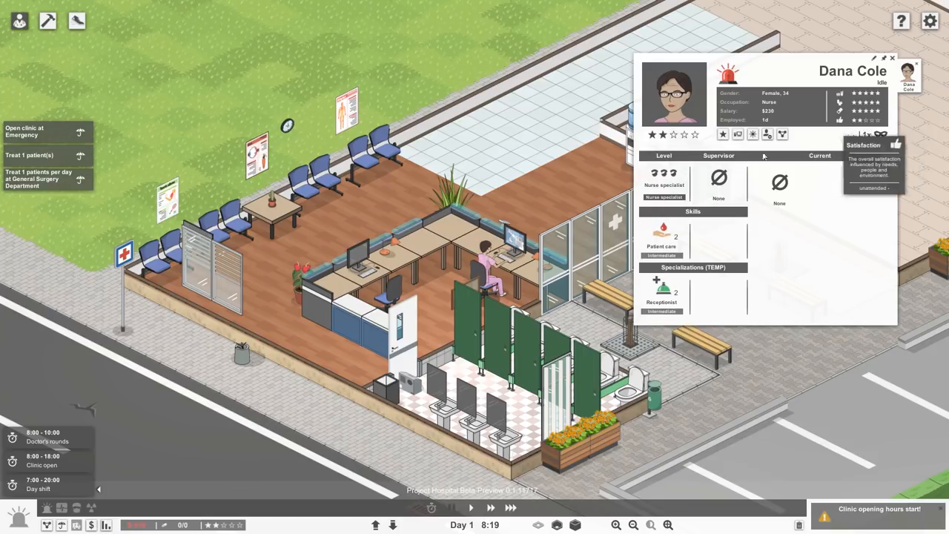
pyautogui.moveTo(666, 317)
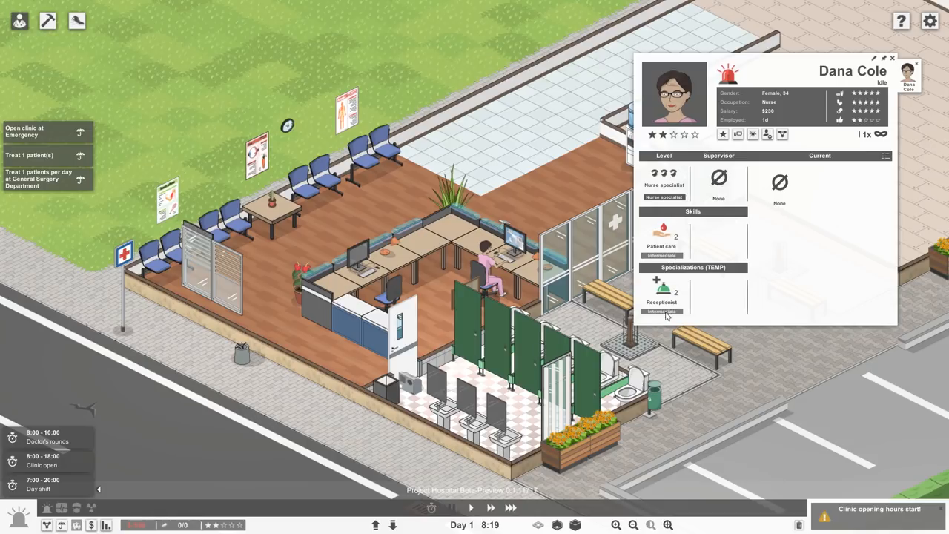
pyautogui.moveTo(661, 303)
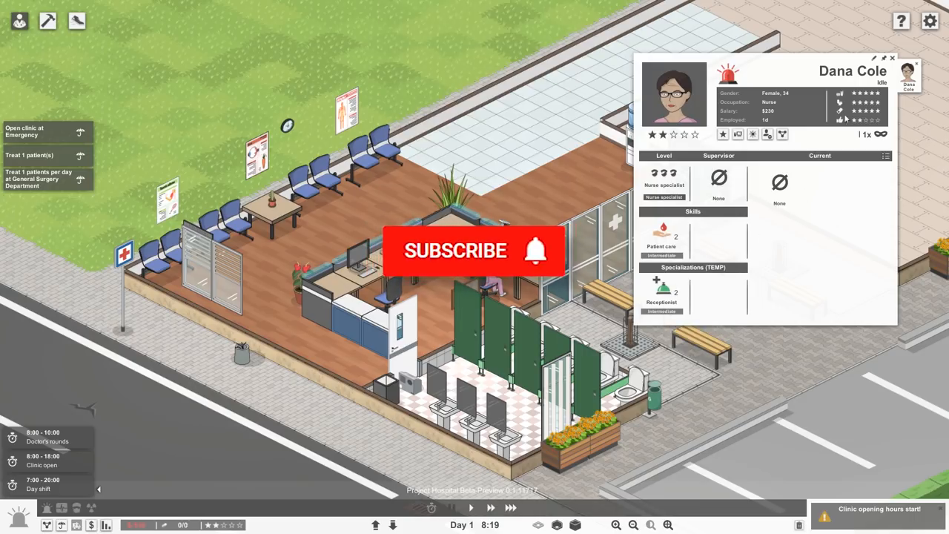
# Step: Dismiss the nurse's staff info panel and view the empty walled plot
pyautogui.click(892, 57)
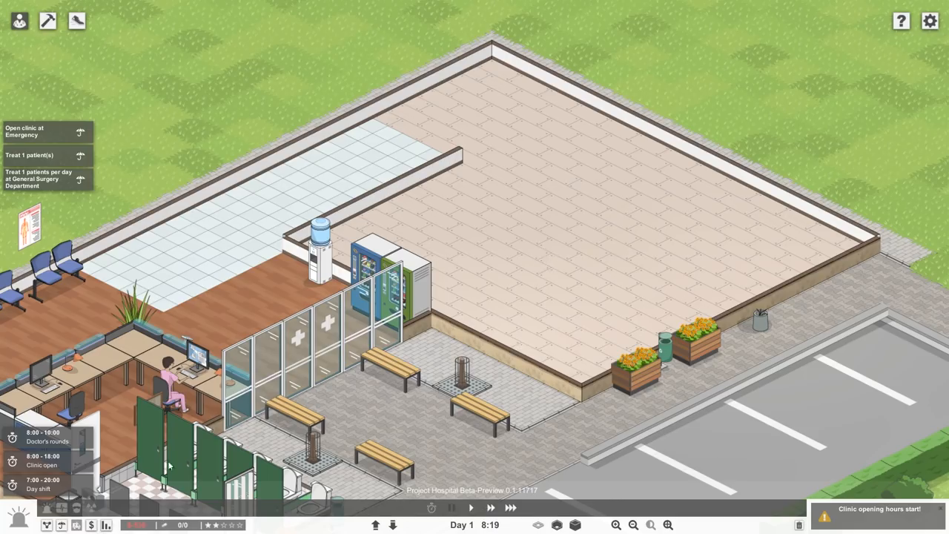
# Step: Build an interior partition wall in the empty plot and install a door in it
pyautogui.click(48, 21)
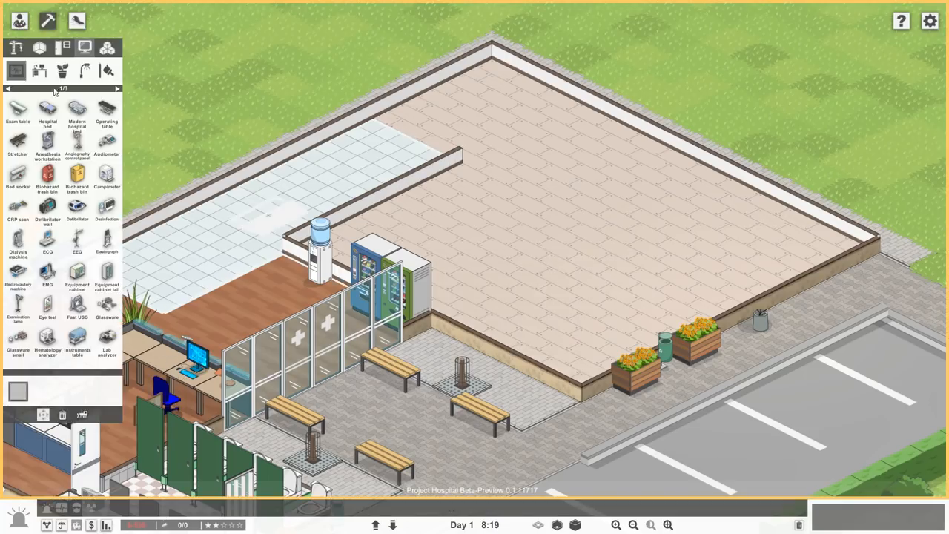
pyautogui.click(38, 47)
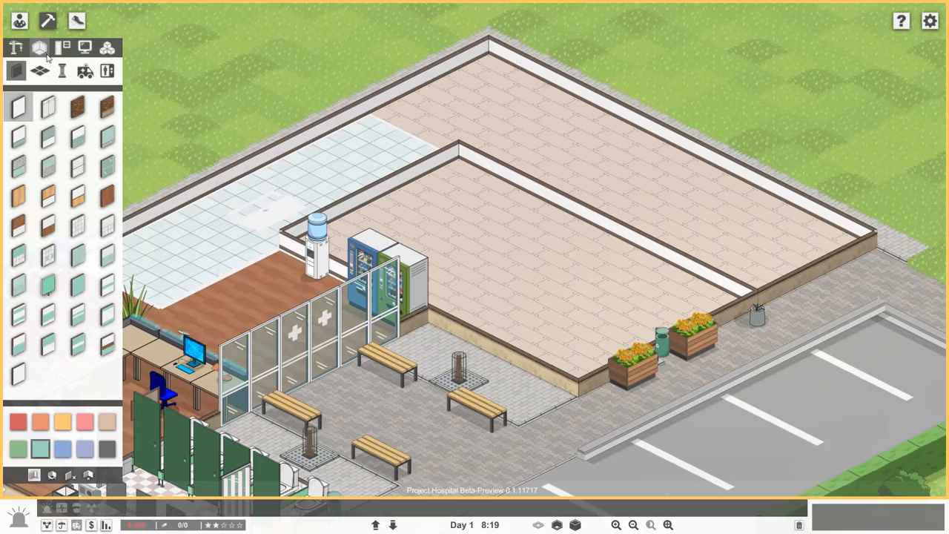
pyautogui.click(38, 48)
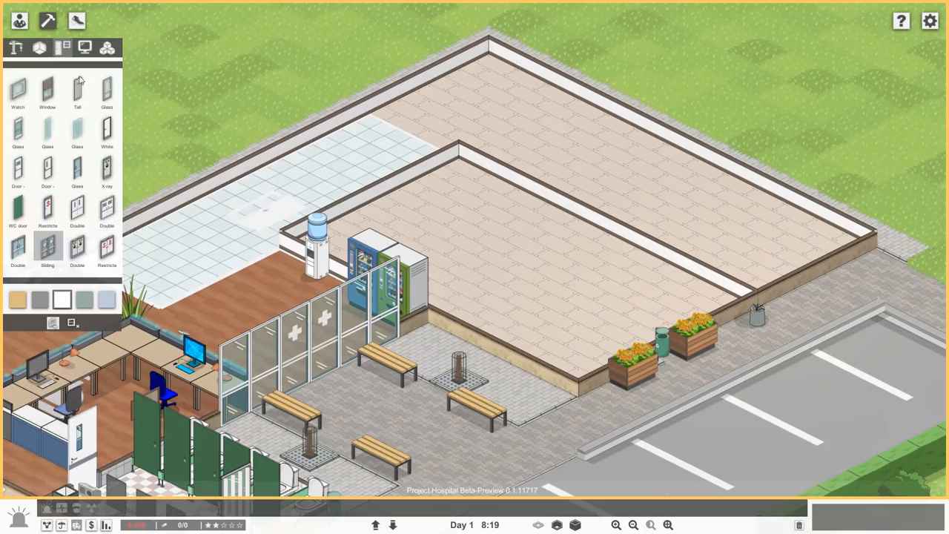
pyautogui.moveTo(48, 169)
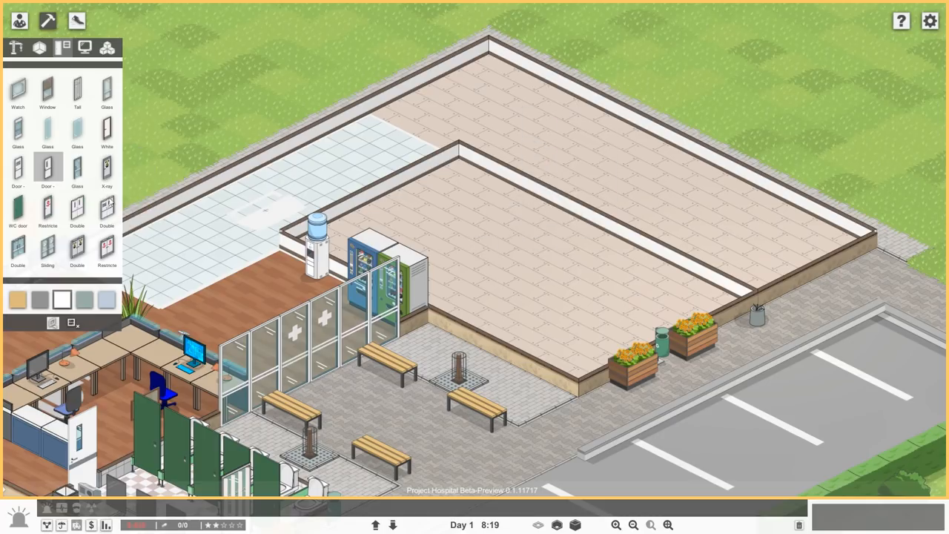
pyautogui.click(77, 171)
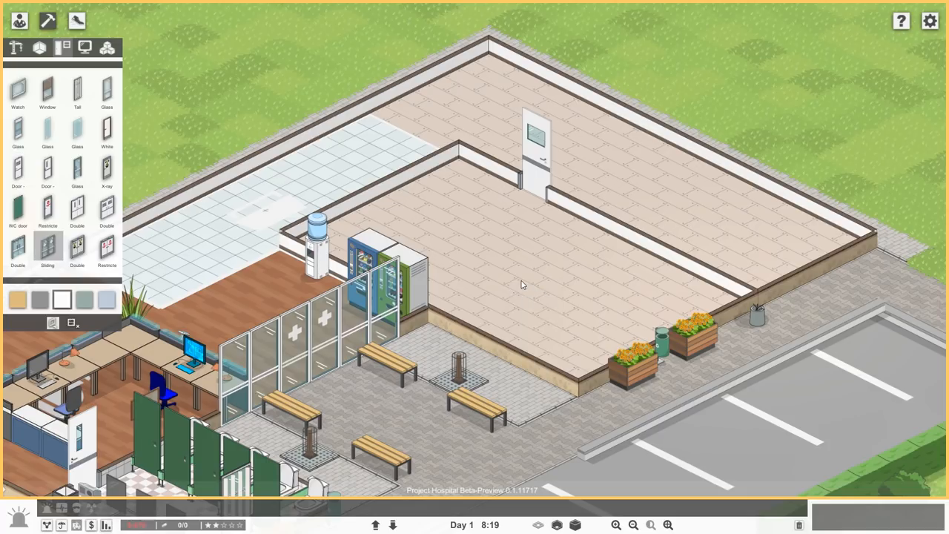
pyautogui.moveTo(51, 77)
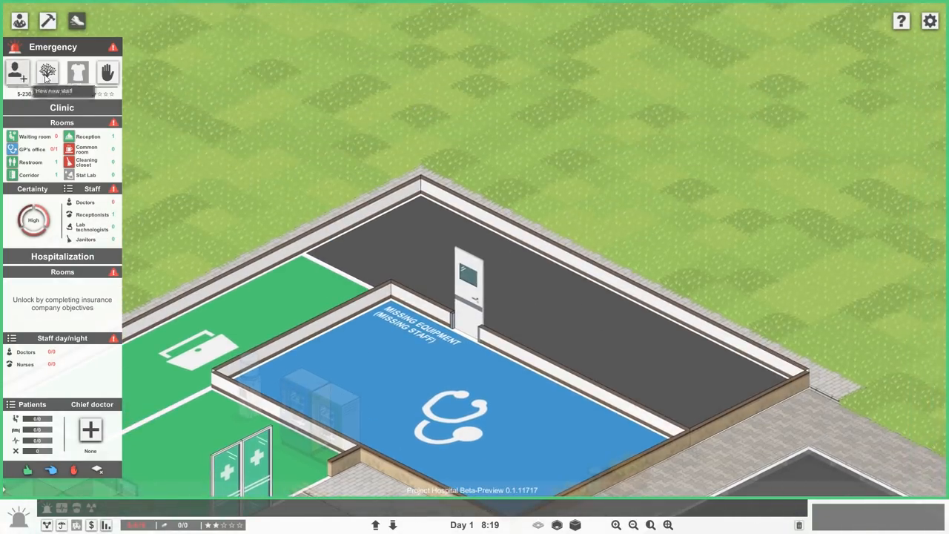
# Step: Zone the newly walled room as a GP's office and move on to furnishing it
pyautogui.click(47, 21)
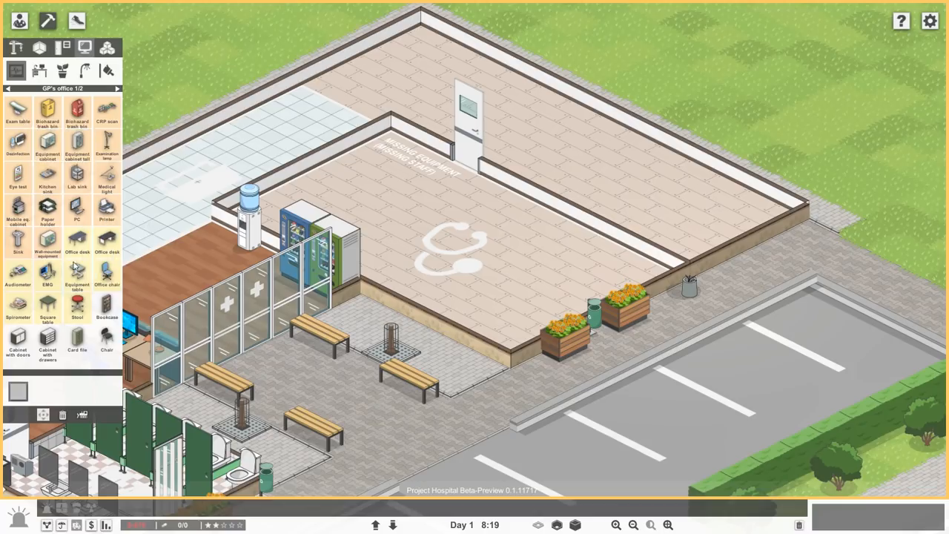
pyautogui.moveTo(77, 240)
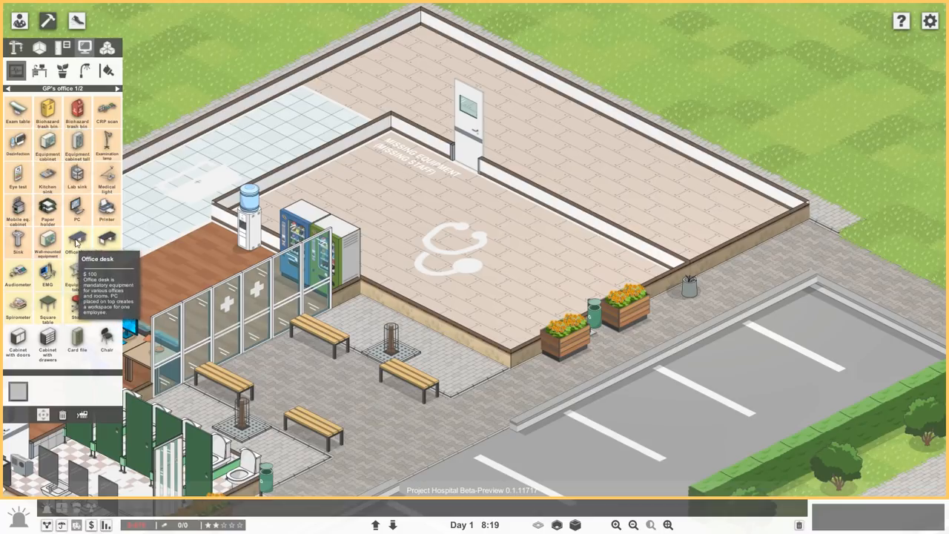
# Step: Place an office desk, PC, office chair and two patient chairs in the GP's office
pyautogui.click(77, 240)
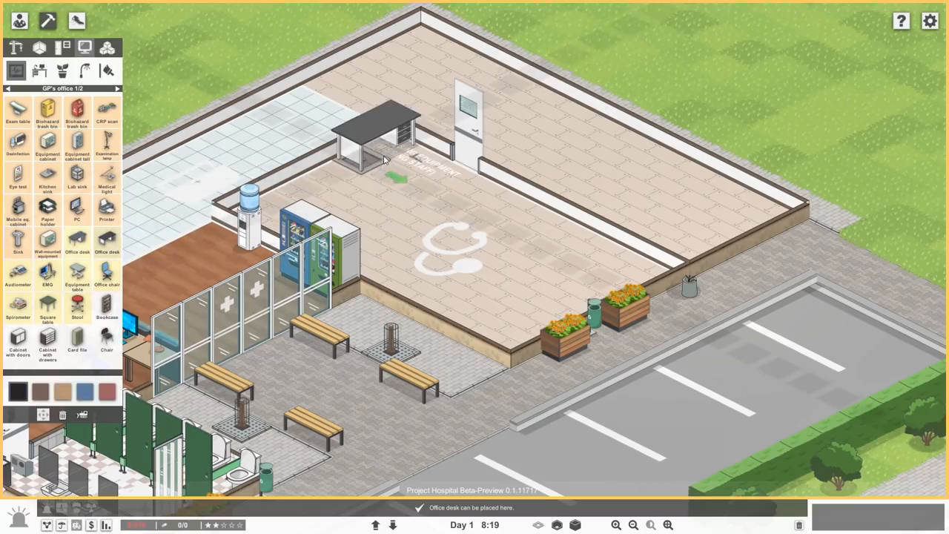
pyautogui.moveTo(371, 162)
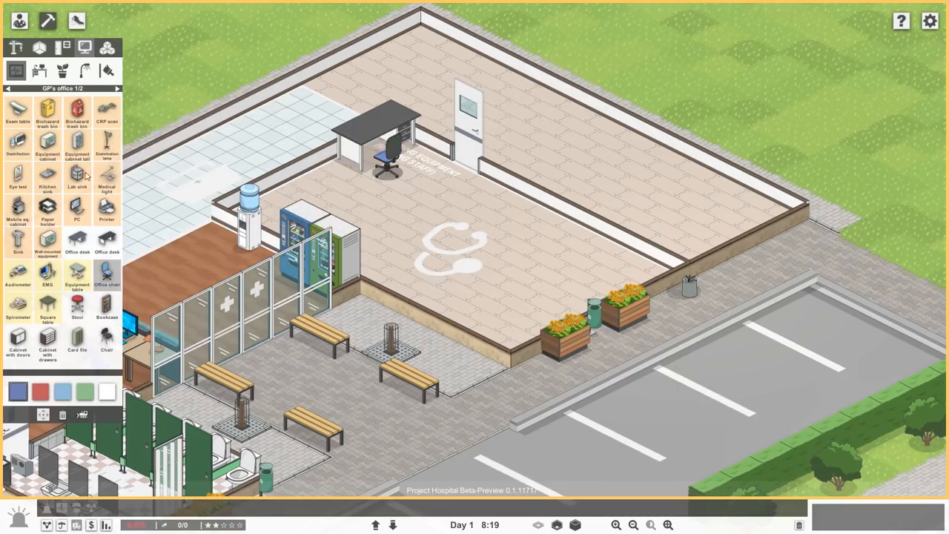
pyautogui.click(78, 210)
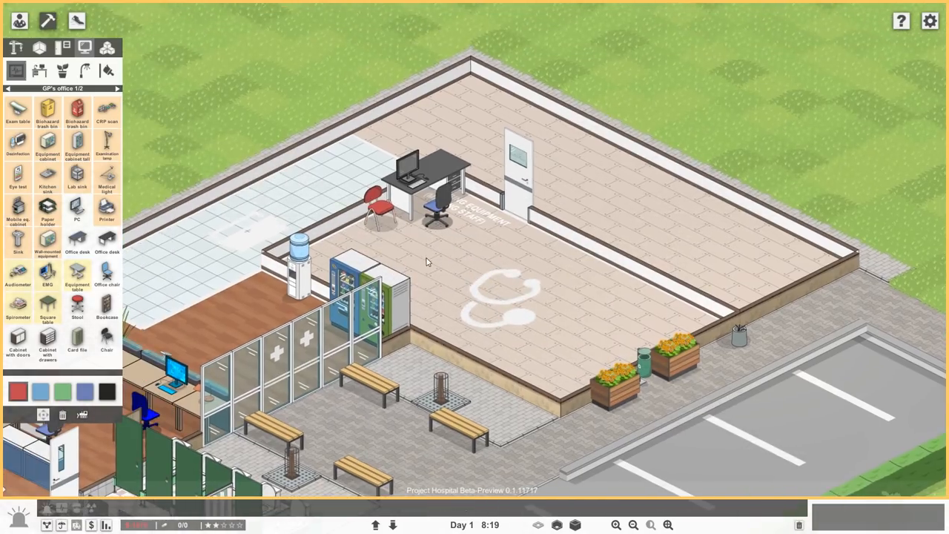
pyautogui.moveTo(436, 308)
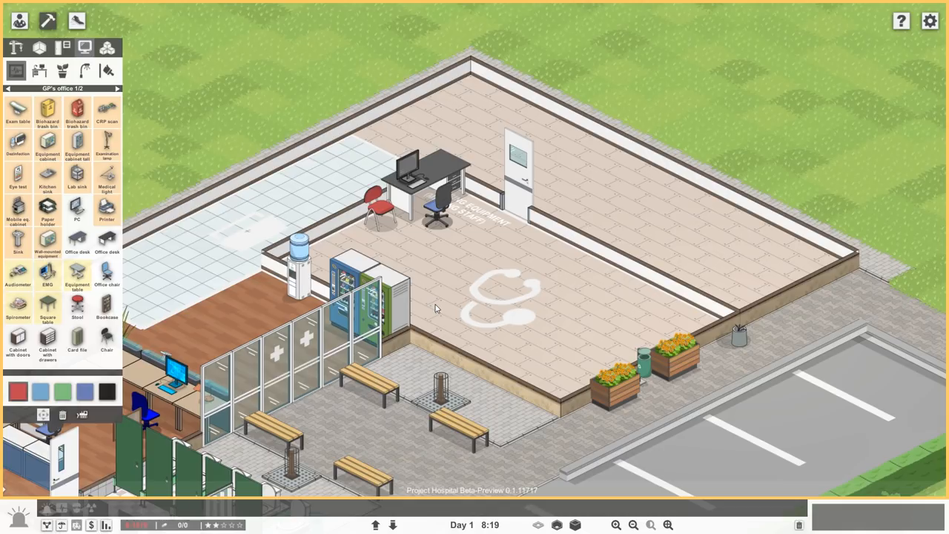
pyautogui.moveTo(439, 355)
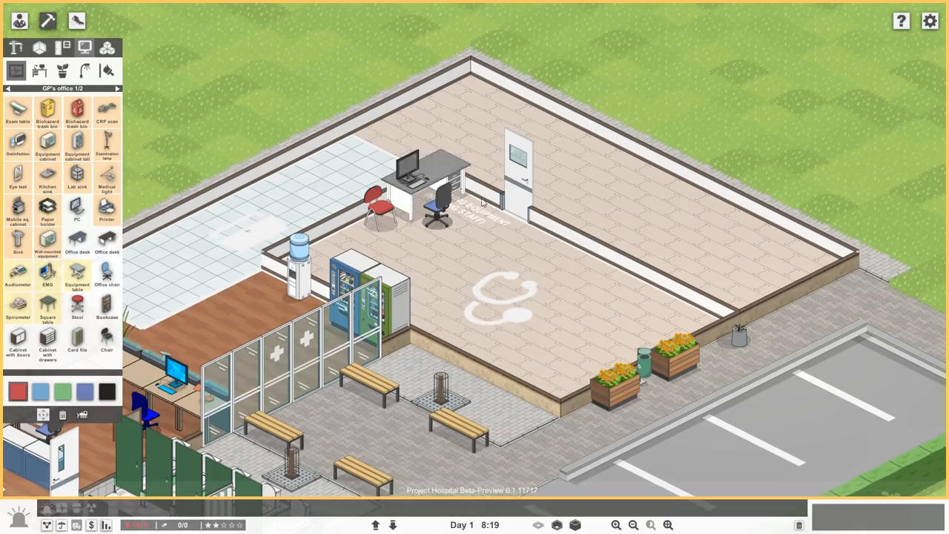
pyautogui.click(107, 211)
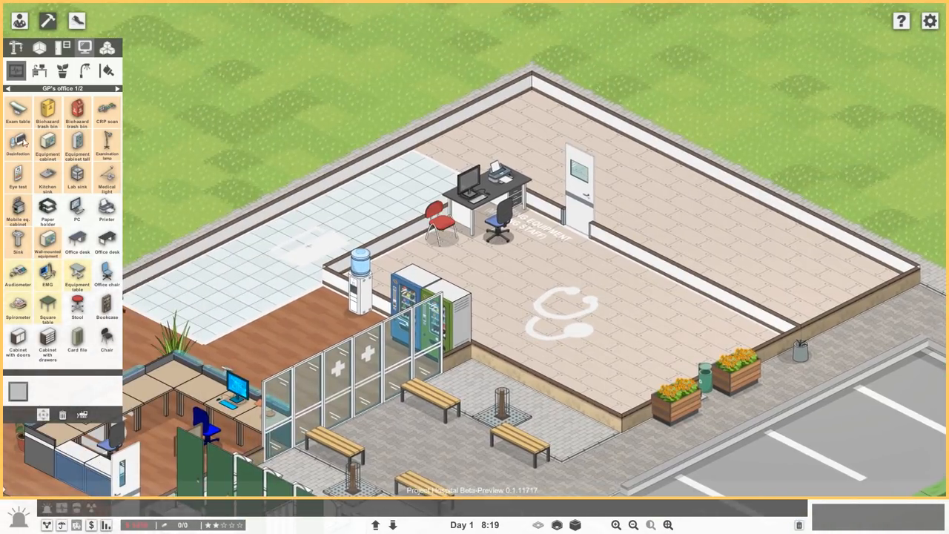
pyautogui.click(18, 111)
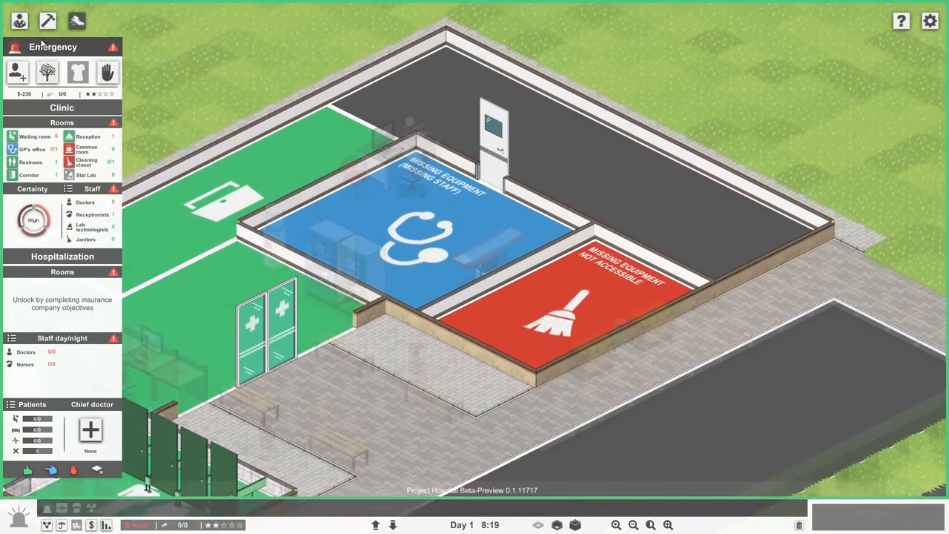
# Step: Wall off a second small room, zone it for janitors and return to the GP's office
pyautogui.click(48, 21)
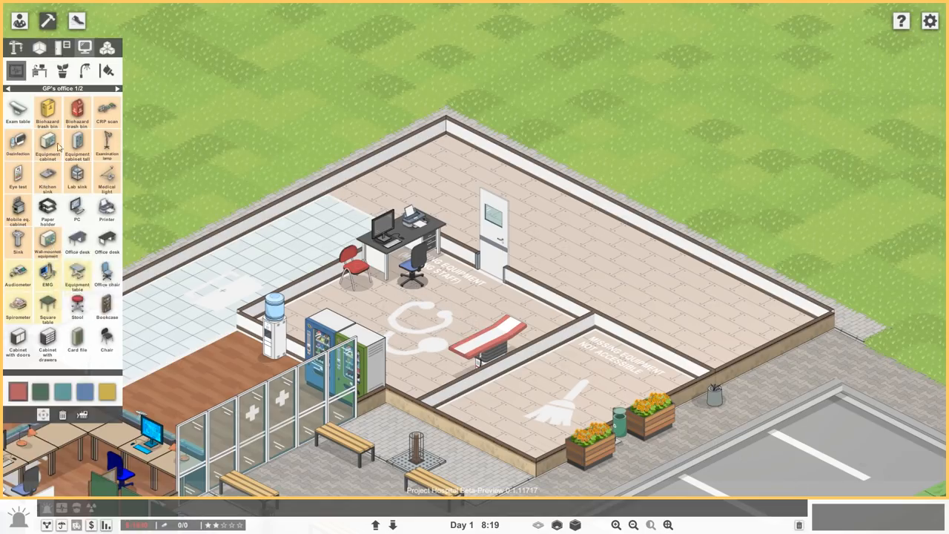
pyautogui.moveTo(97, 150)
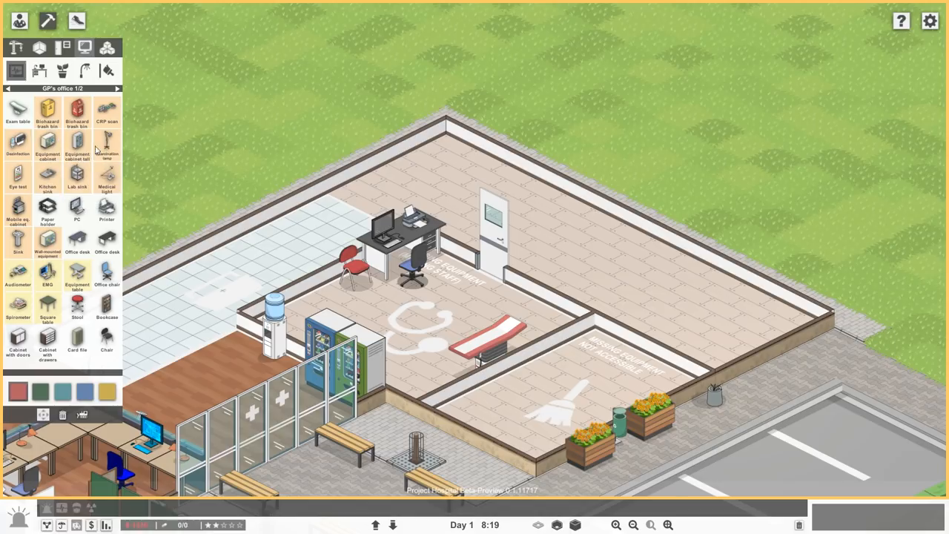
# Step: Equip the GP's office with cabinets, a biohazard bin and an examination lamp
pyautogui.click(77, 145)
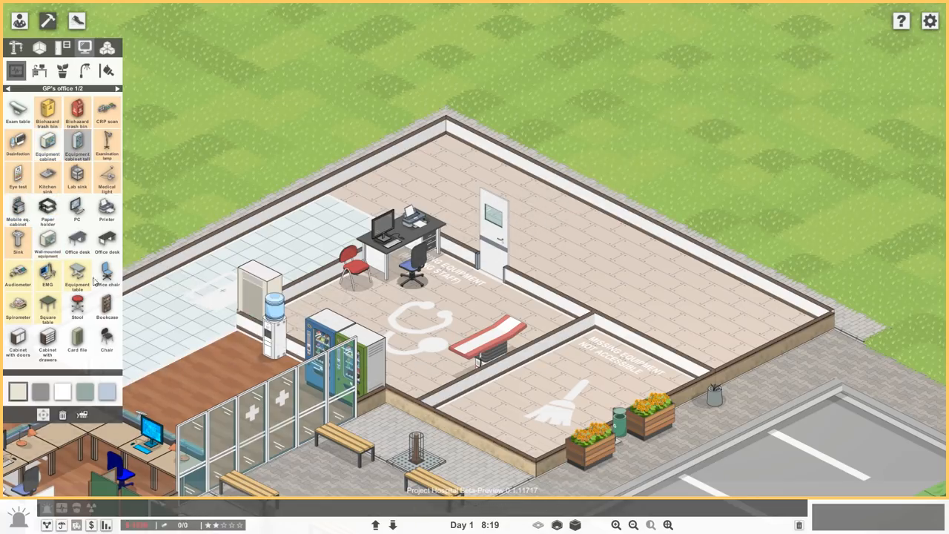
pyautogui.moveTo(107, 270)
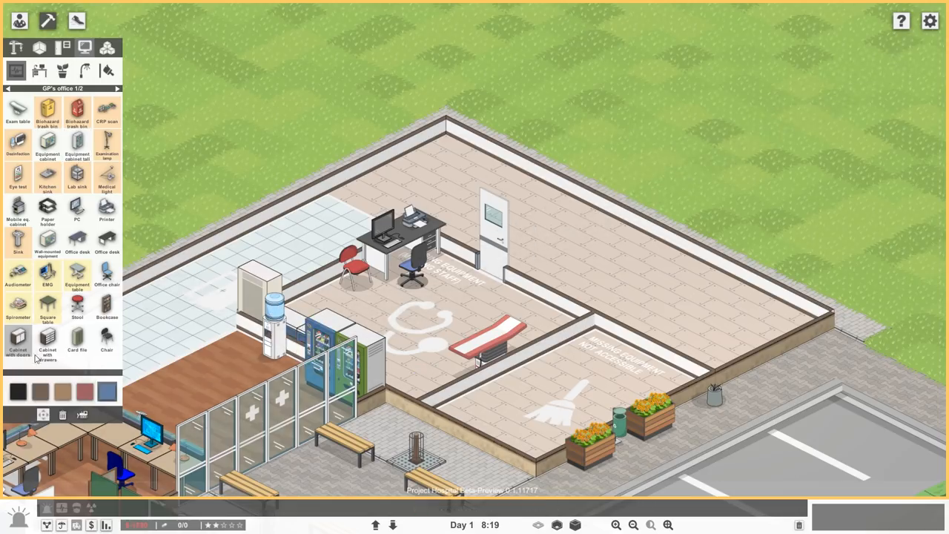
pyautogui.click(47, 350)
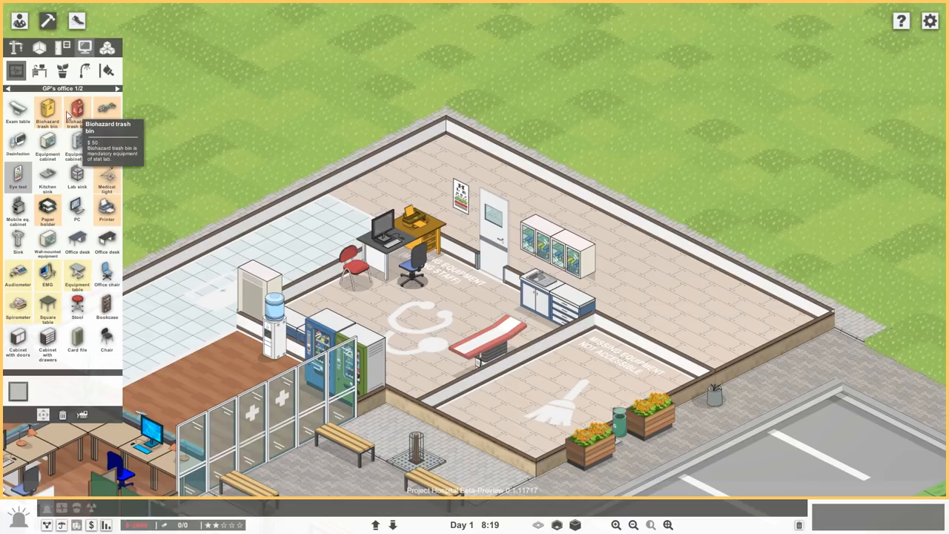
pyautogui.click(77, 110)
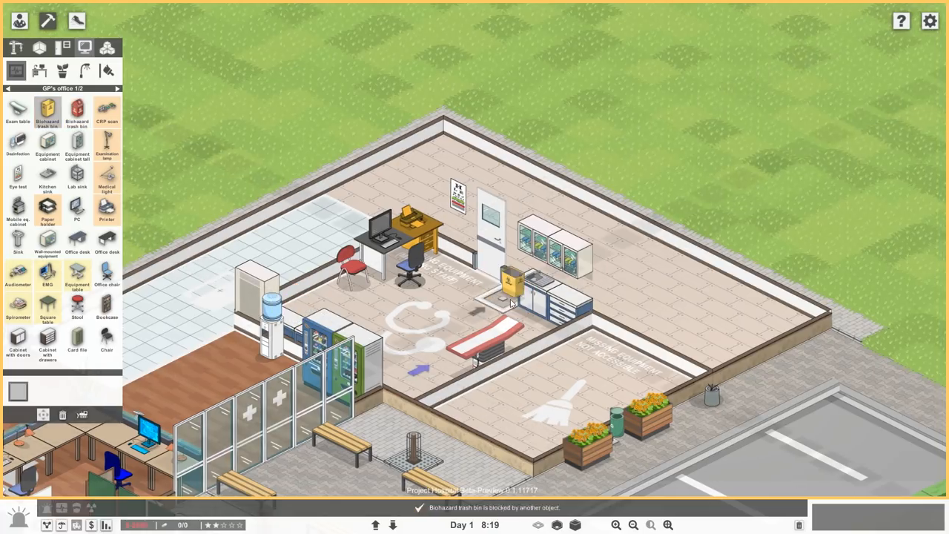
pyautogui.moveTo(47, 208)
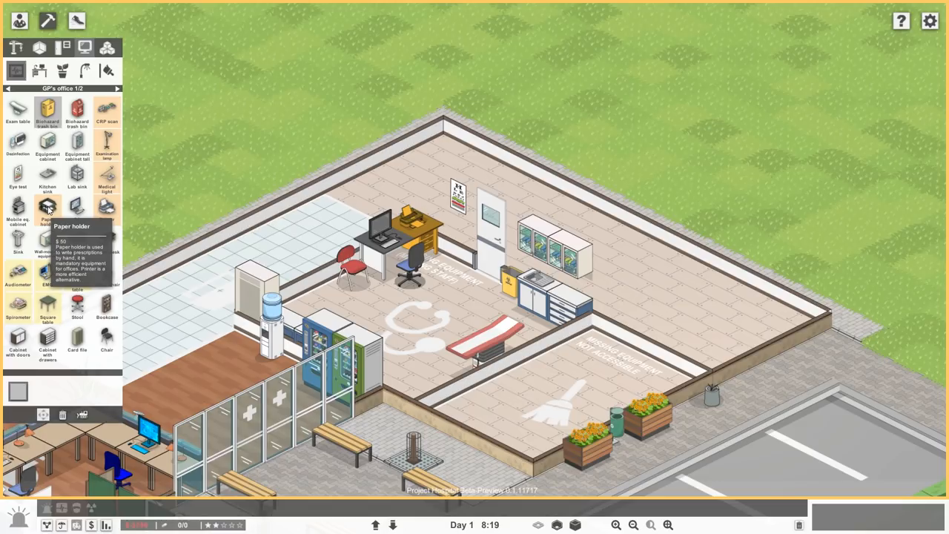
pyautogui.moveTo(107, 208)
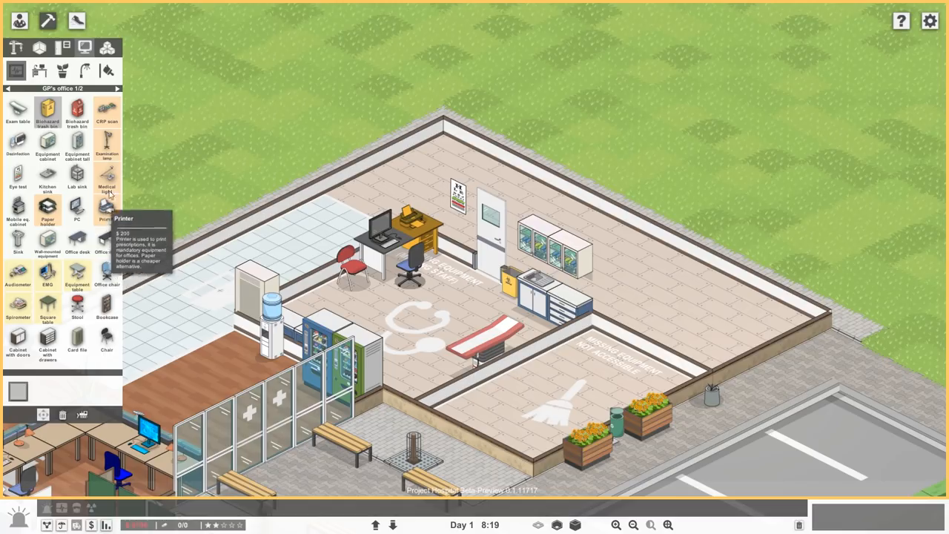
pyautogui.click(106, 145)
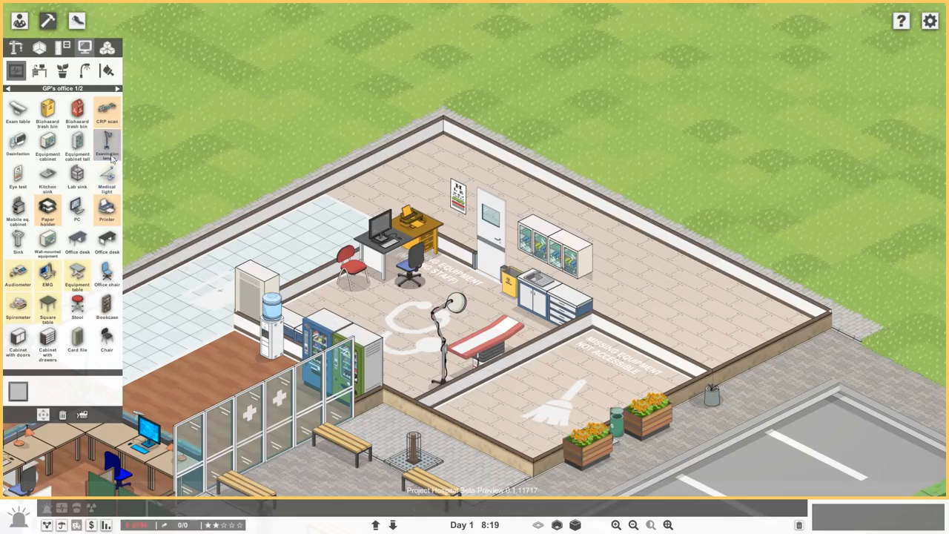
pyautogui.moveTo(106, 111)
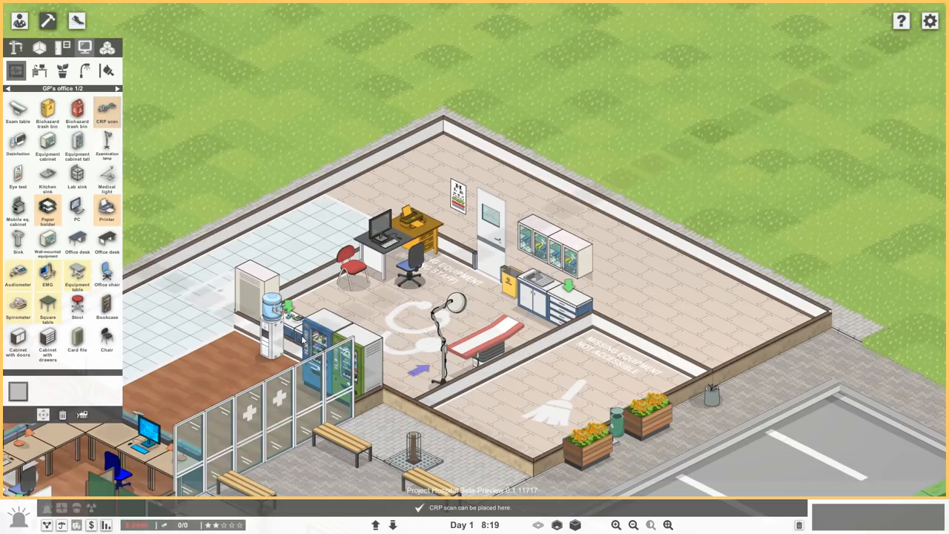
# Step: Decorate the GP's office with a wall clock, a potted plant and a poster
pyautogui.click(18, 306)
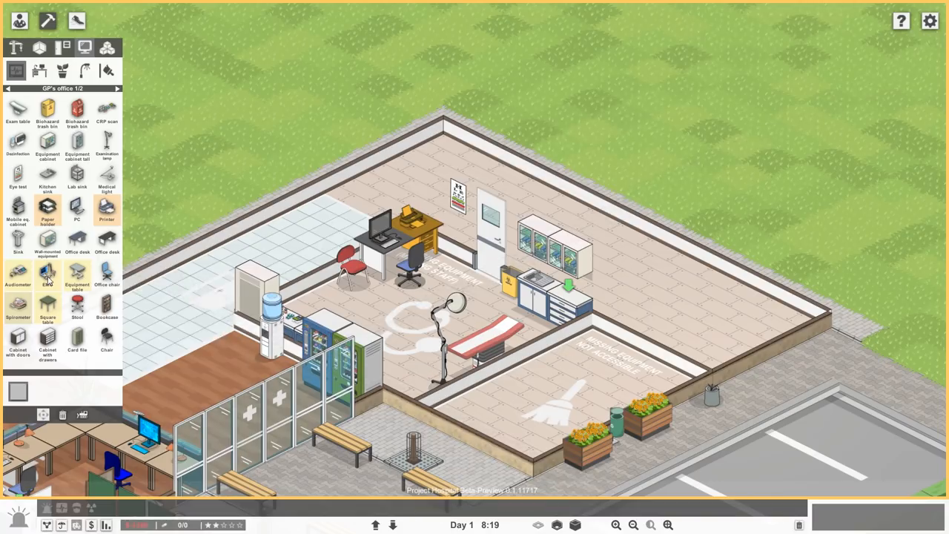
pyautogui.click(18, 275)
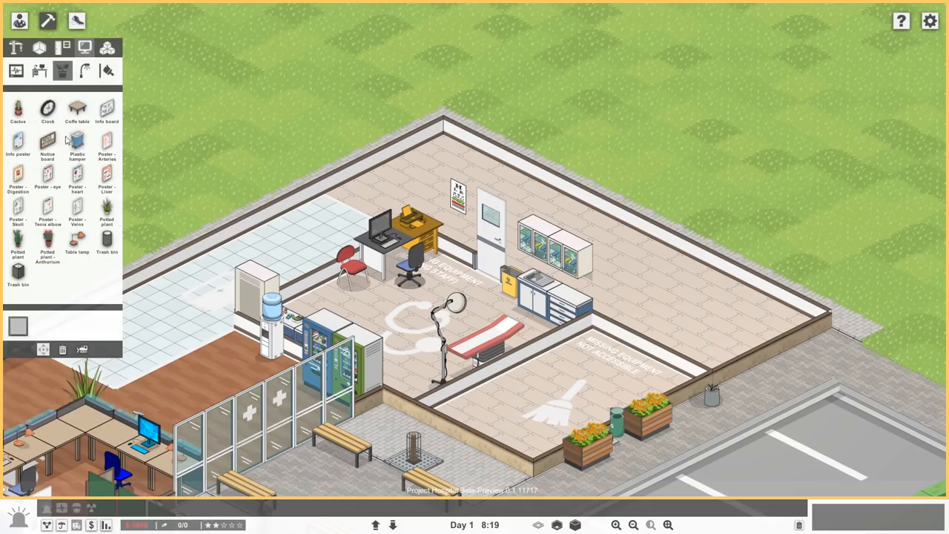
pyautogui.click(48, 110)
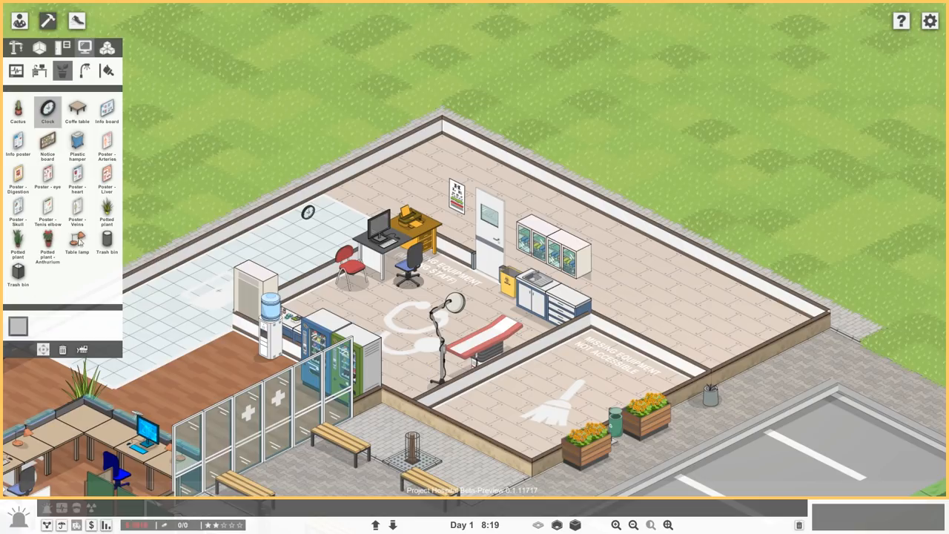
pyautogui.click(107, 211)
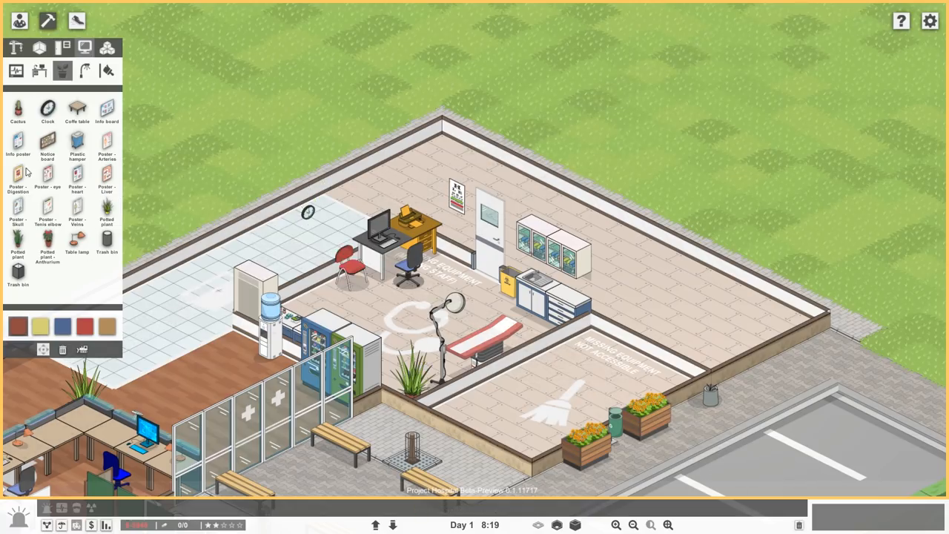
pyautogui.moveTo(17, 175)
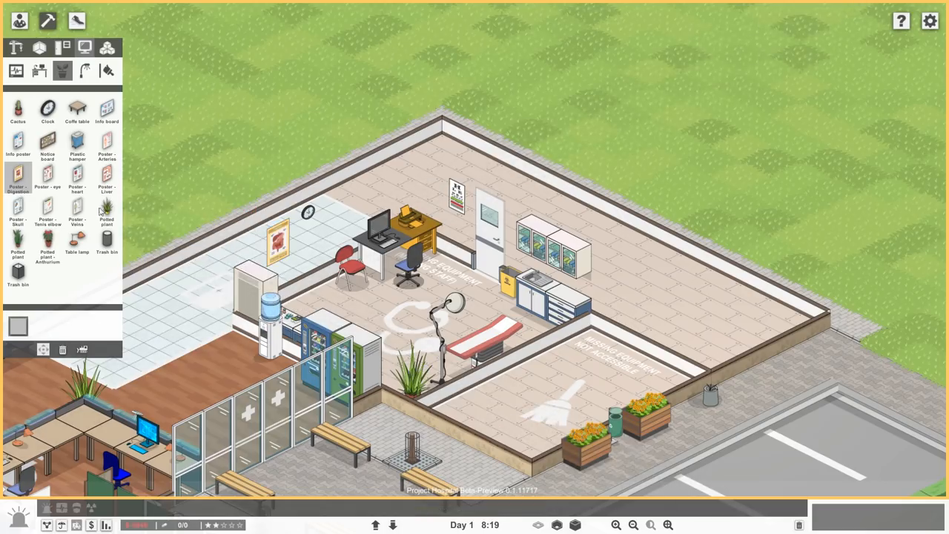
pyautogui.click(84, 72)
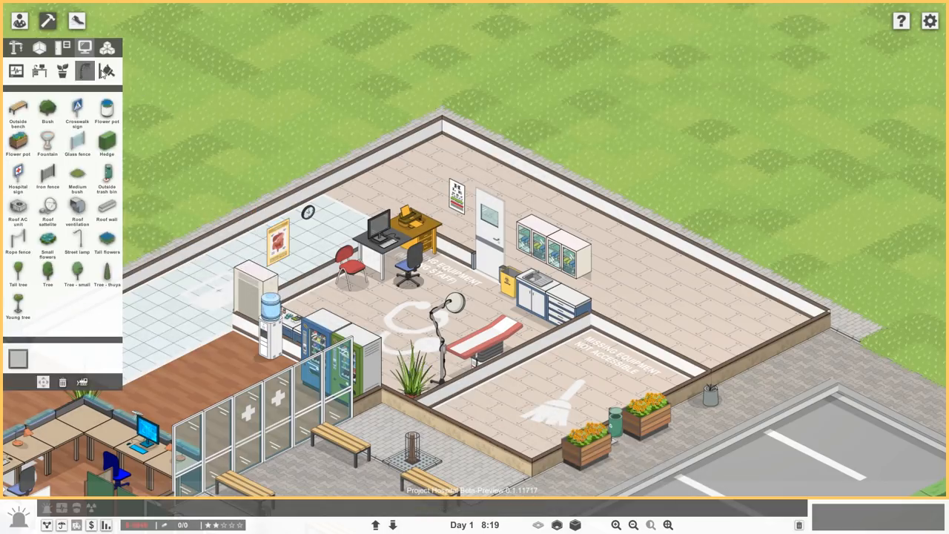
pyautogui.click(38, 71)
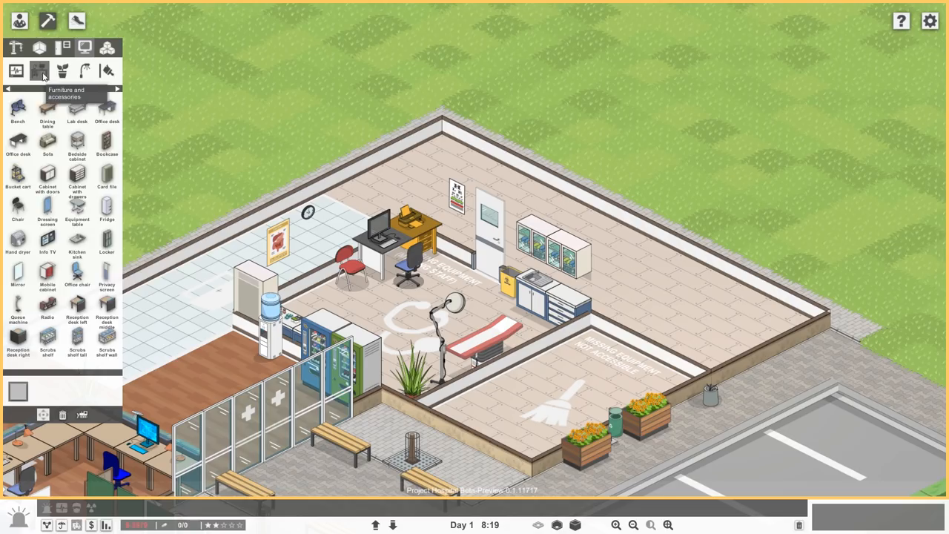
# Step: Lay wooden and checkered tile flooring in the rooms and add the closet door
pyautogui.click(63, 46)
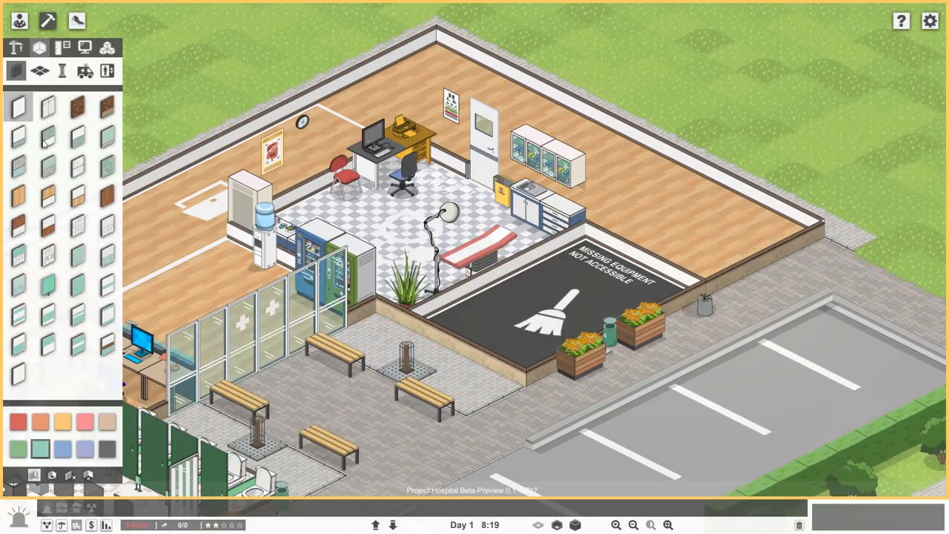
pyautogui.moveTo(18, 136)
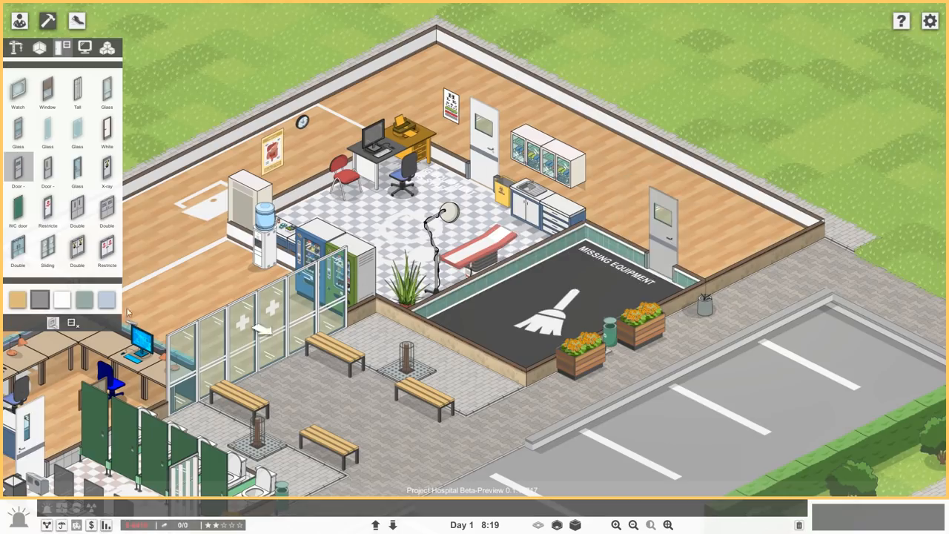
pyautogui.click(106, 48)
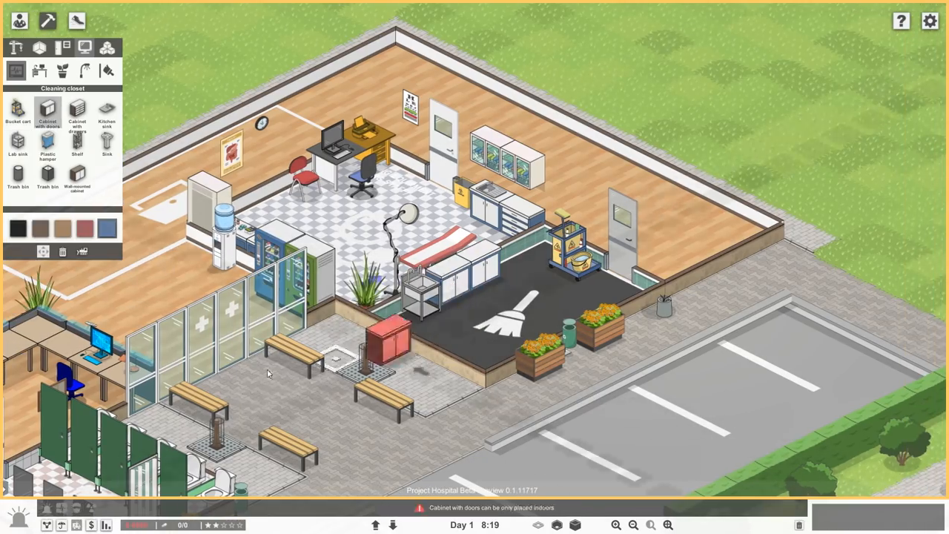
pyautogui.moveTo(77, 140)
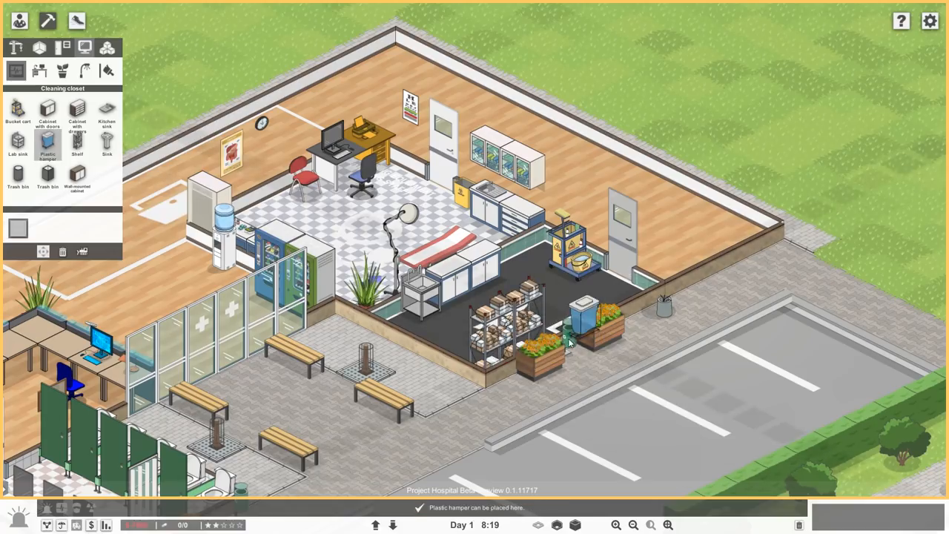
# Step: Furnish the cleaning closet with a janitor cart, supply shelf and plastic hamper
pyautogui.click(700, 255)
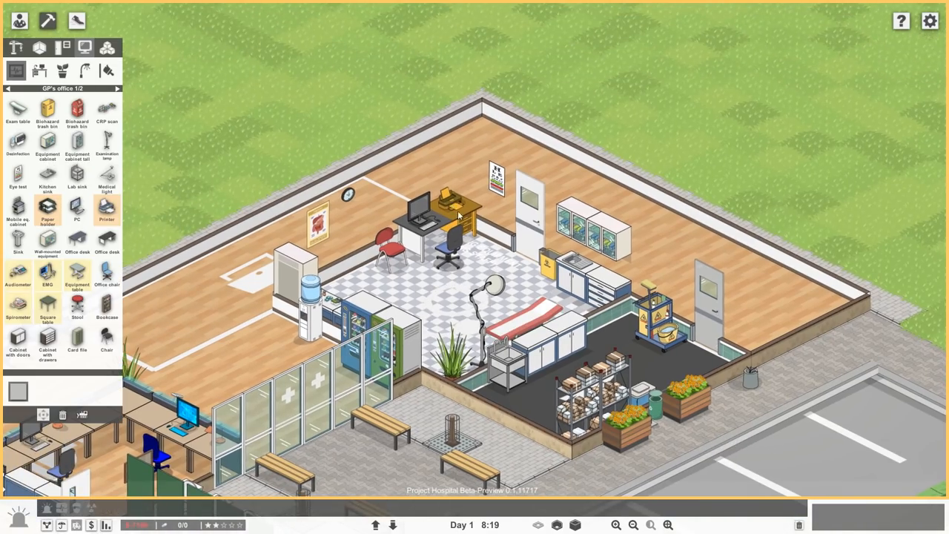
# Step: Show the room overview revealing the GP's office still lacks staff
pyautogui.click(46, 21)
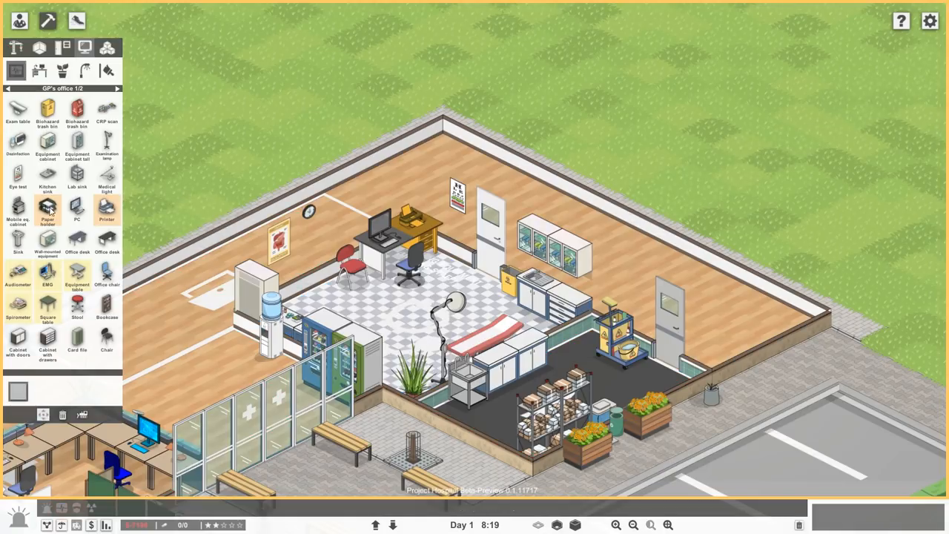
pyautogui.moveTo(466, 206)
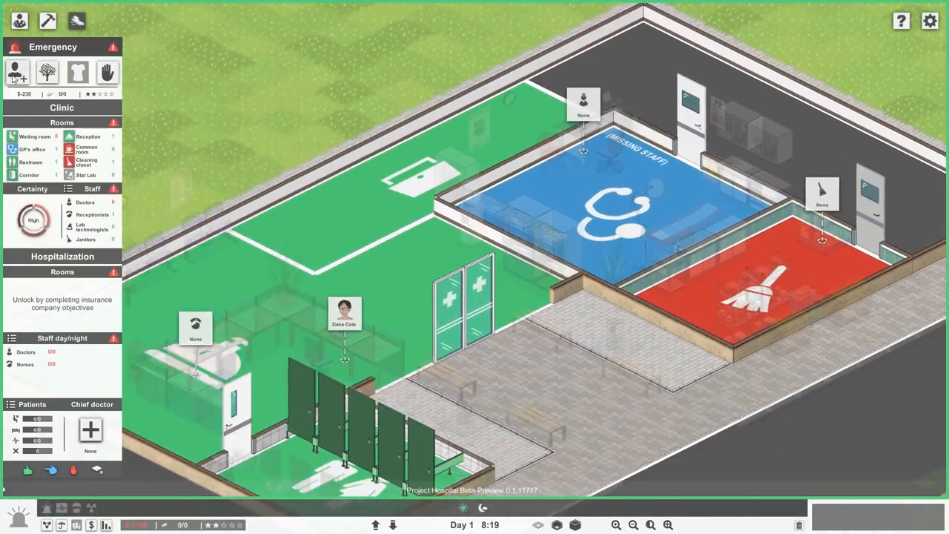
# Step: Hire a doctor for the GP's office and the 67-year-old male janitor
pyautogui.click(17, 71)
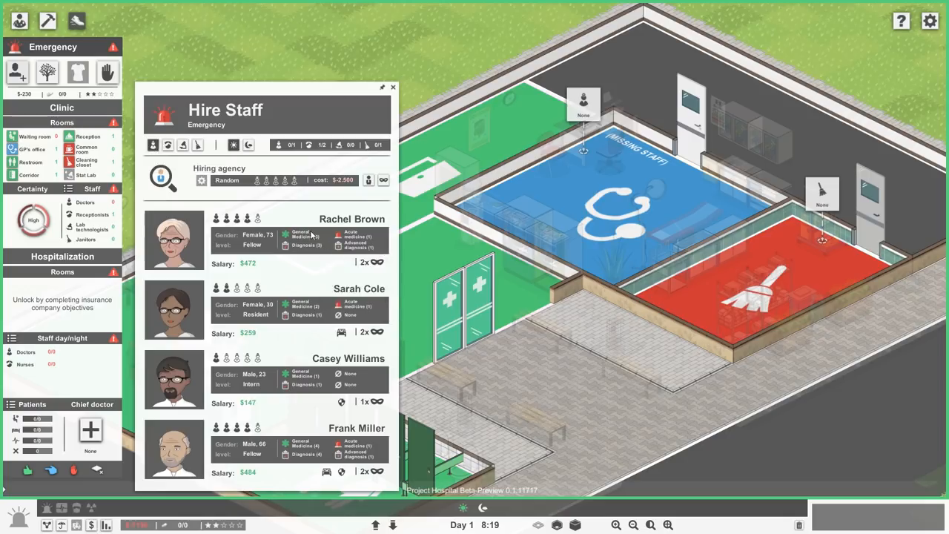
pyautogui.moveTo(325, 305)
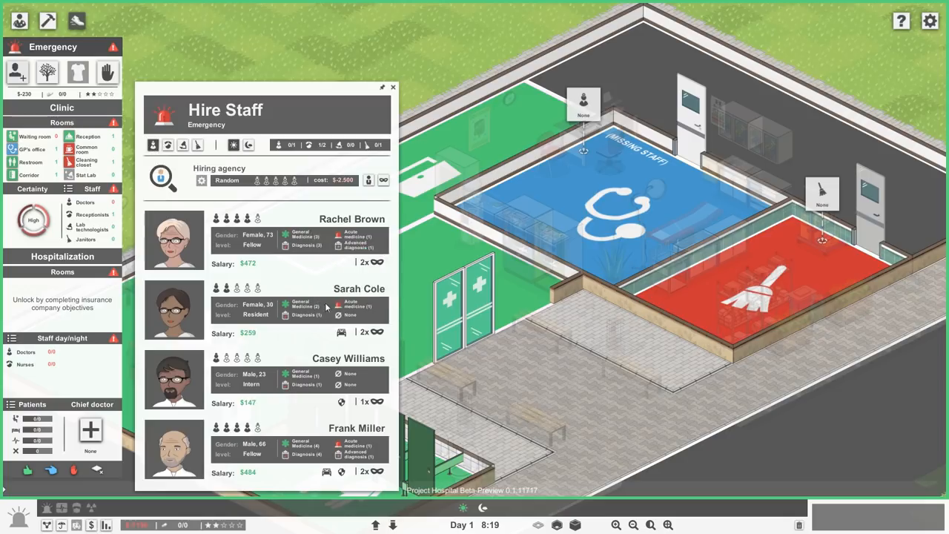
pyautogui.moveTo(311, 457)
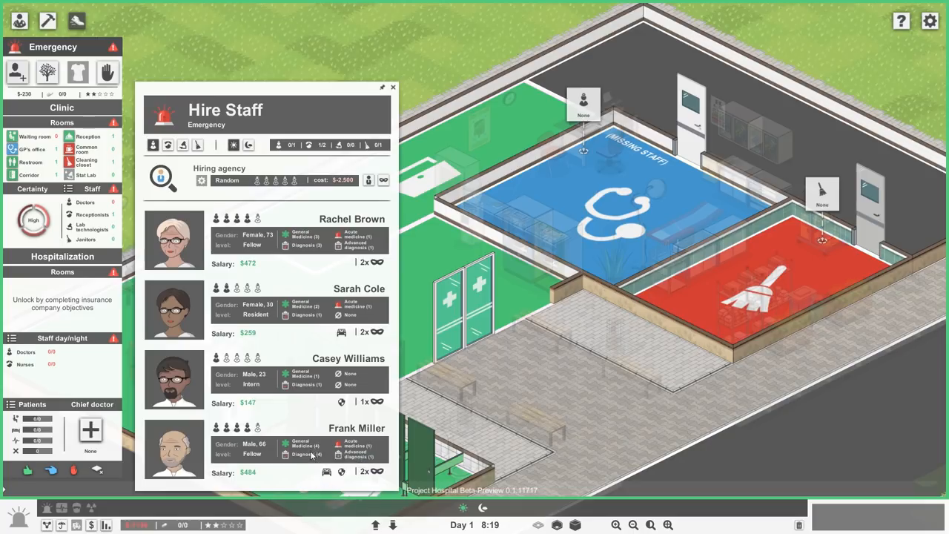
pyautogui.moveTo(304, 454)
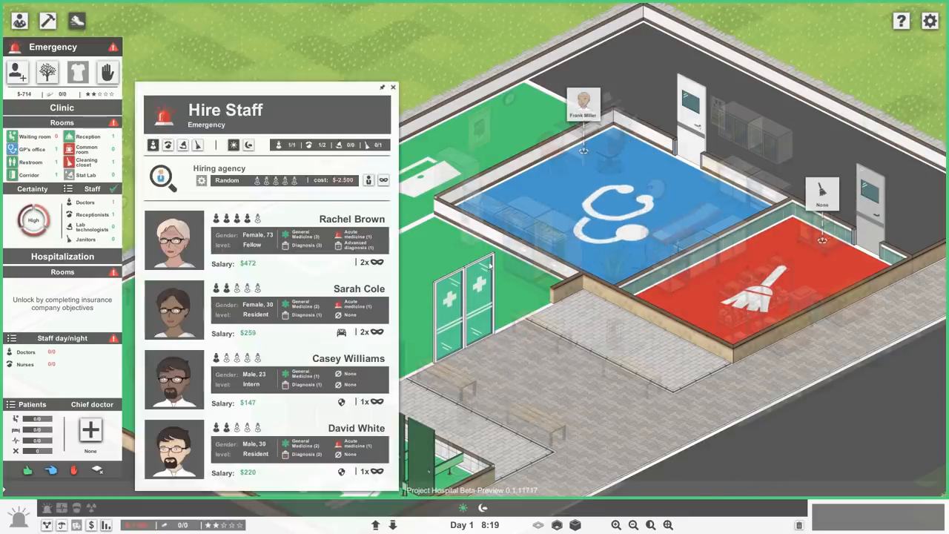
pyautogui.click(199, 146)
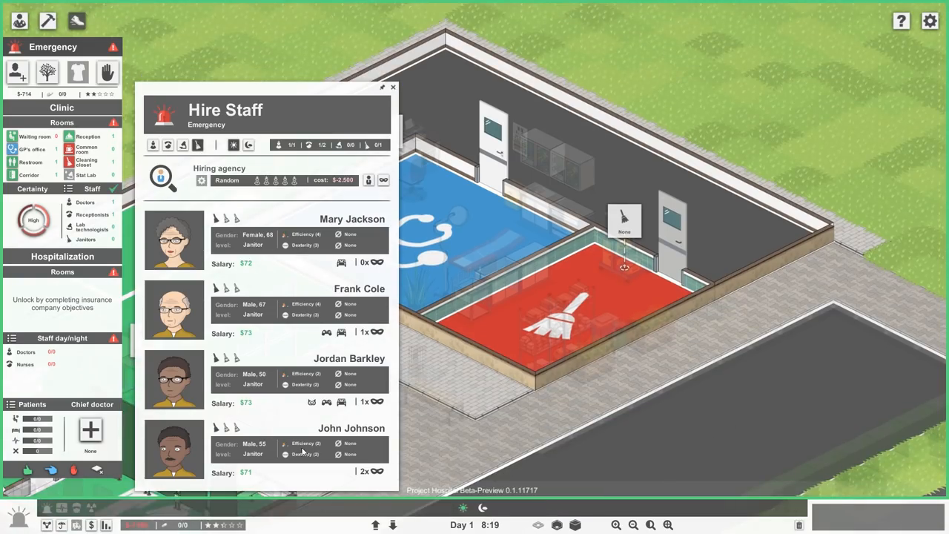
pyautogui.moveTo(307, 454)
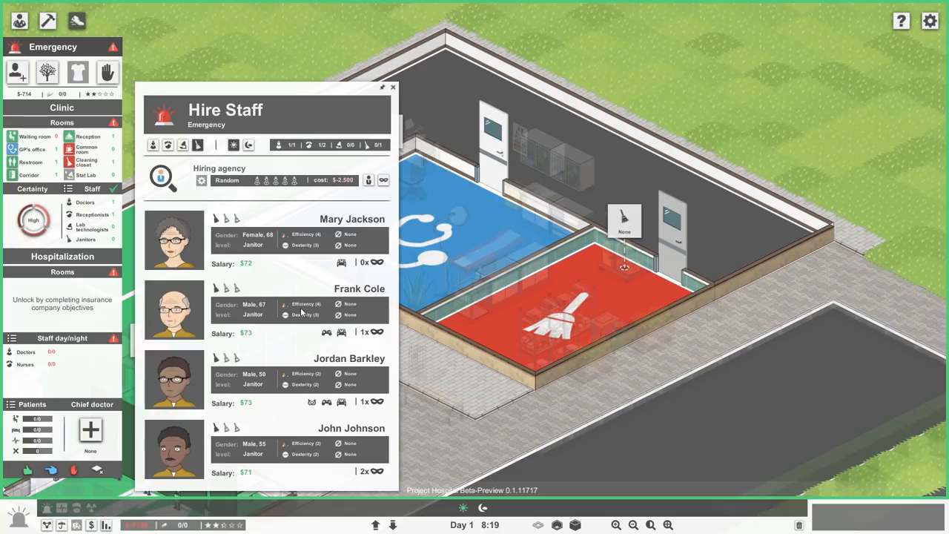
pyautogui.moveTo(311, 311)
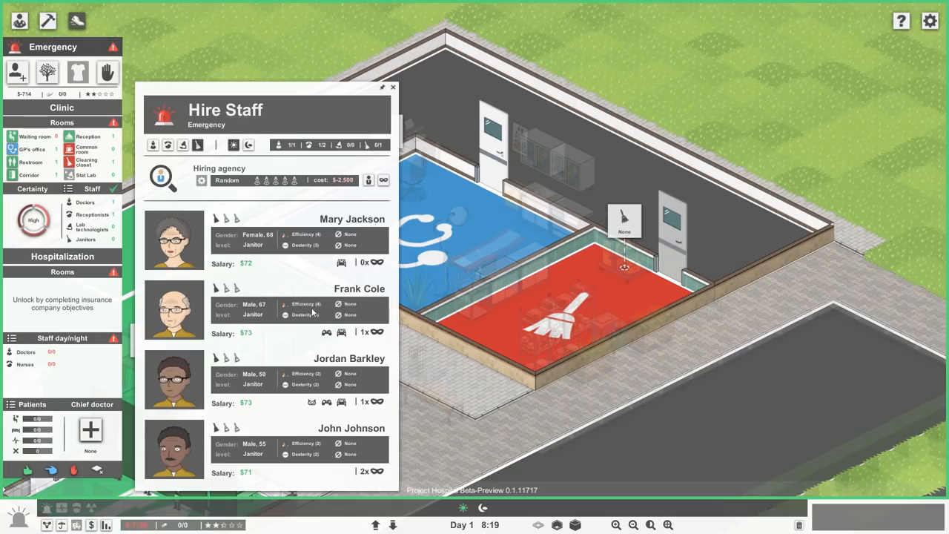
pyautogui.click(392, 86)
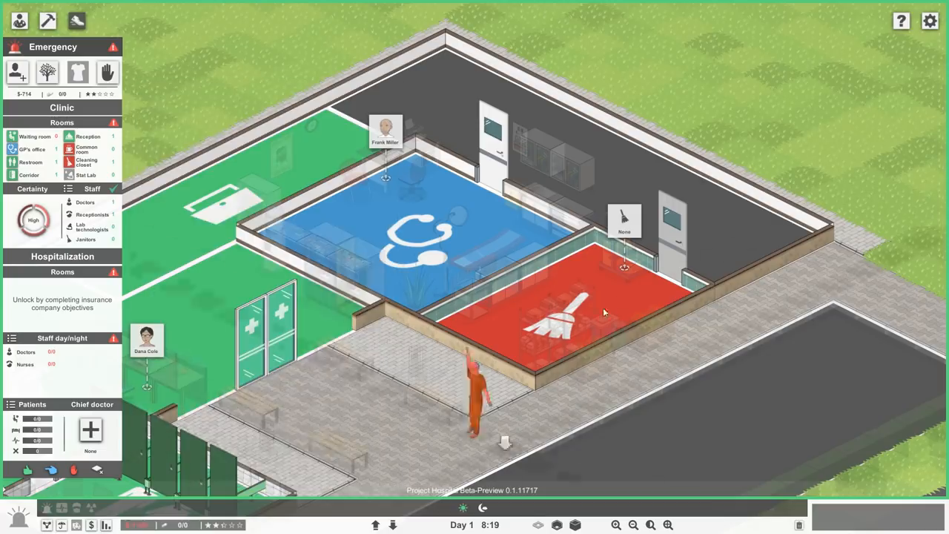
pyautogui.click(18, 71)
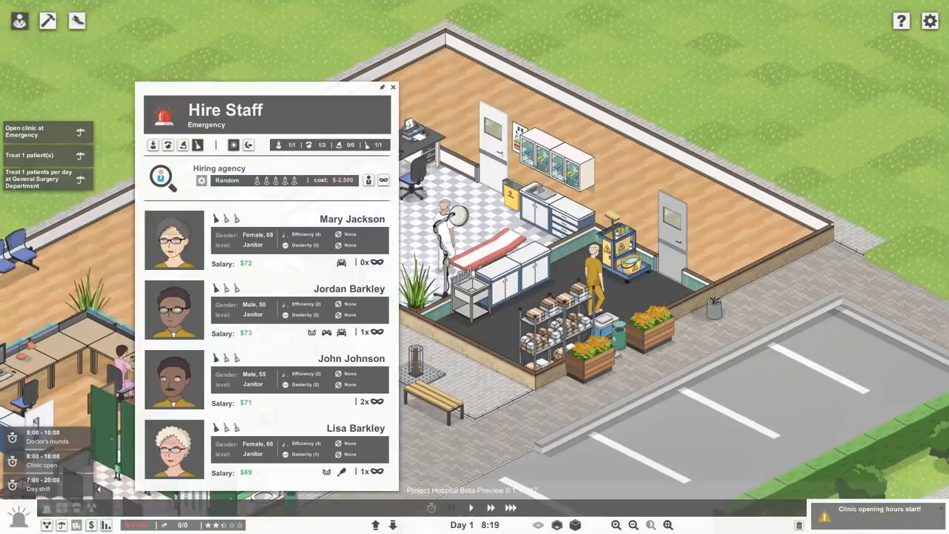
# Step: Close the hiring list, view the new doctor's profile and dismiss the clinic opening notice
pyautogui.click(391, 86)
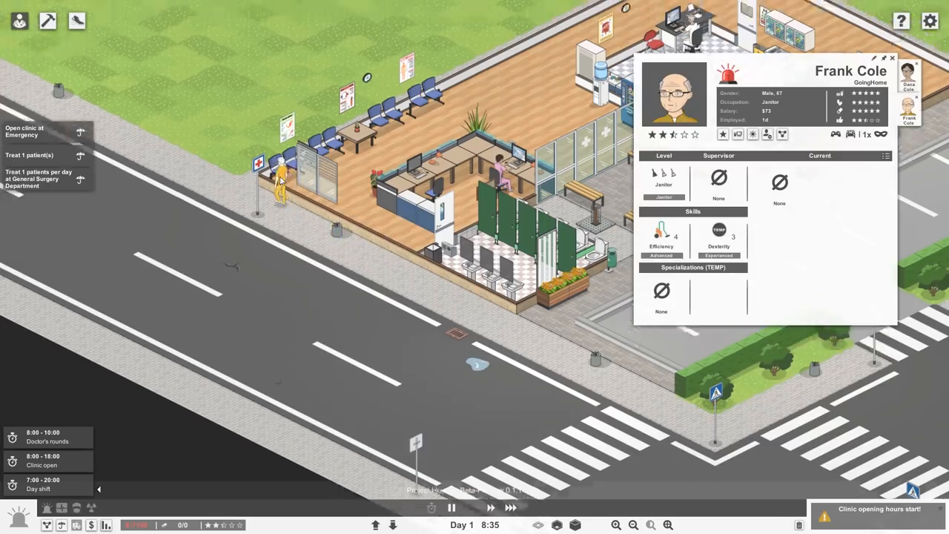
pyautogui.click(910, 77)
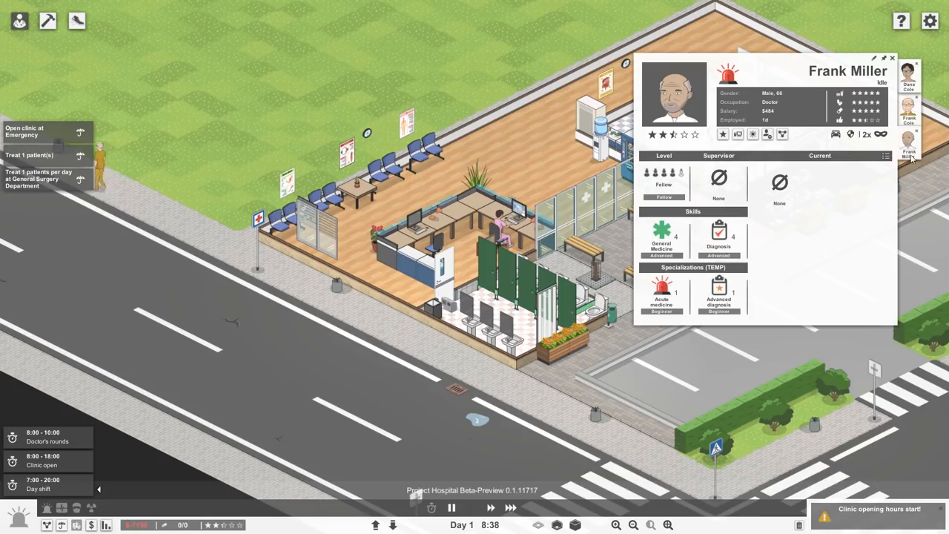
pyautogui.moveTo(887, 65)
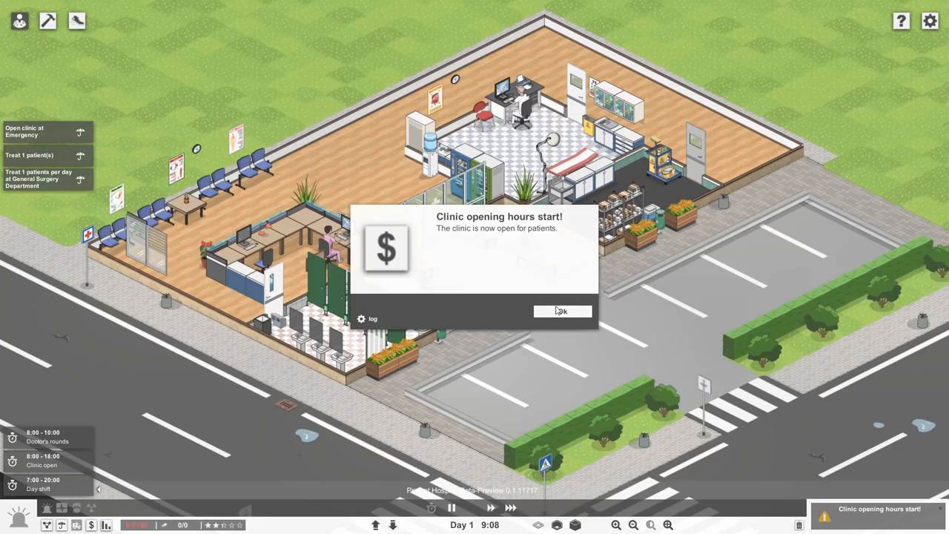
pyautogui.click(562, 311)
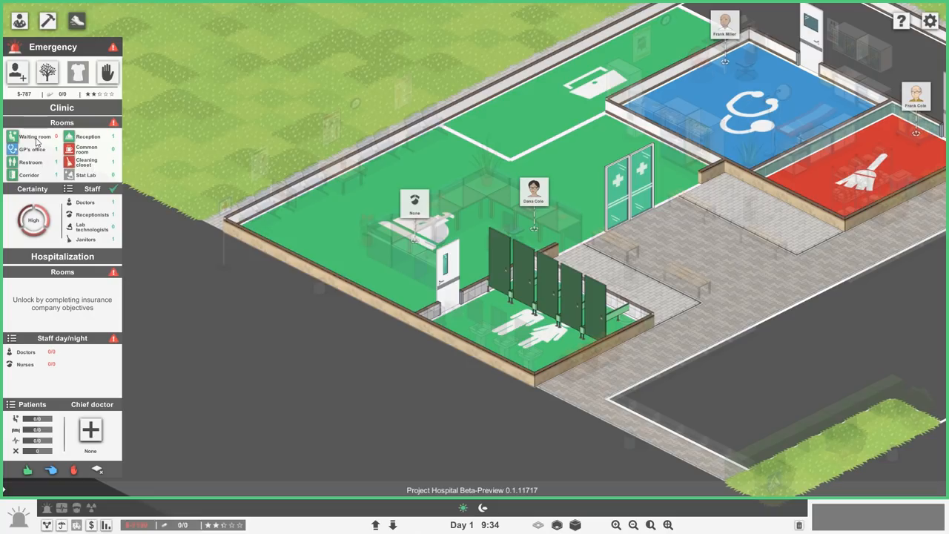
pyautogui.moveTo(36, 136)
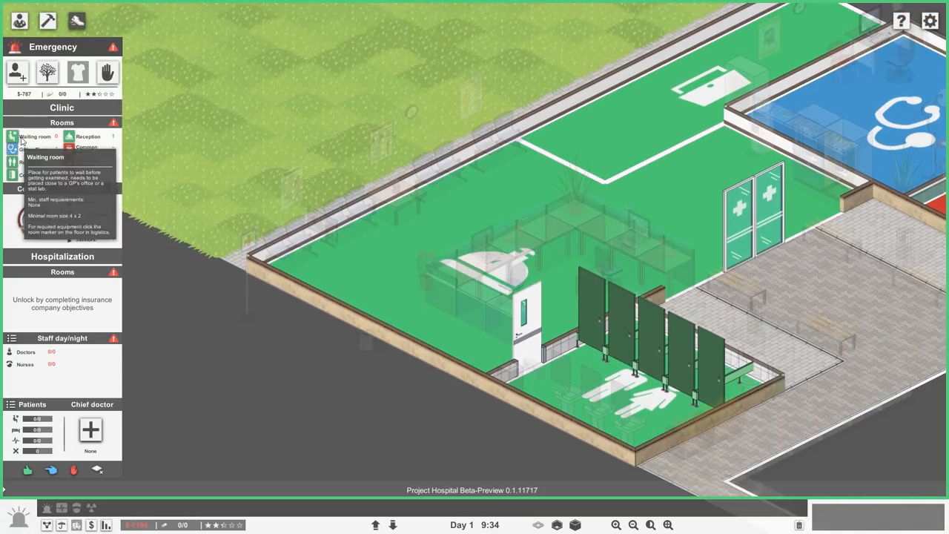
# Step: Acknowledge the 'Hospital now accepts patients!' notice and pan toward the back rooms
pyautogui.click(36, 136)
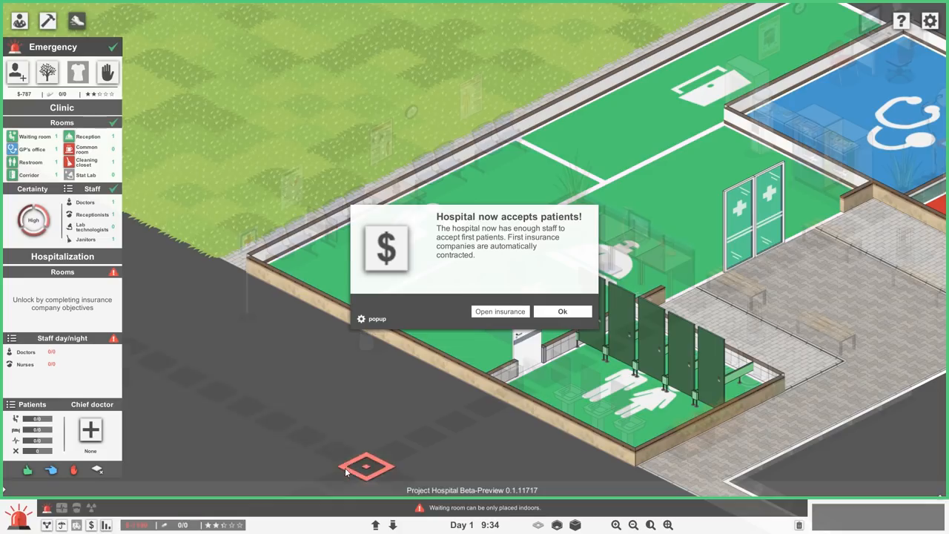
pyautogui.click(562, 312)
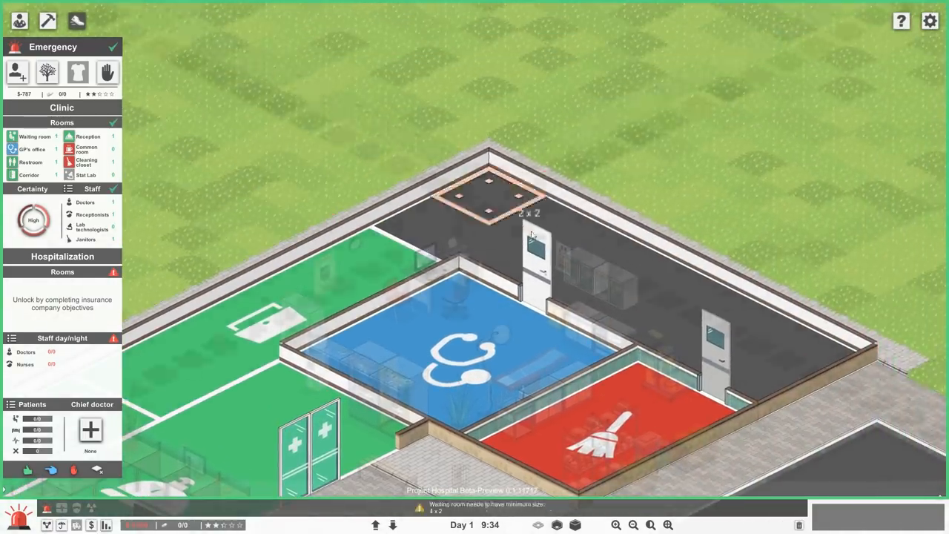
# Step: Zone a corridor strip along the back wall behind the GP's office and cleaning room
pyautogui.moveTo(527, 208); pyautogui.dragTo(711, 319)
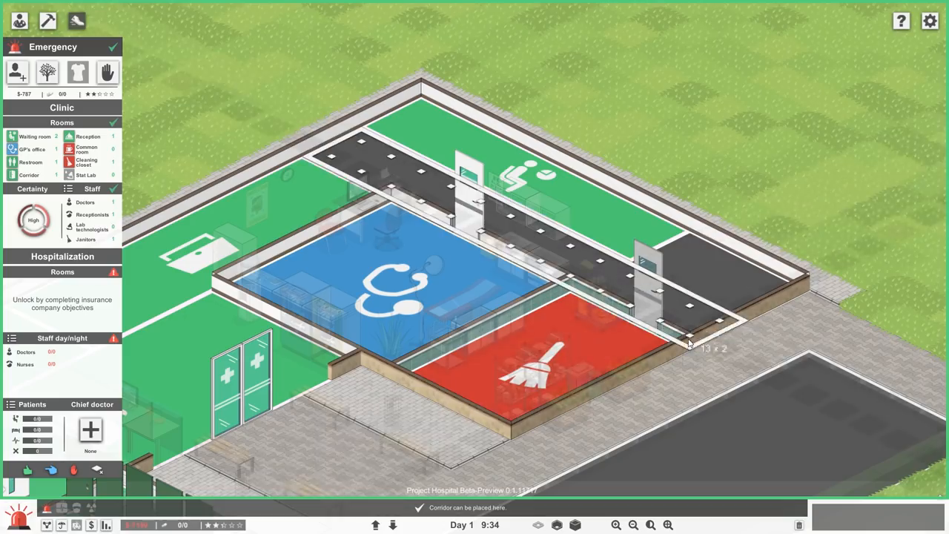
pyautogui.click(689, 344)
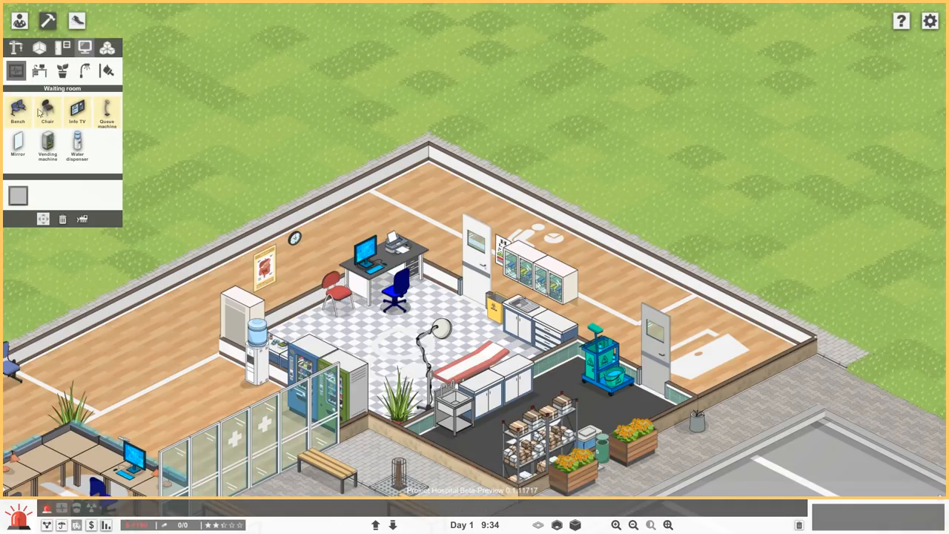
# Step: Place waiting benches and a queue machine along the corridor walls
pyautogui.click(17, 111)
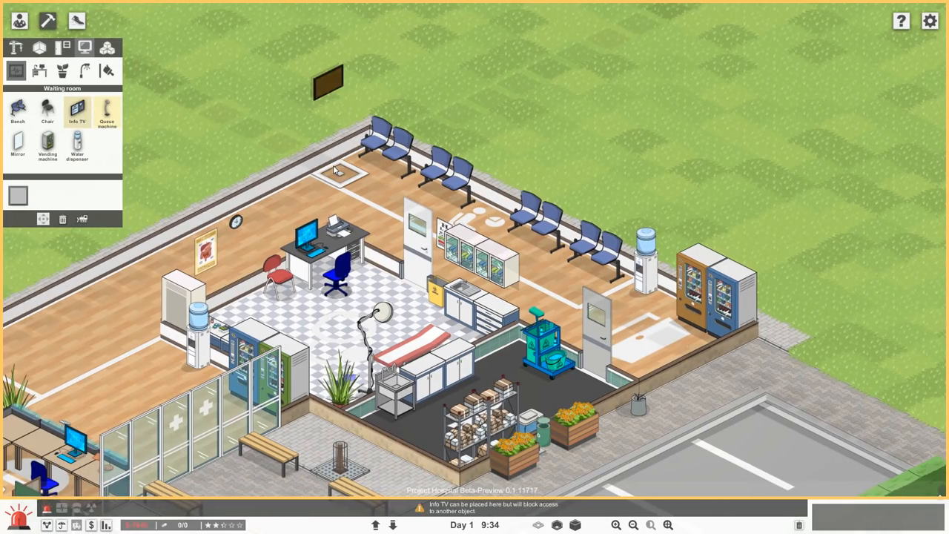
pyautogui.moveTo(107, 112)
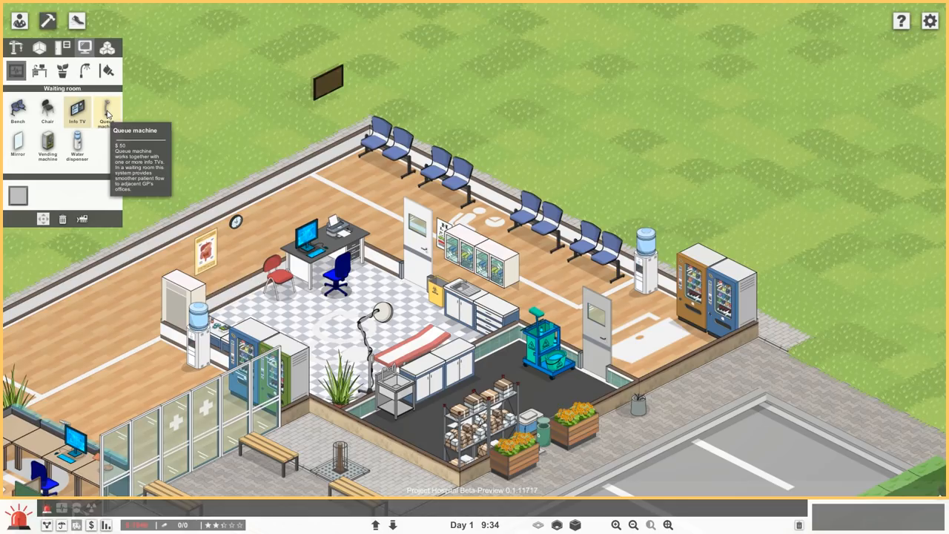
pyautogui.click(107, 111)
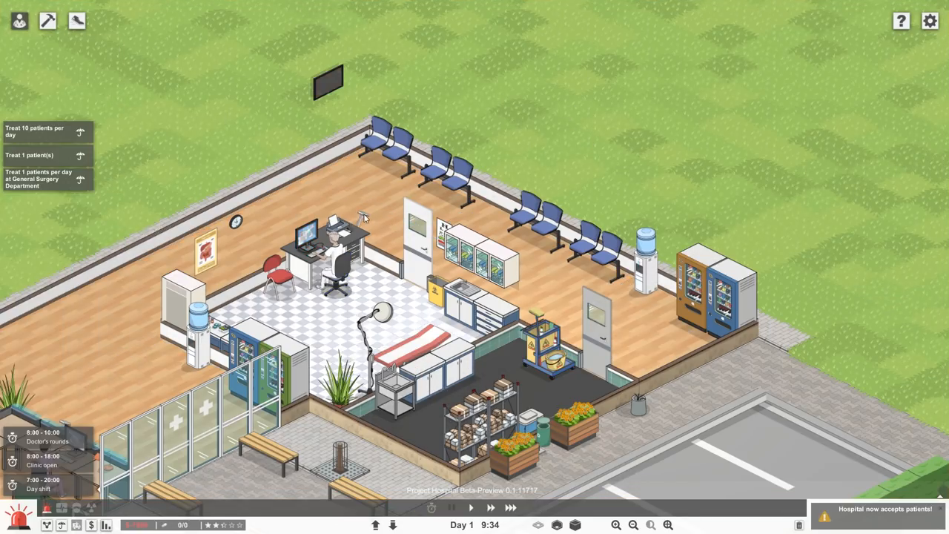
pyautogui.click(48, 21)
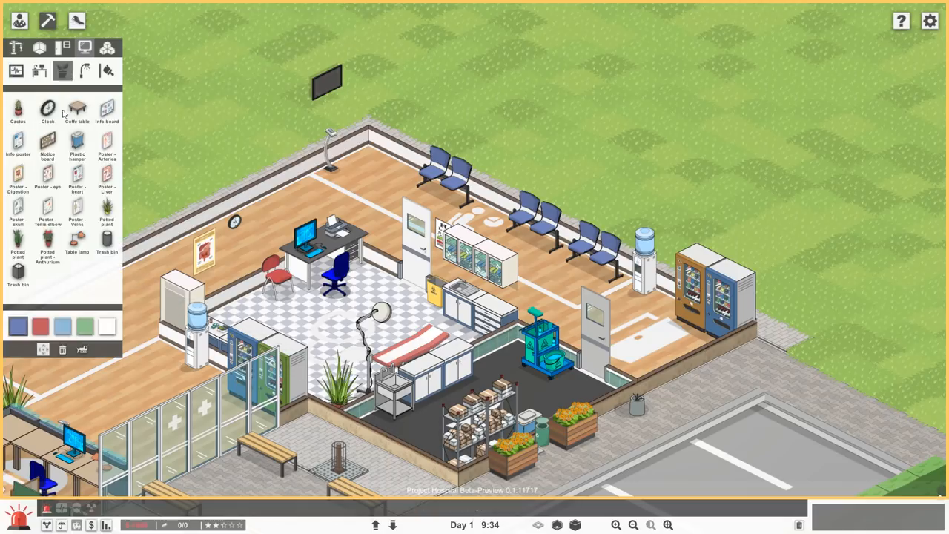
# Step: Add a potted plant, coffee tables between the benches and two posters on the back wall
pyautogui.click(47, 255)
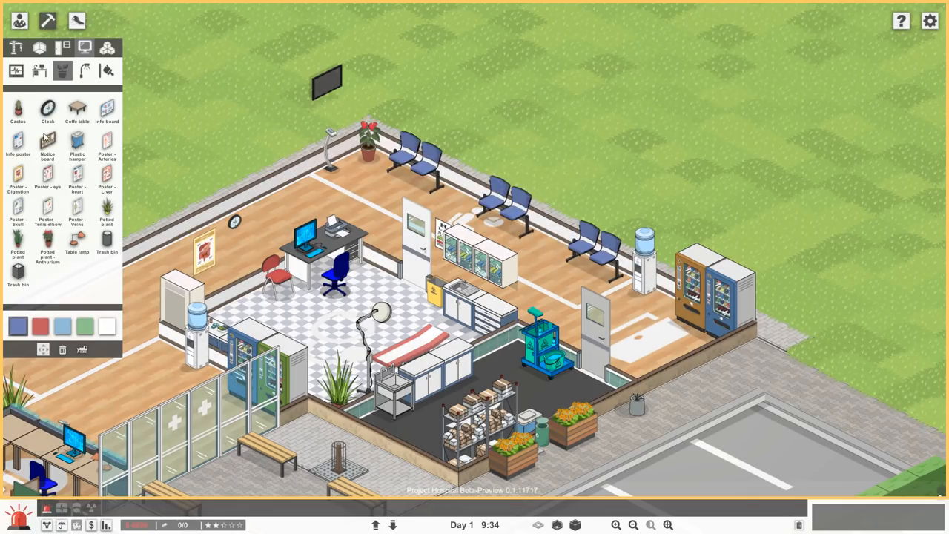
pyautogui.click(77, 110)
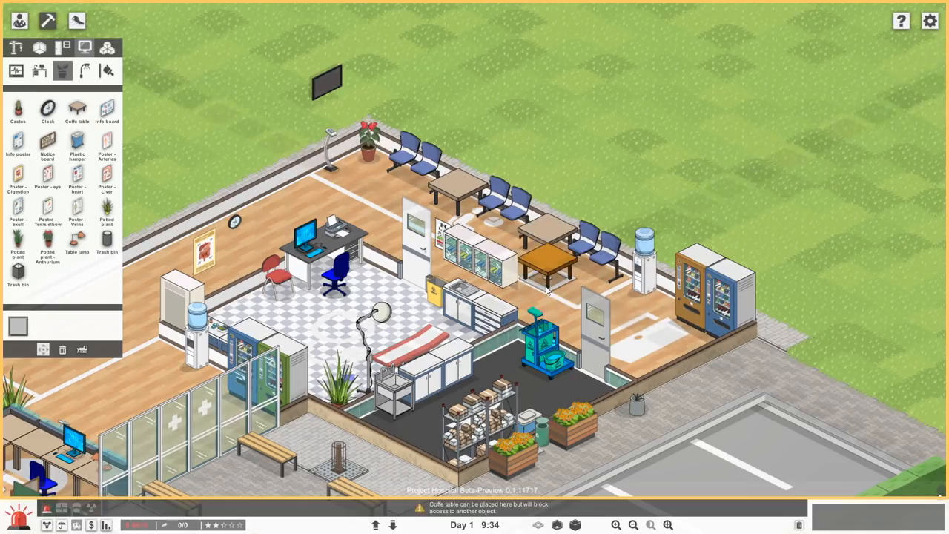
pyautogui.moveTo(48, 211)
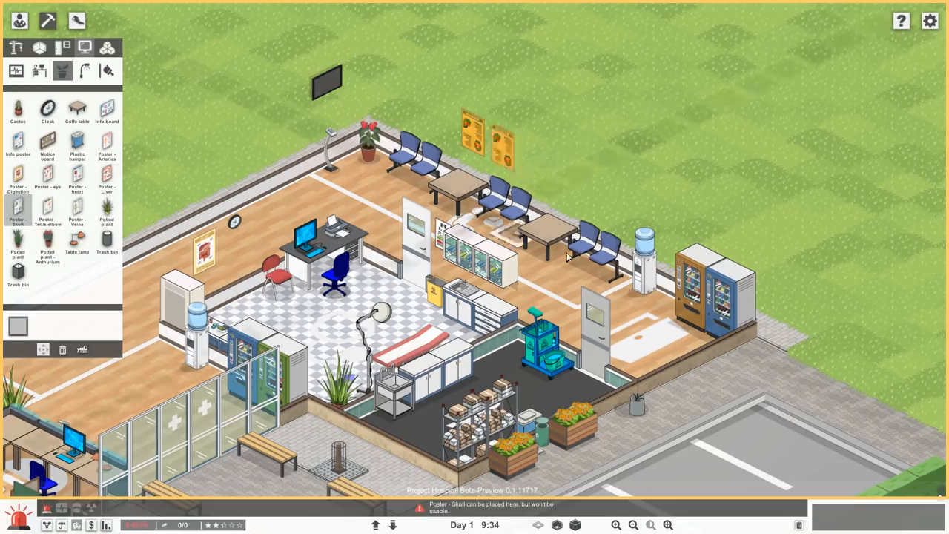
pyautogui.click(48, 208)
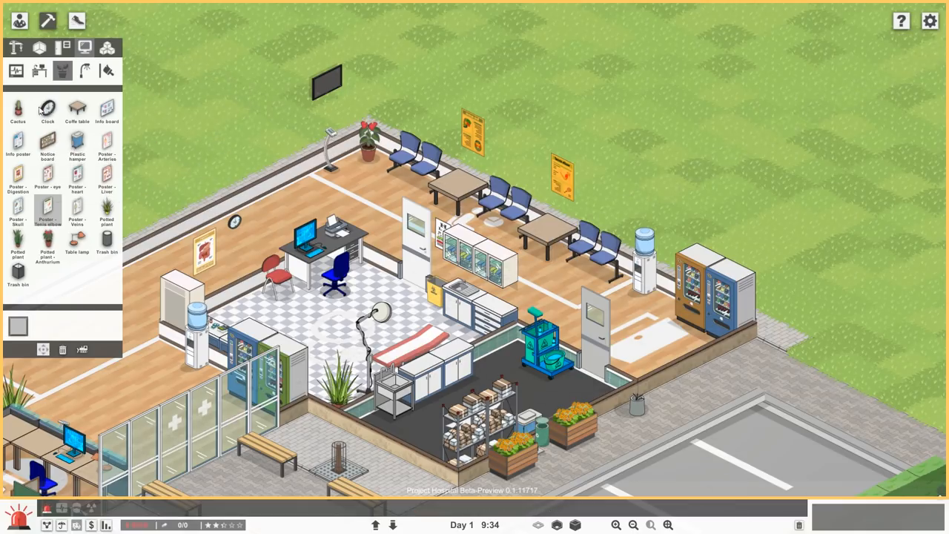
pyautogui.click(18, 111)
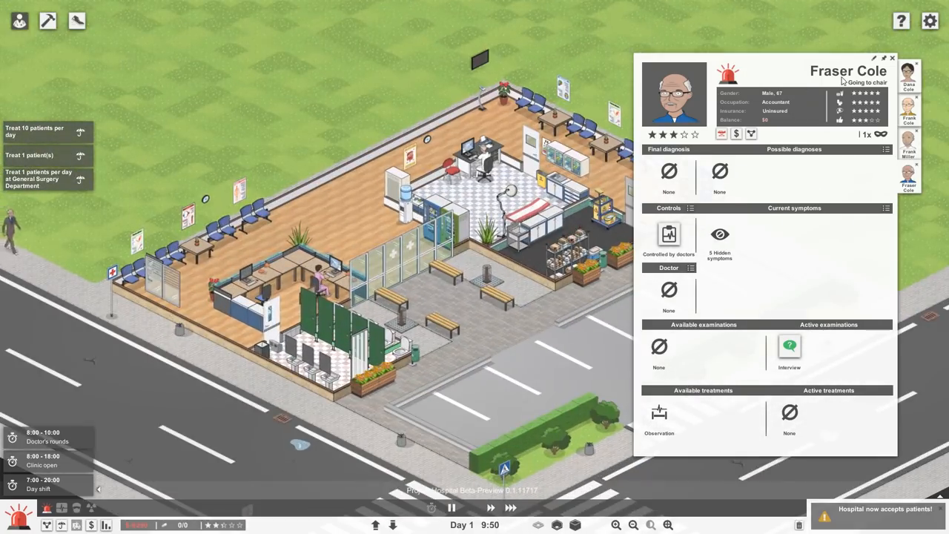
pyautogui.moveTo(451, 295)
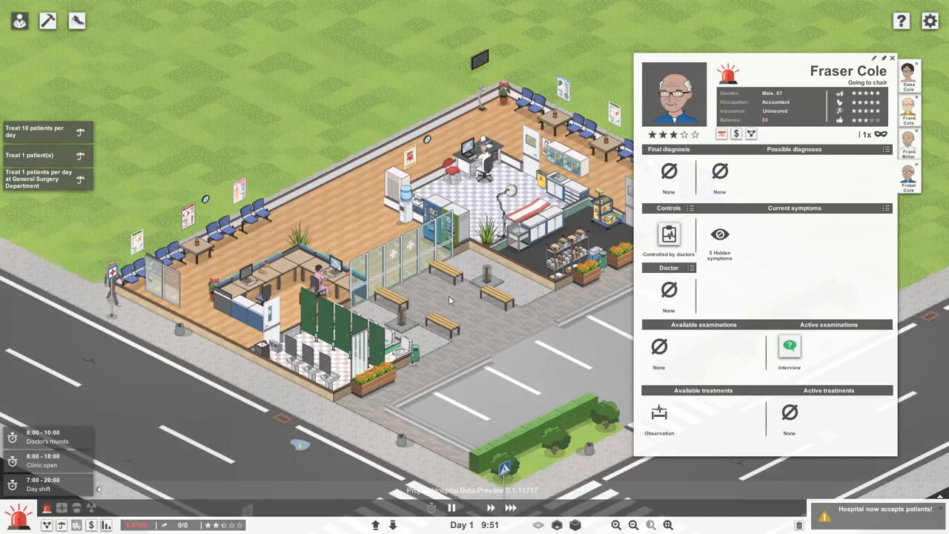
pyautogui.moveTo(181, 386)
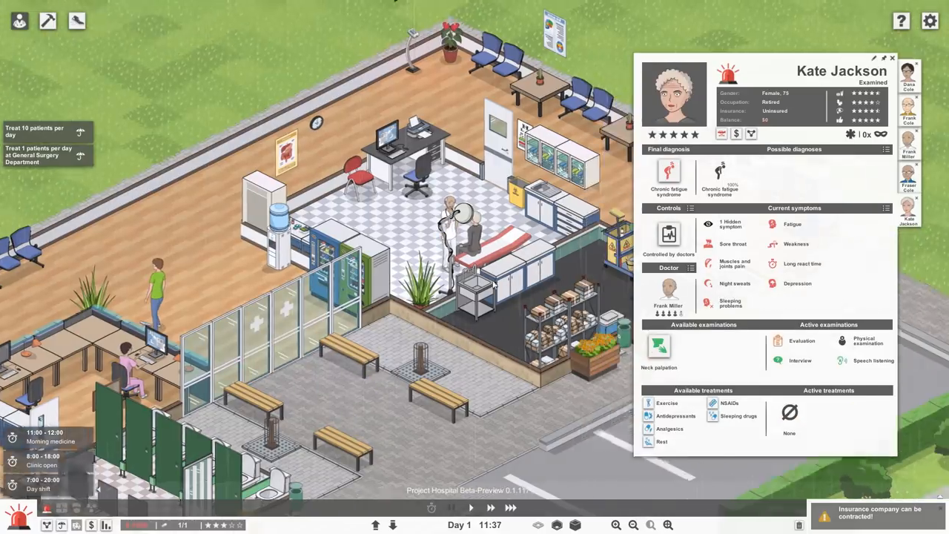
# Step: Follow the chronic fatigue patient's treatment, then view the idle nurse's staff details
pyautogui.click(451, 507)
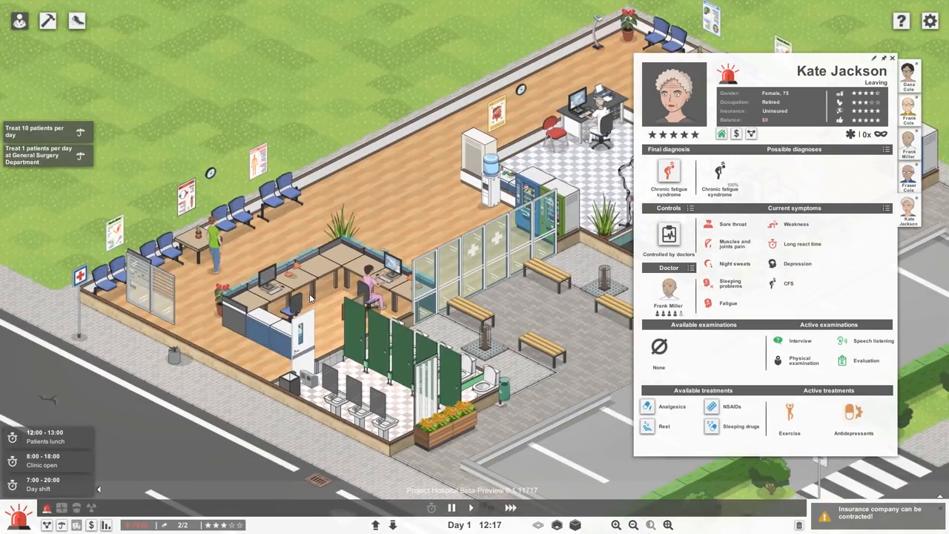
pyautogui.click(908, 77)
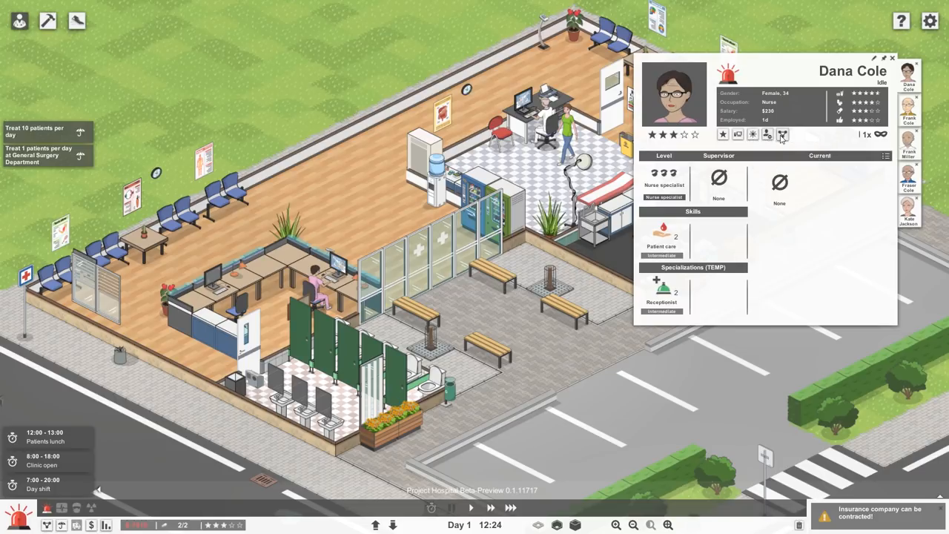
pyautogui.moveTo(275, 335)
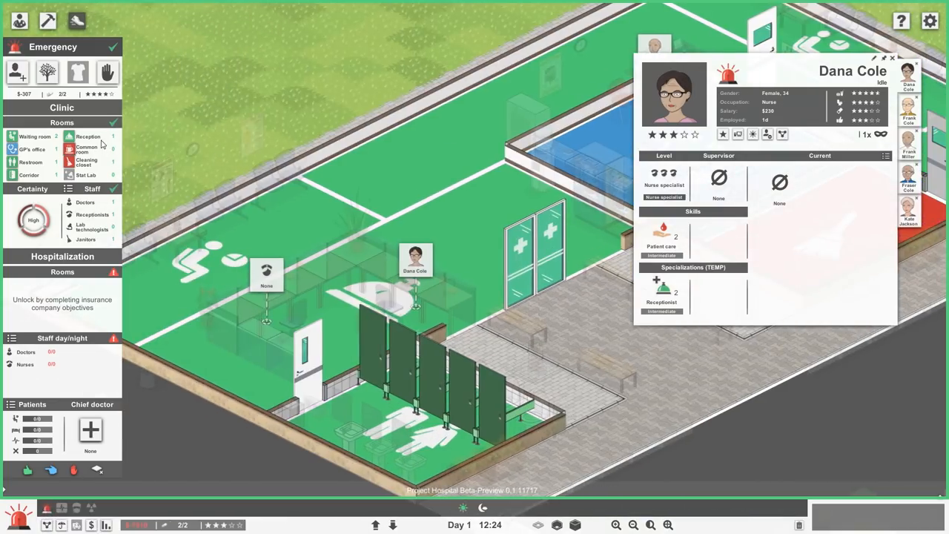
pyautogui.moveTo(102, 148)
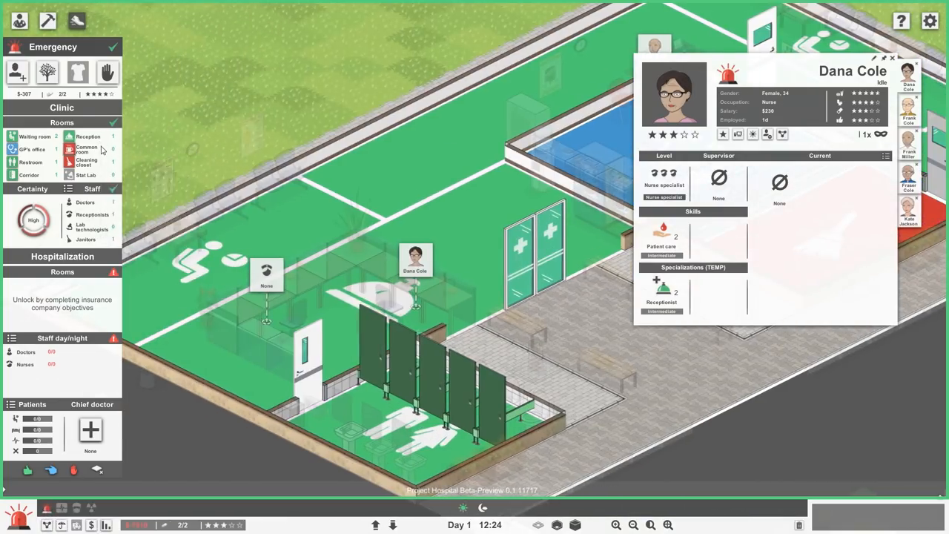
pyautogui.moveTo(47, 72)
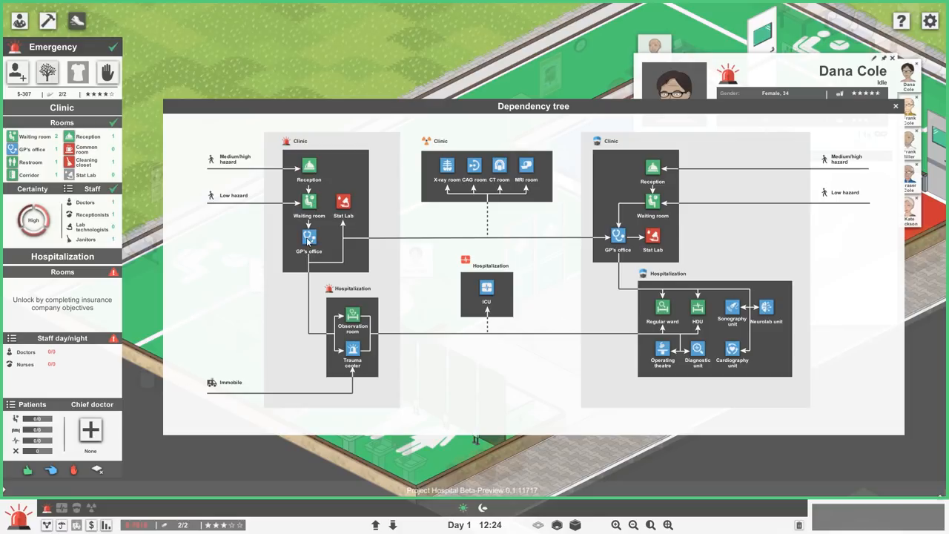
pyautogui.moveTo(223, 380)
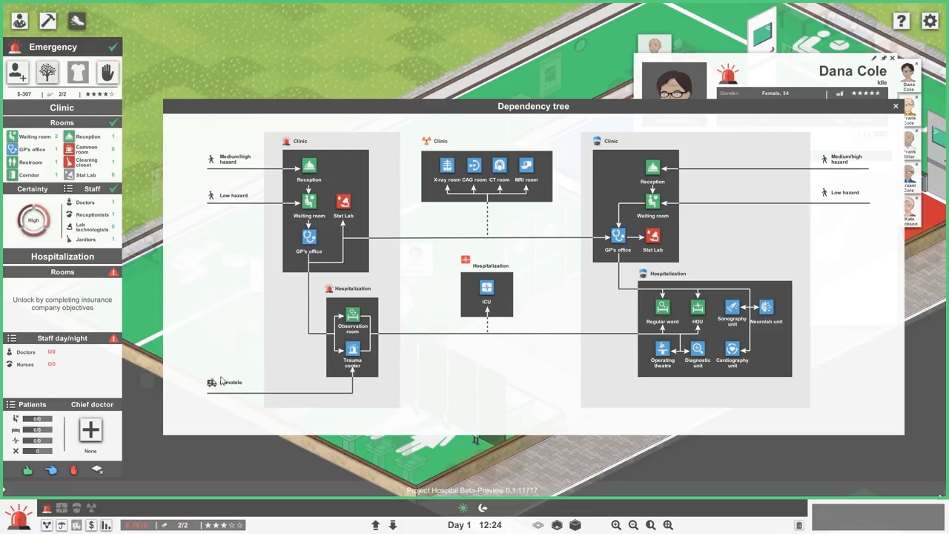
pyautogui.moveTo(233, 208)
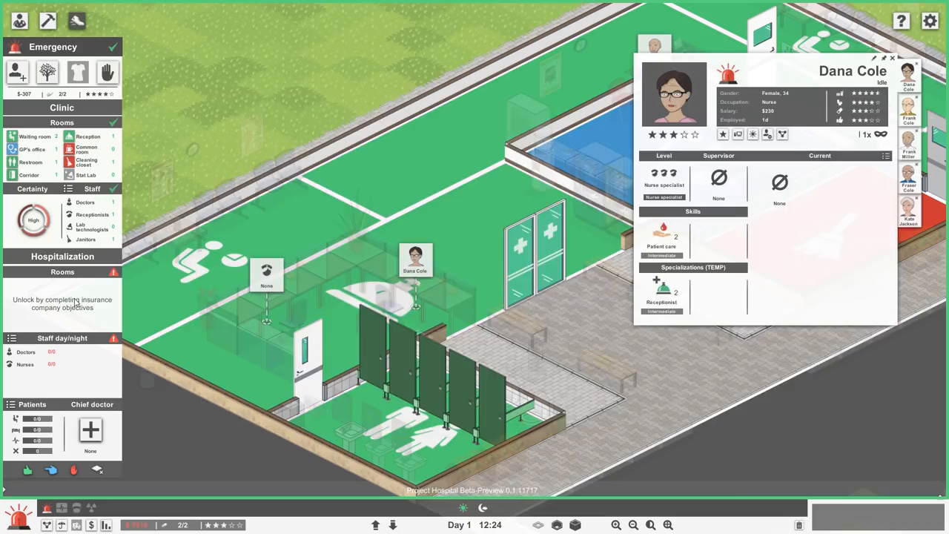
pyautogui.moveTo(74, 393)
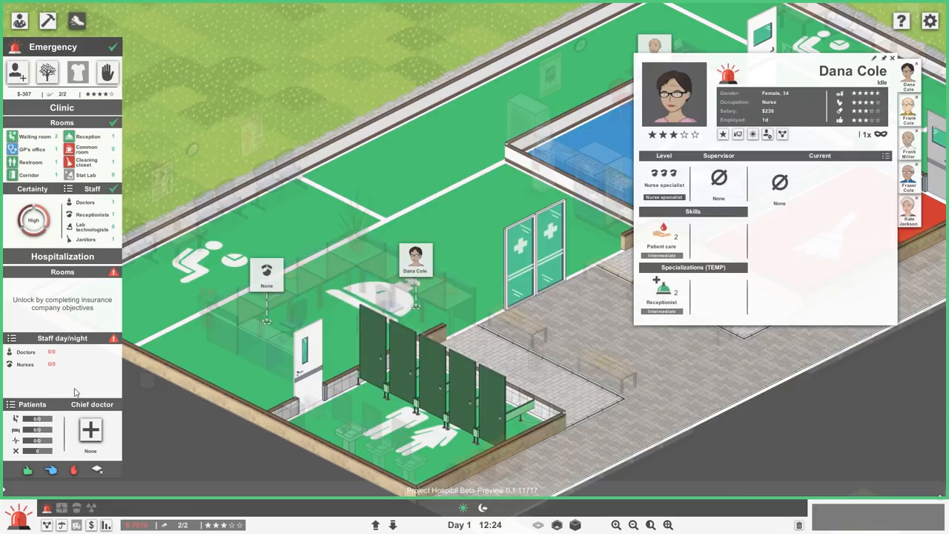
pyautogui.moveTo(91, 430)
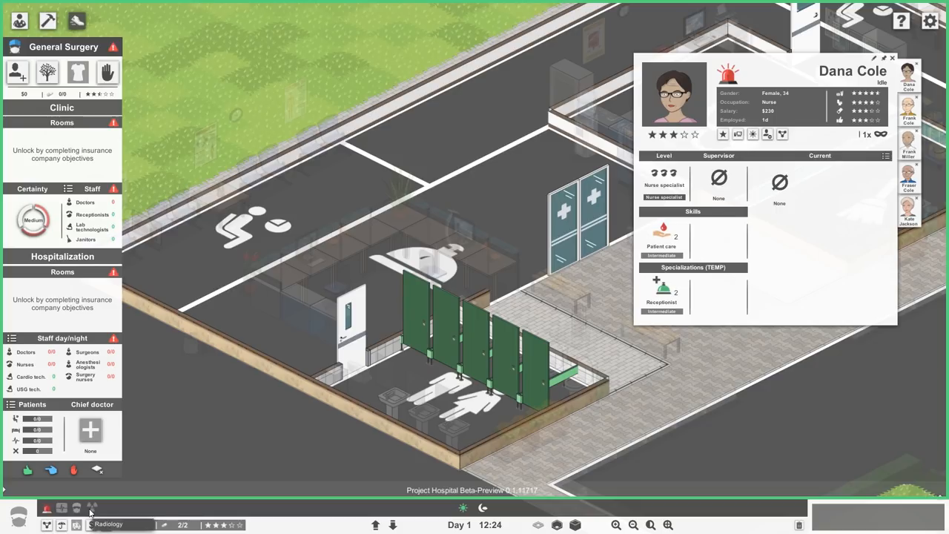
# Step: Leave the department planning overview for the regular clinic view
pyautogui.click(92, 508)
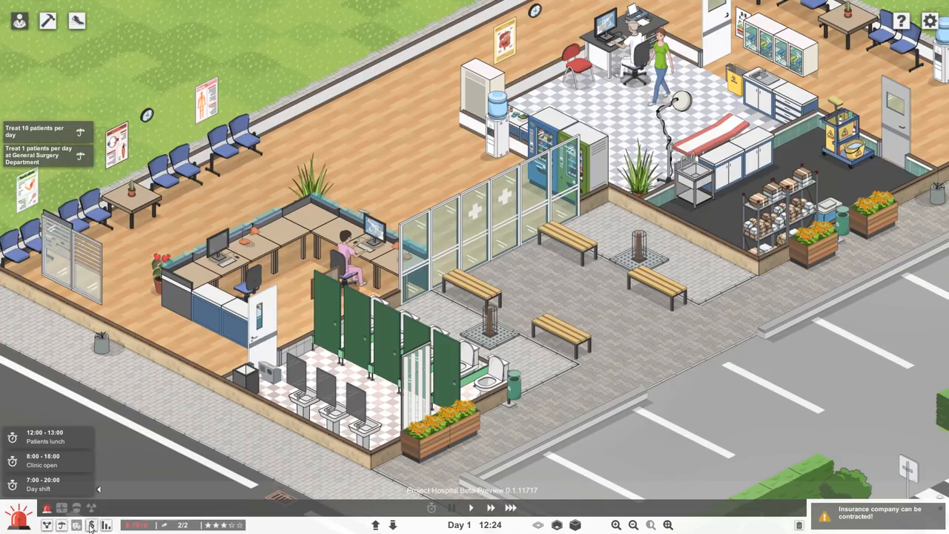
pyautogui.click(92, 525)
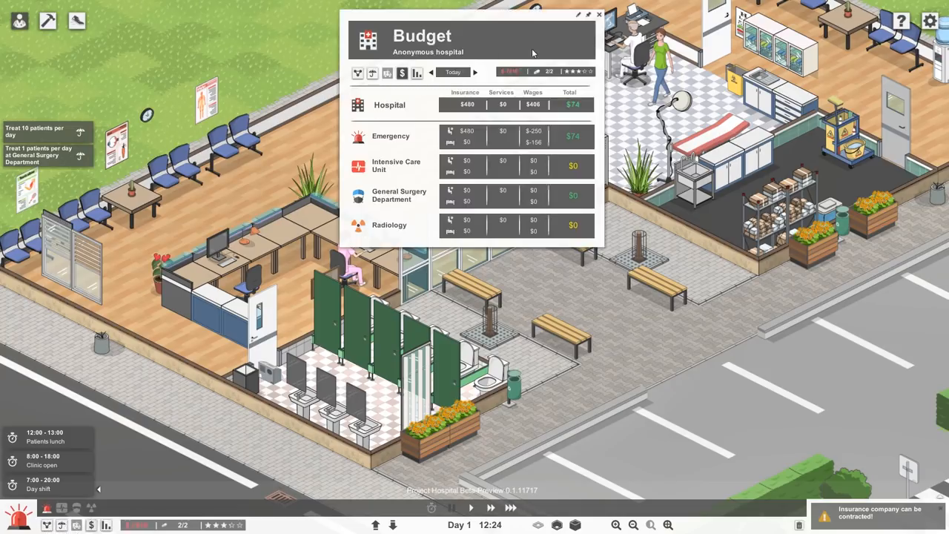
pyautogui.moveTo(599, 15)
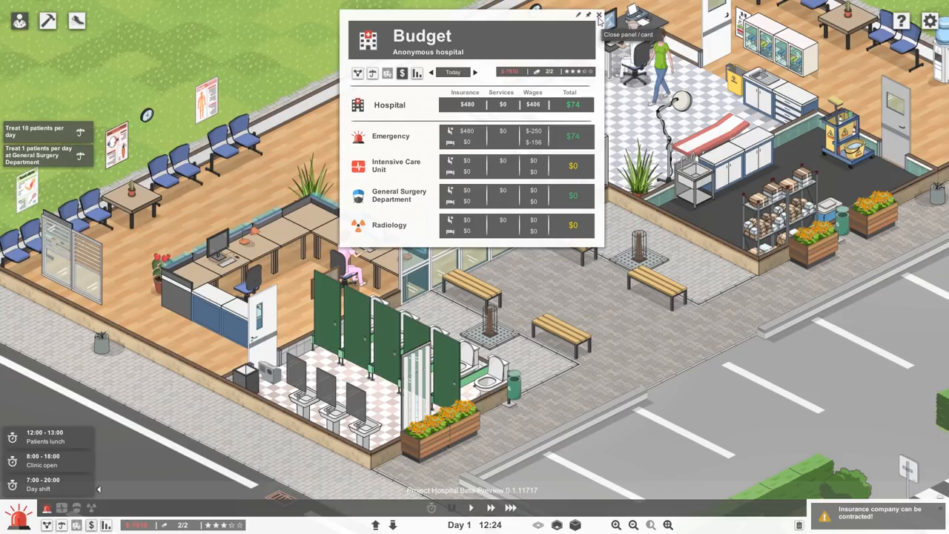
pyautogui.click(599, 15)
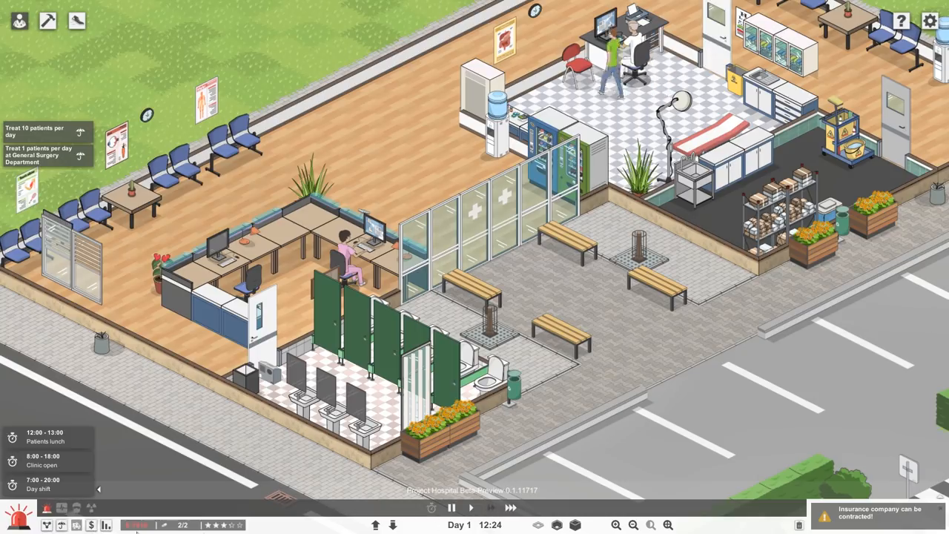
# Step: Glance at the hospital statistics, then view the insurance company objectives list
pyautogui.click(107, 525)
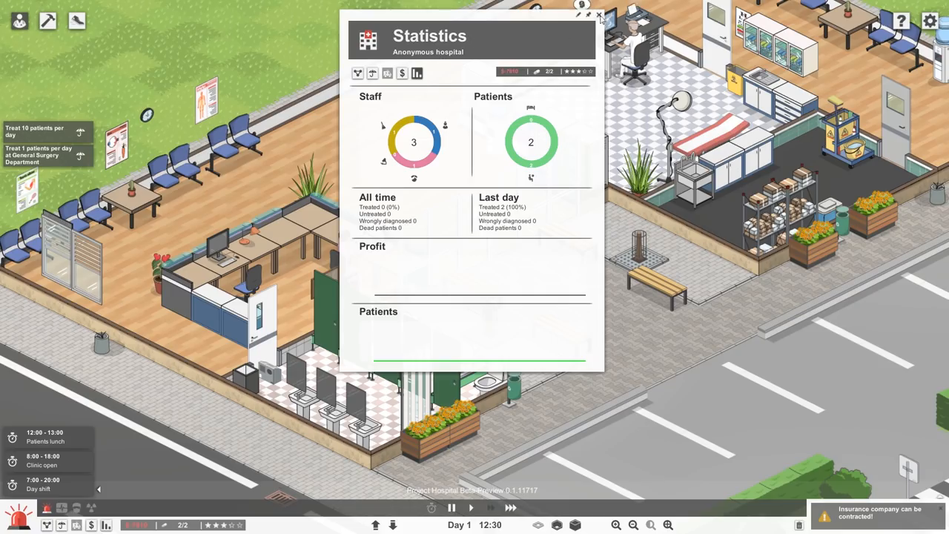
pyautogui.click(599, 15)
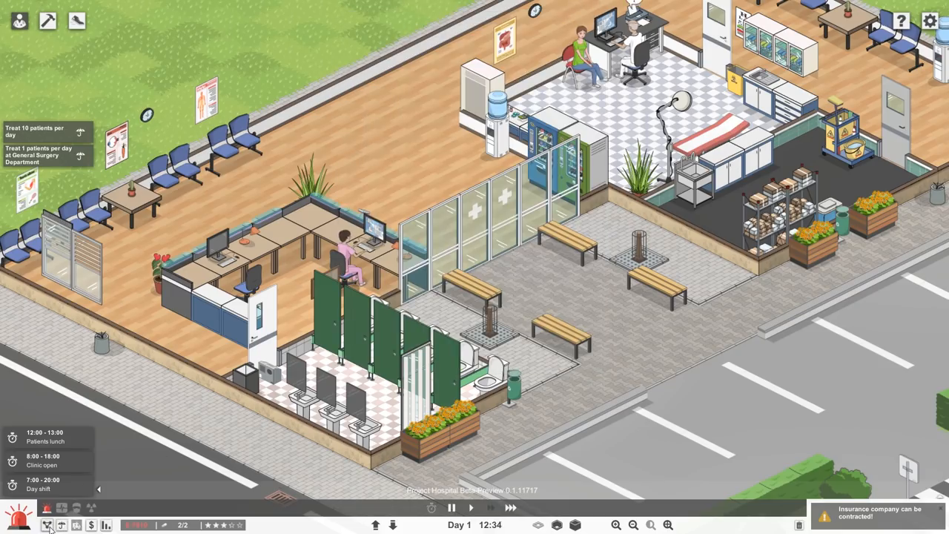
pyautogui.click(46, 525)
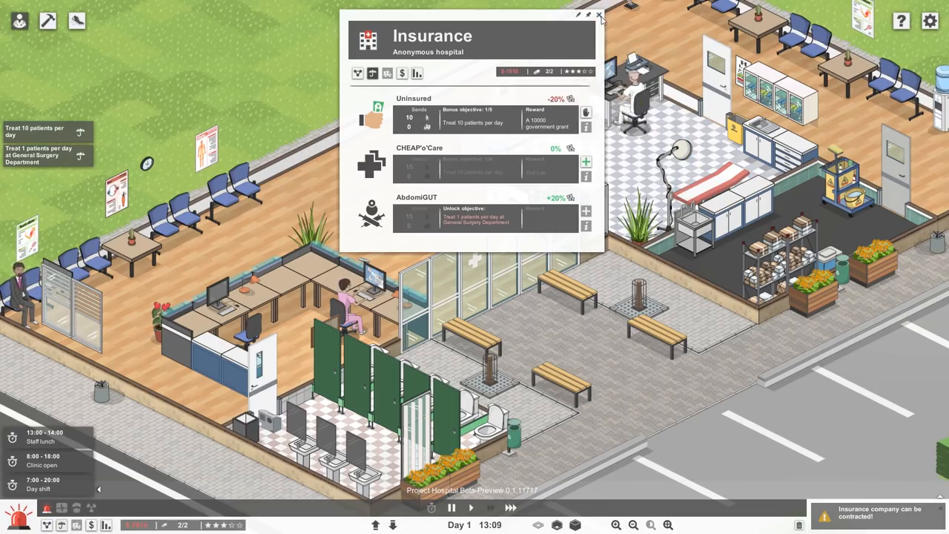
# Step: Close the insurance objectives and the receptionist nurse's staff profile
pyautogui.click(600, 15)
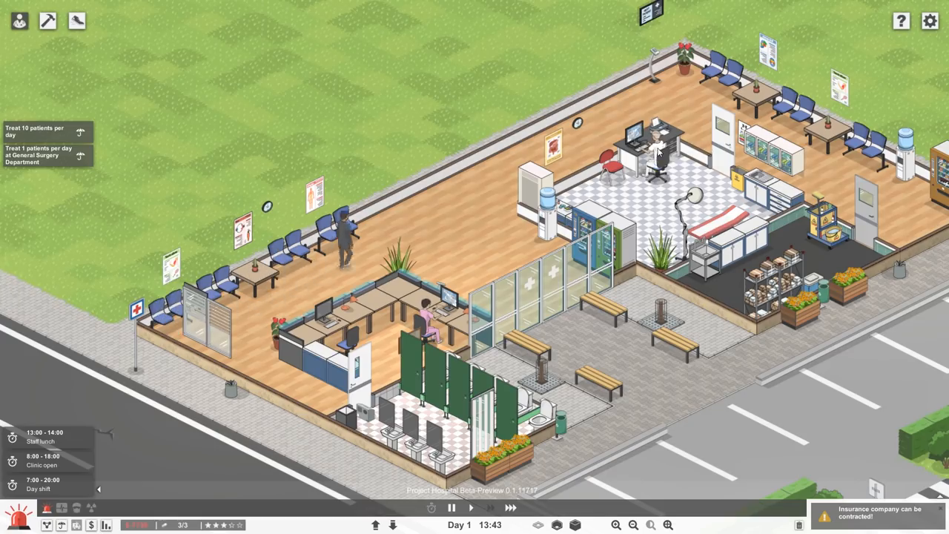
pyautogui.moveTo(451, 125)
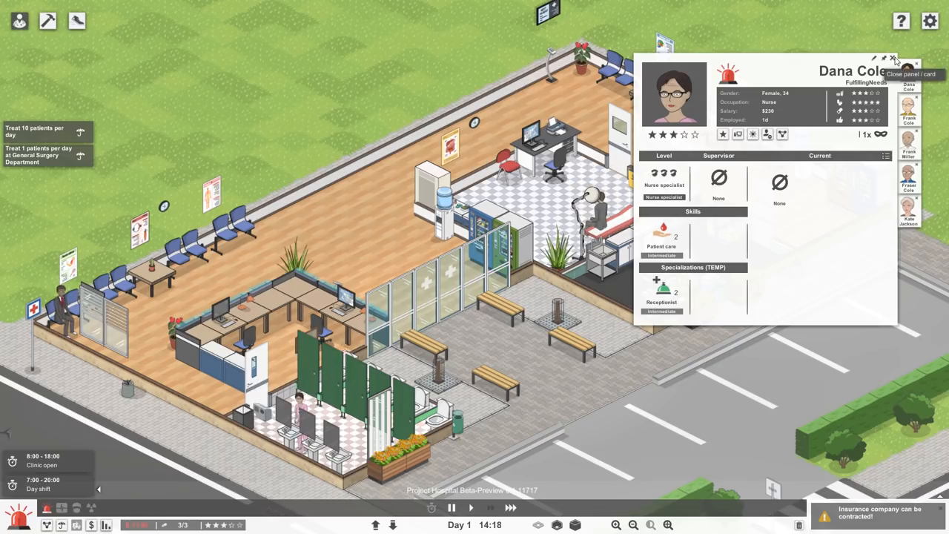
pyautogui.click(892, 59)
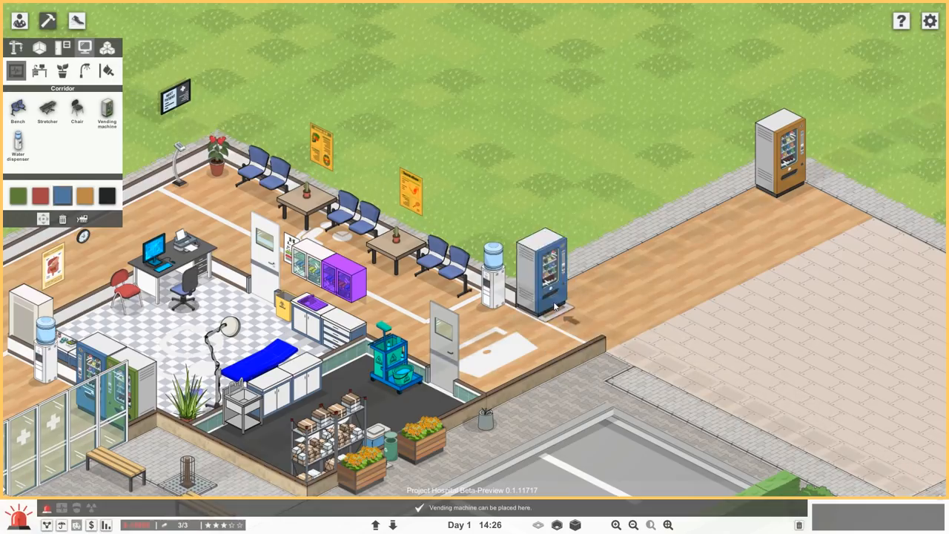
# Step: Place a vending machine in the corridor of the new extension
pyautogui.click(571, 267)
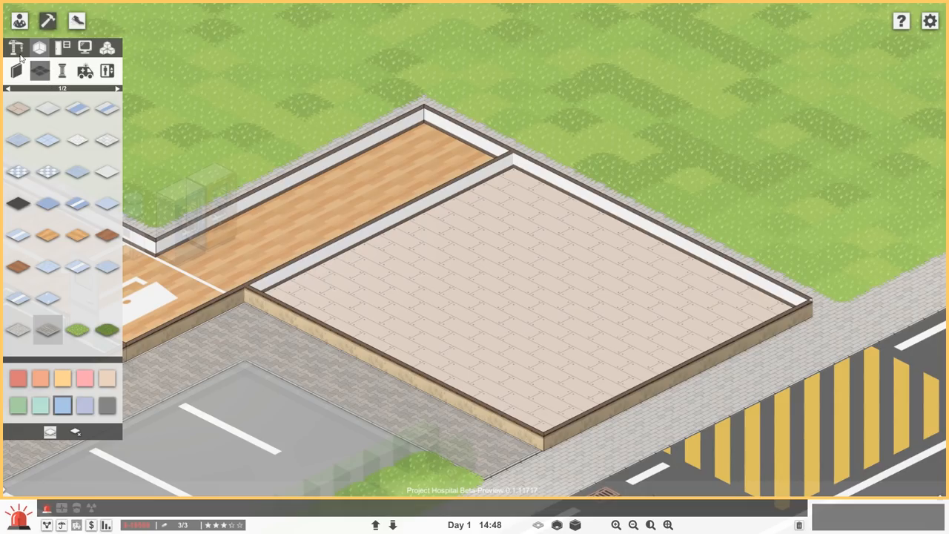
# Step: Mark out the common room area and wall off a second room beside it
pyautogui.click(39, 47)
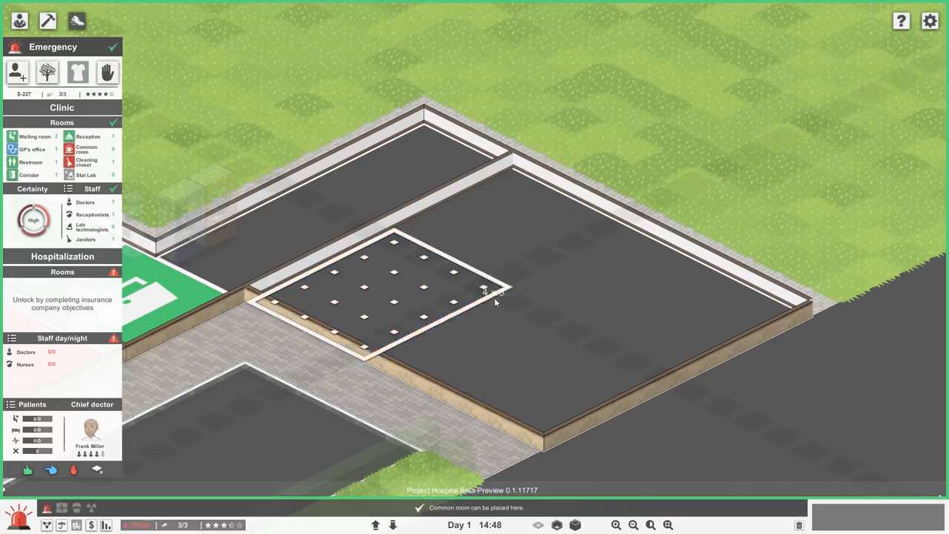
pyautogui.moveTo(487, 293); pyautogui.dragTo(597, 307)
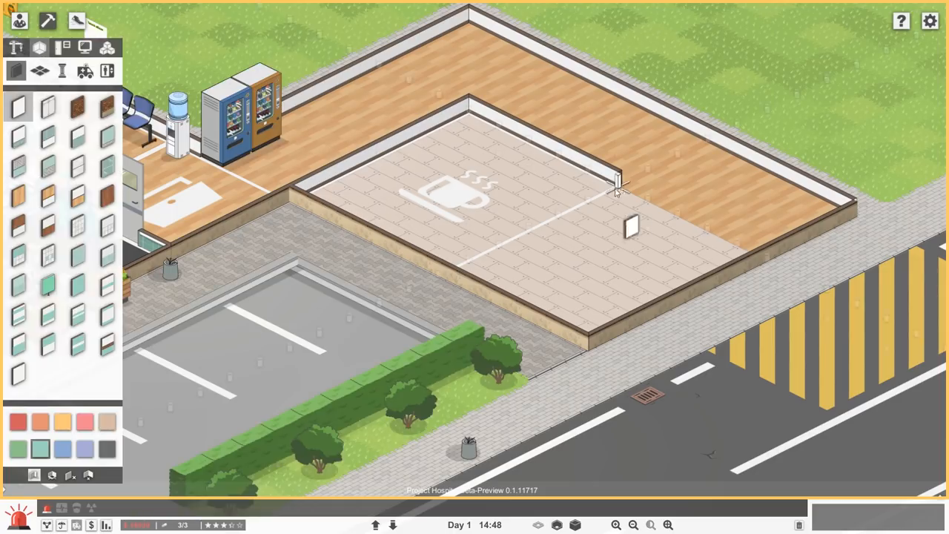
pyautogui.moveTo(615, 185); pyautogui.dragTo(734, 244)
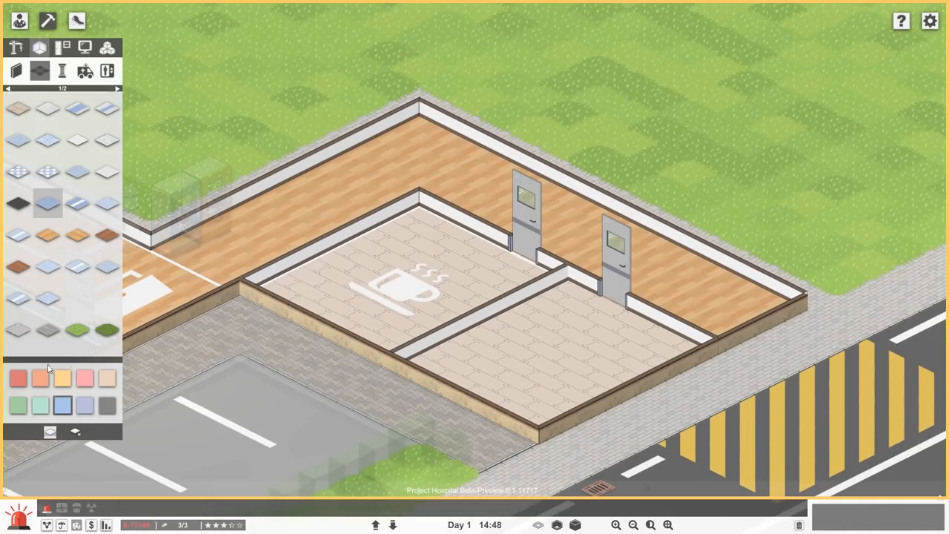
# Step: Place the dining table, fridge and kitchen units in the common room
pyautogui.click(18, 378)
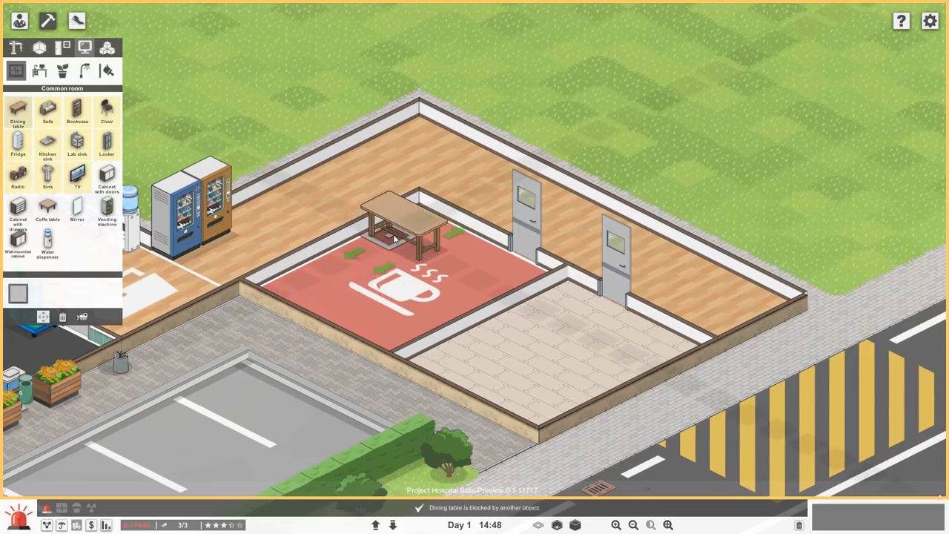
pyautogui.click(107, 112)
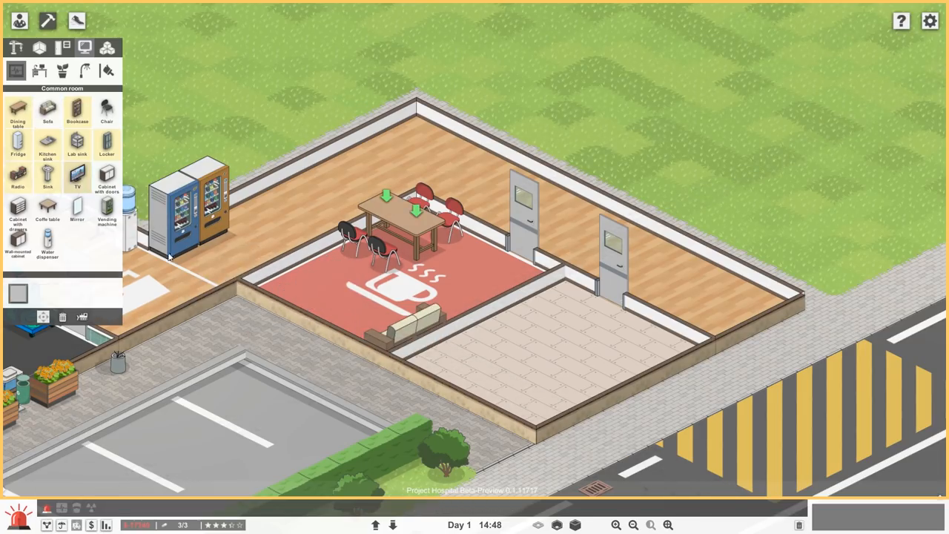
pyautogui.moveTo(47, 153)
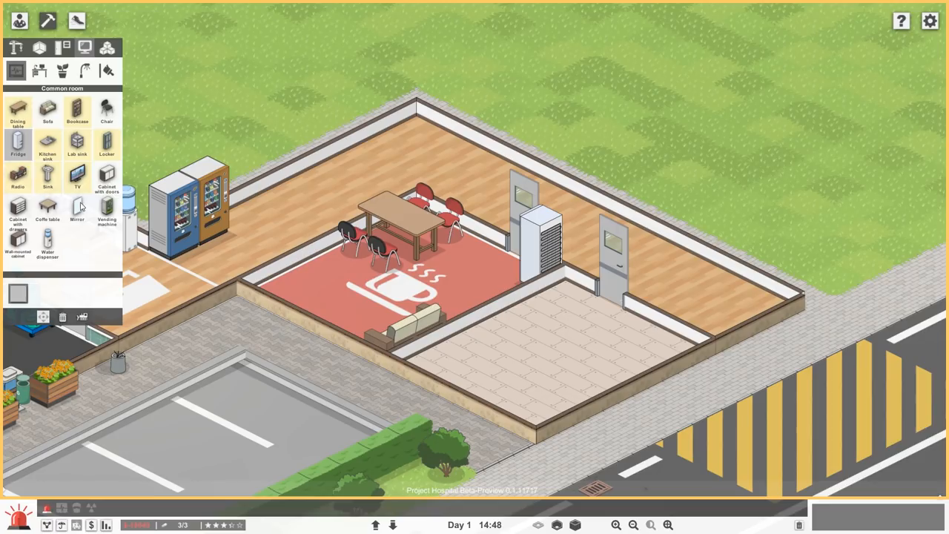
pyautogui.click(107, 178)
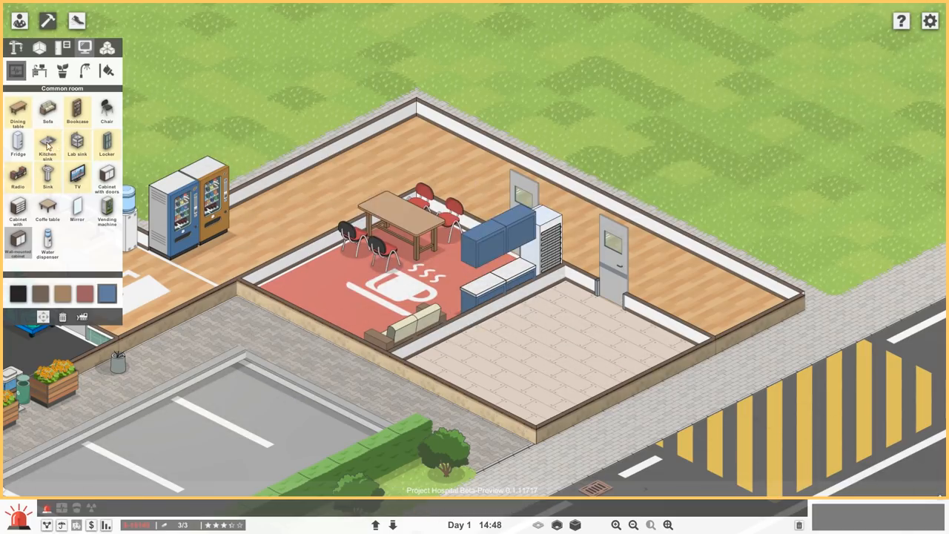
pyautogui.click(47, 145)
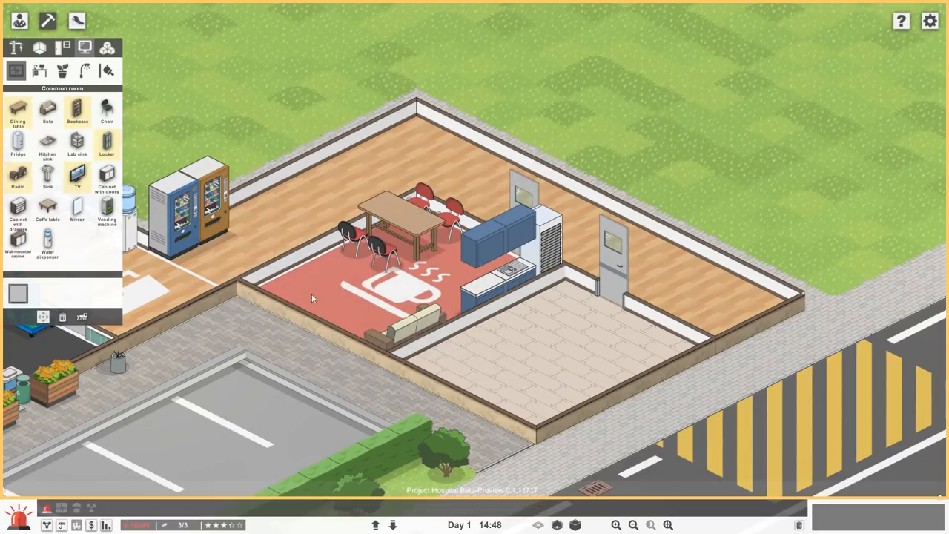
# Step: Add a small table and lockers beside the common room furniture
pyautogui.click(47, 211)
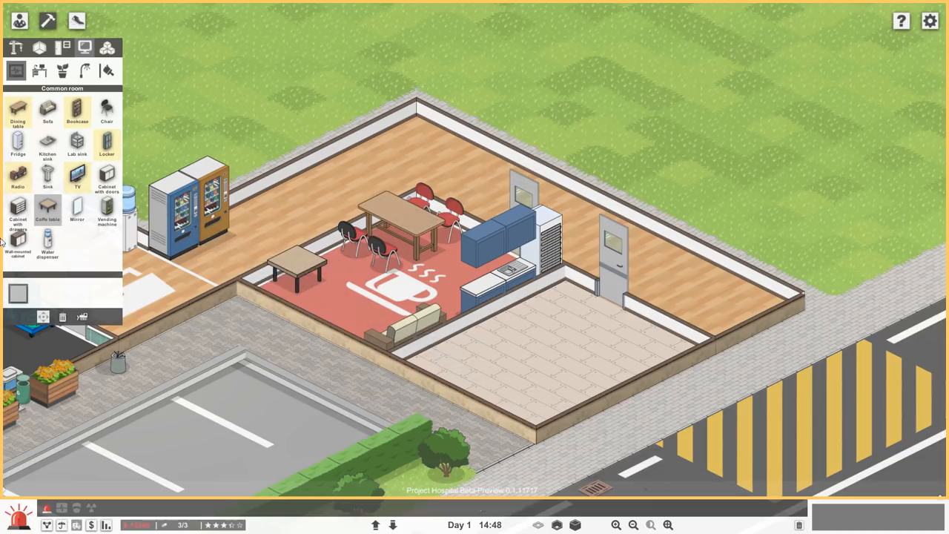
pyautogui.click(77, 178)
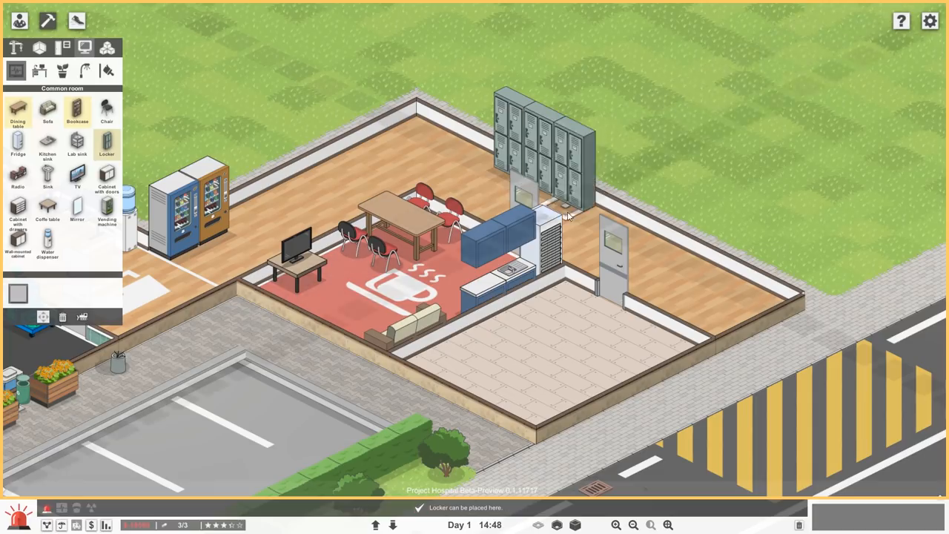
pyautogui.click(348, 339)
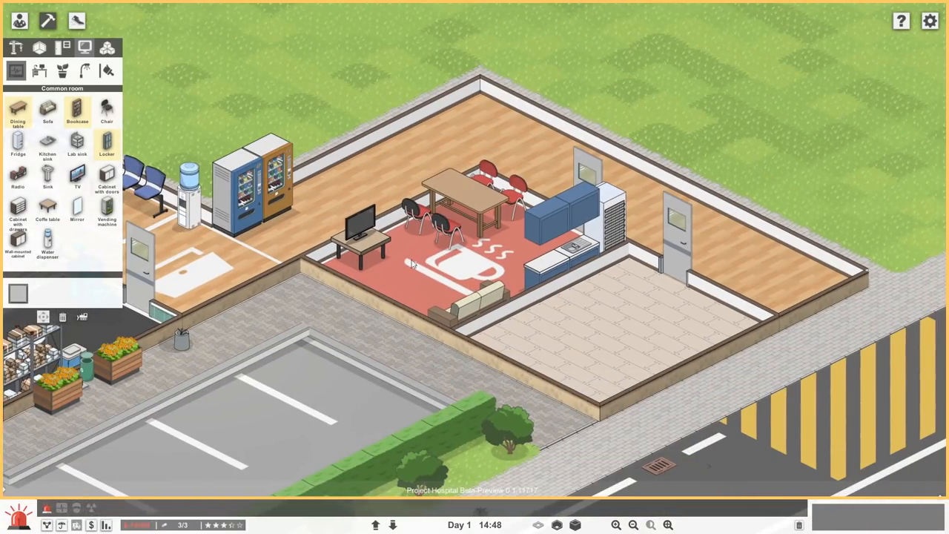
# Step: Browse decoration and general objects and place an item in the common room
pyautogui.click(63, 71)
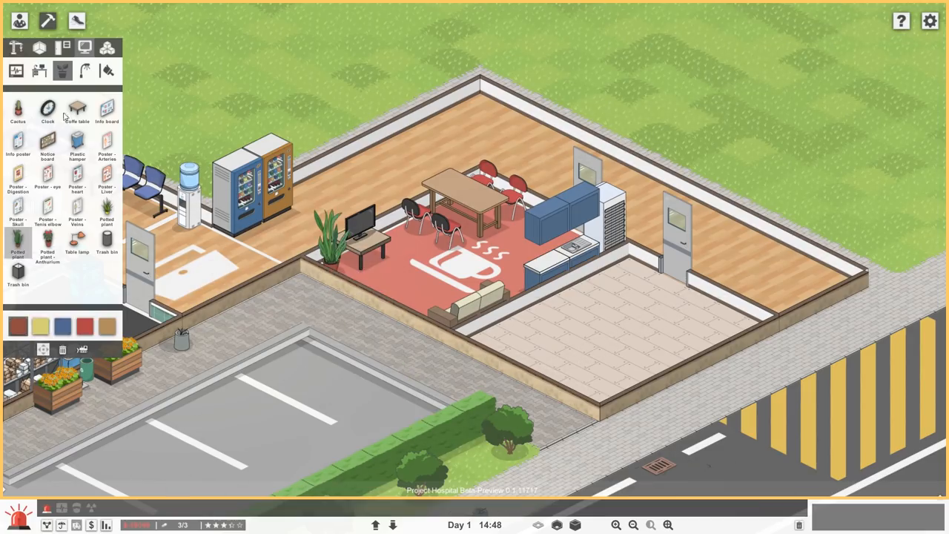
pyautogui.click(39, 71)
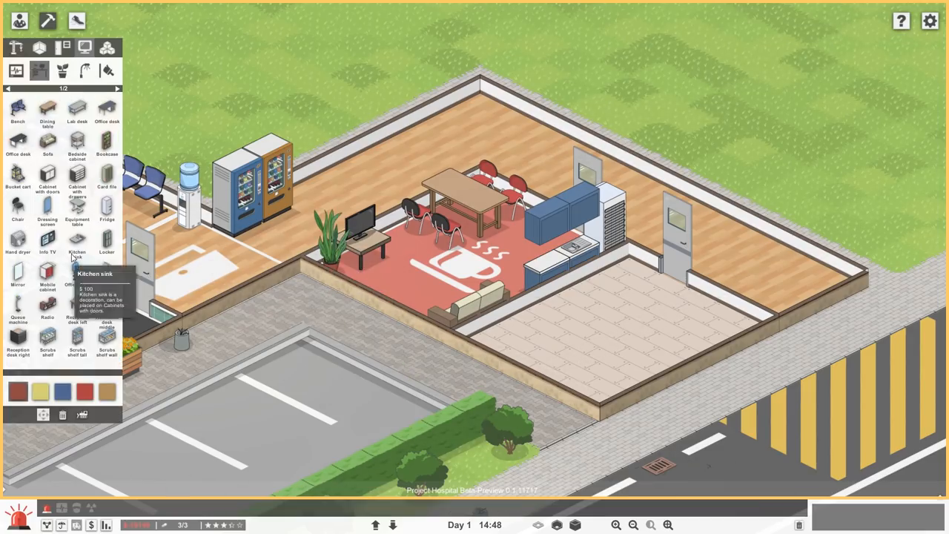
pyautogui.click(117, 89)
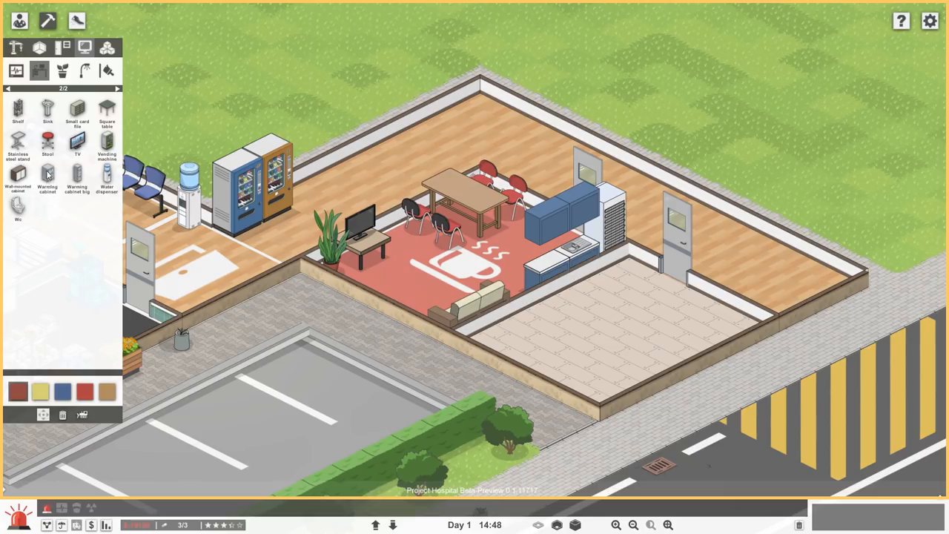
pyautogui.click(47, 178)
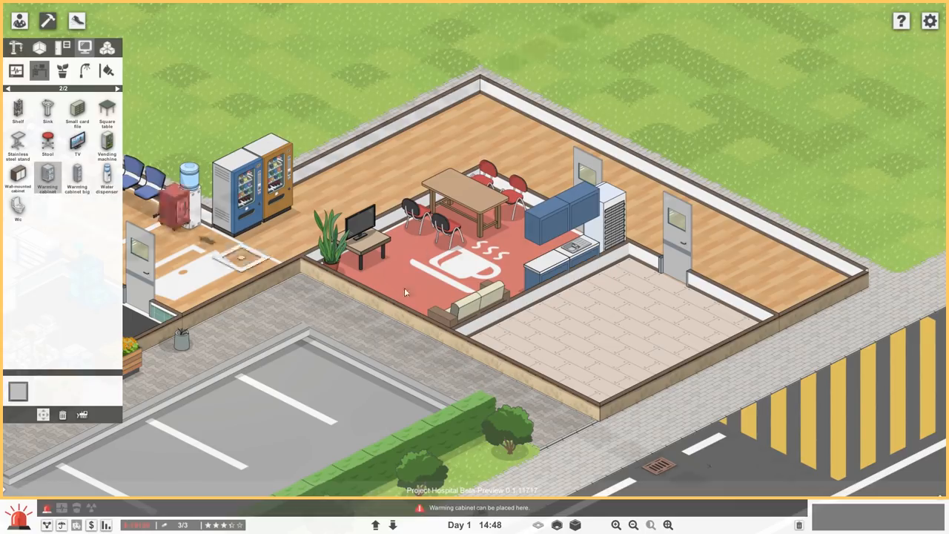
pyautogui.click(412, 267)
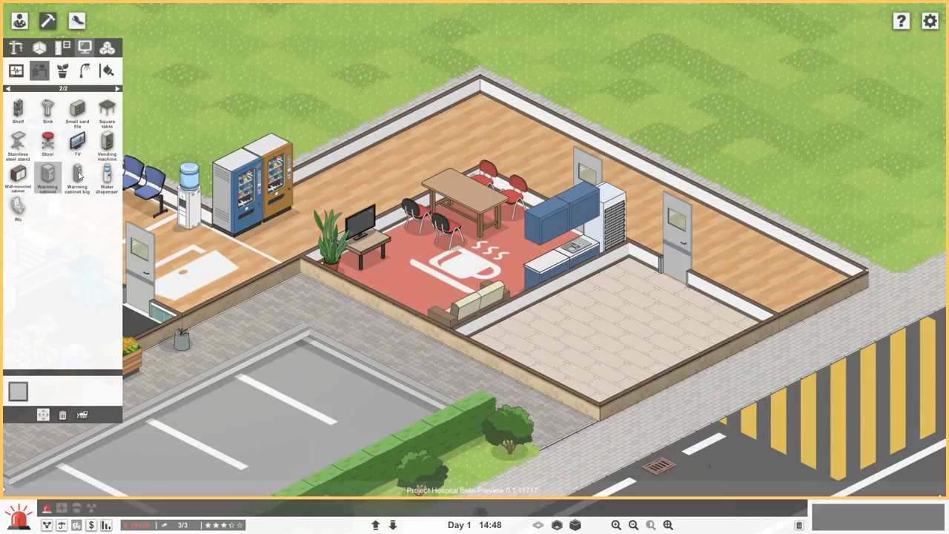
# Step: Browse the medical equipment list, then switch to the clinic rooms overview
pyautogui.click(9, 89)
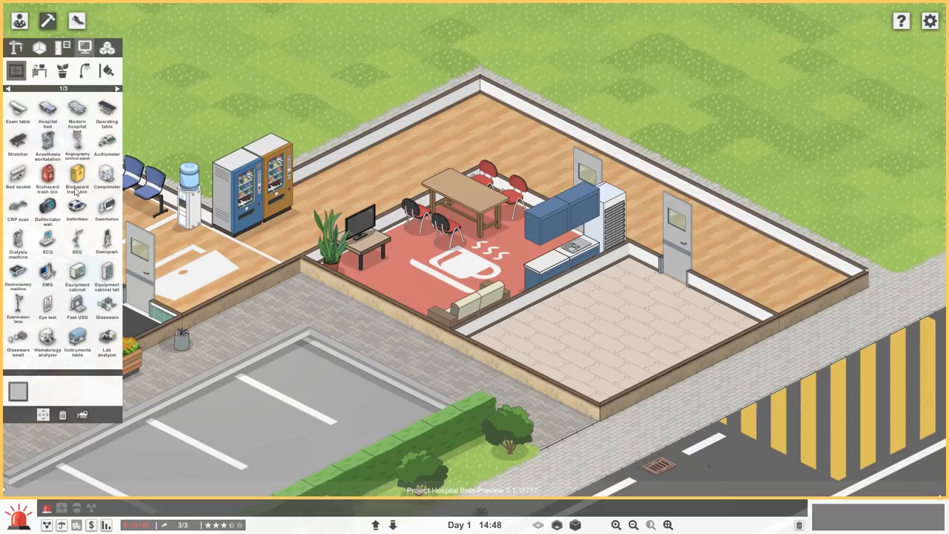
pyautogui.click(116, 89)
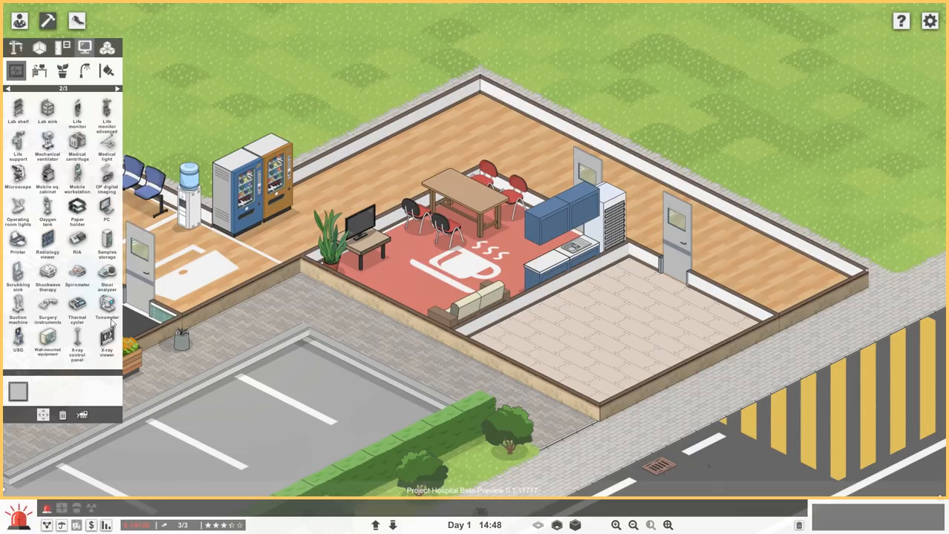
pyautogui.moveTo(62, 270)
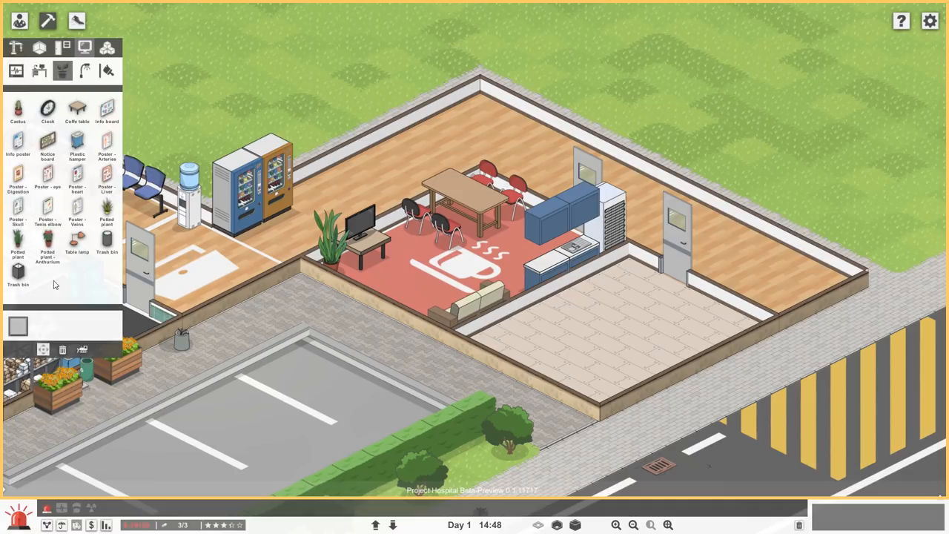
pyautogui.click(107, 245)
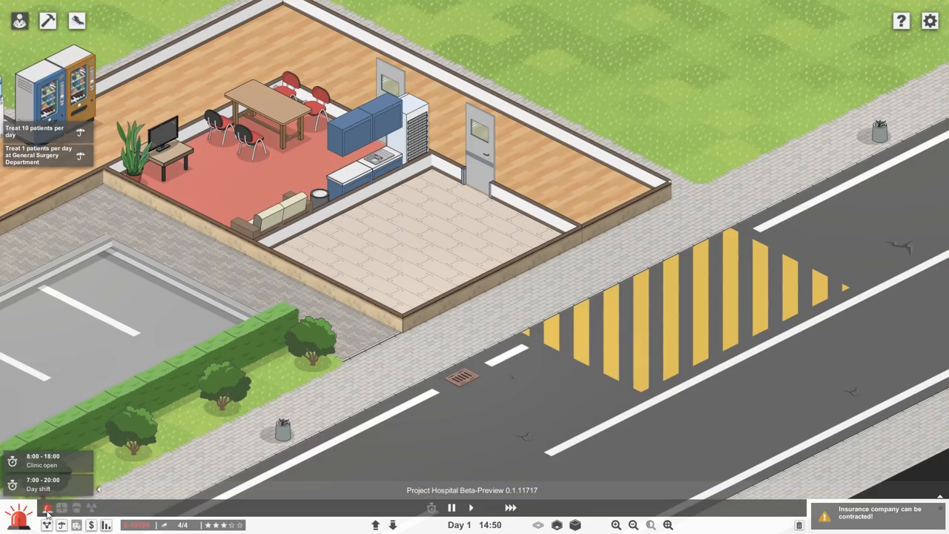
pyautogui.click(46, 507)
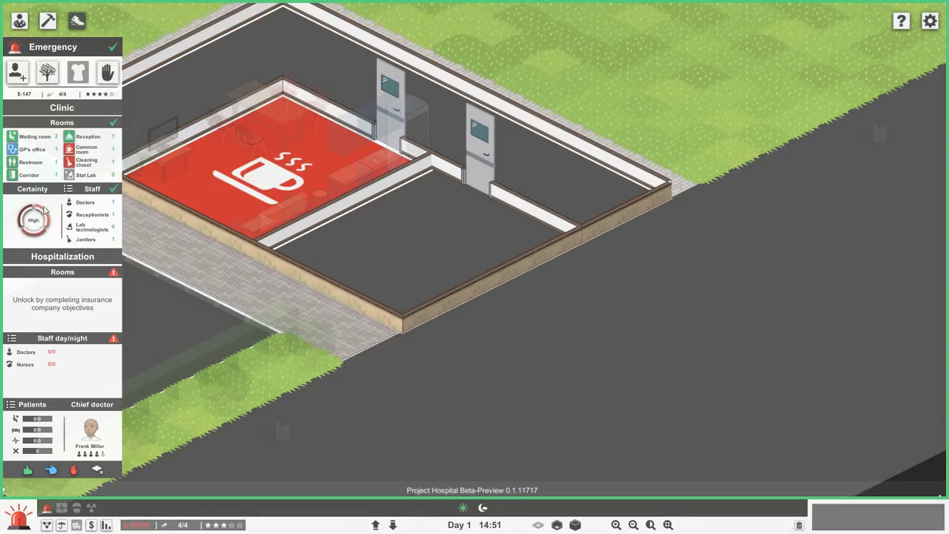
pyautogui.moveTo(86, 175)
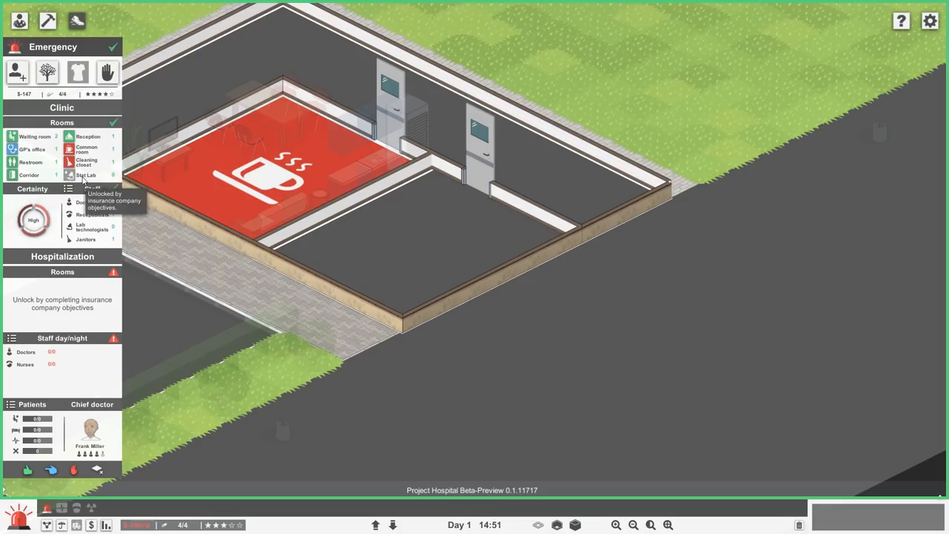
pyautogui.moveTo(82, 178)
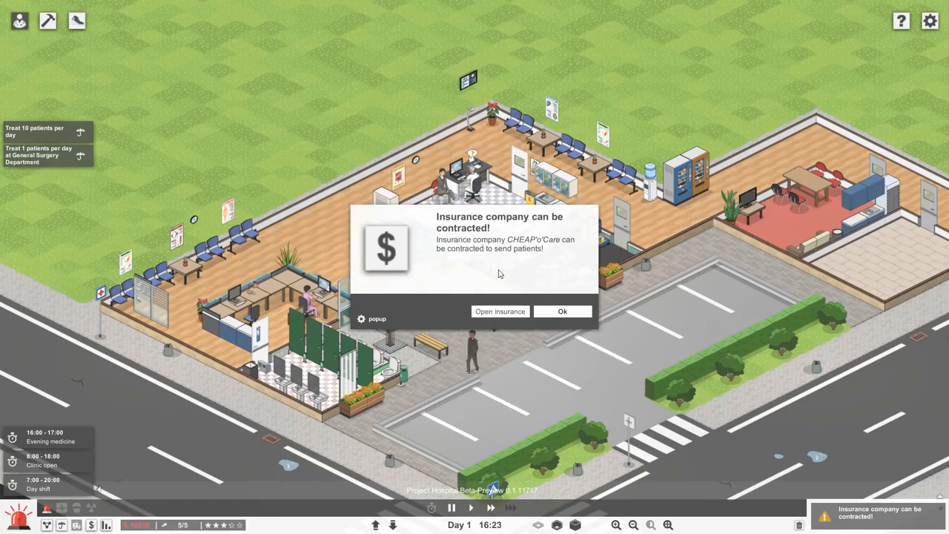
# Step: Dismiss the insurance and perk notices, then review and close the doctor's profile
pyautogui.click(563, 312)
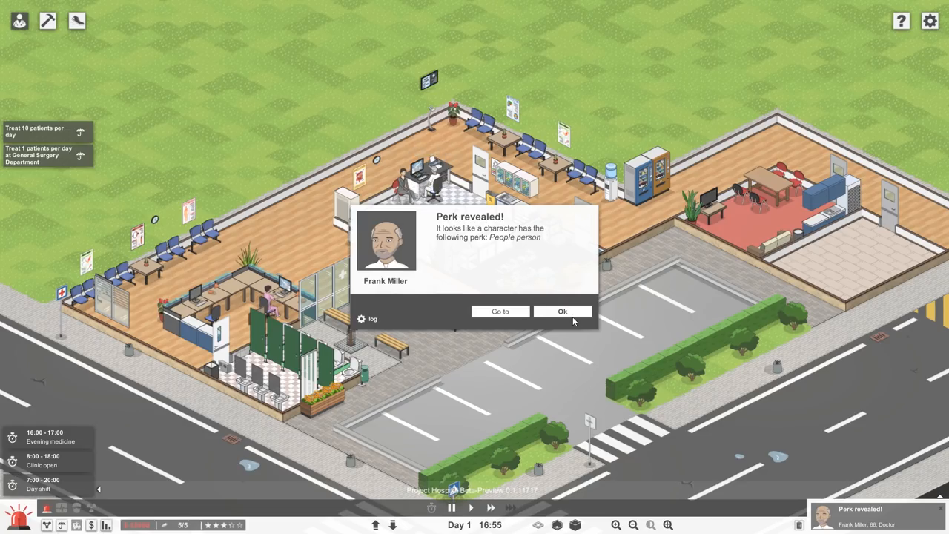
pyautogui.click(563, 312)
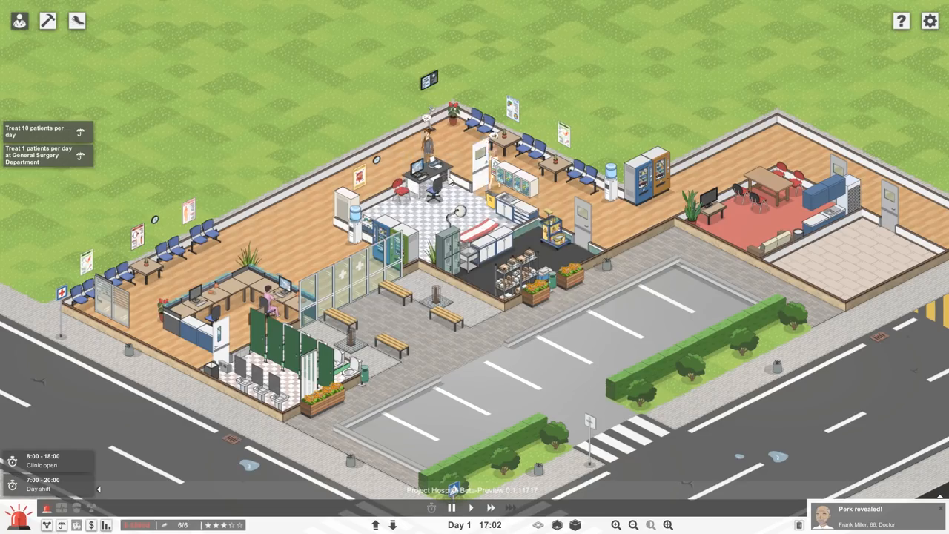
pyautogui.click(860, 519)
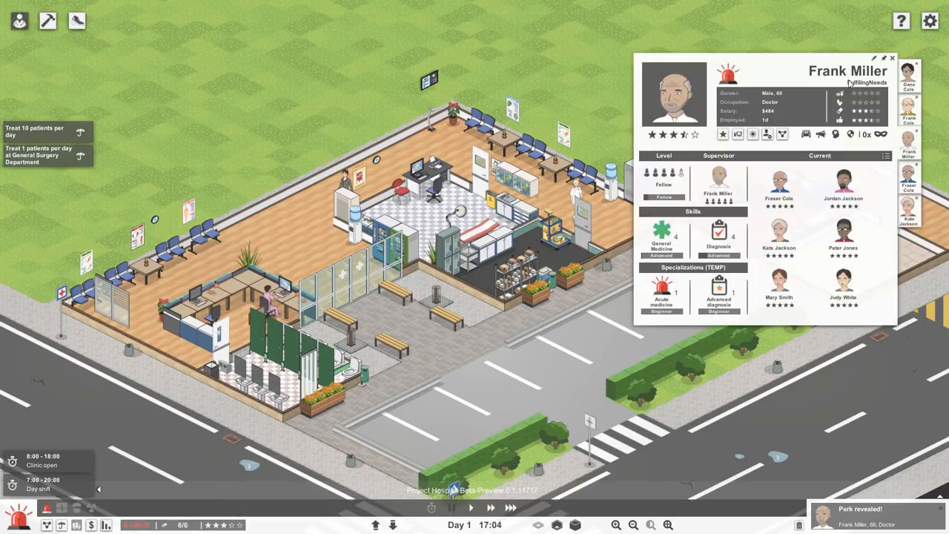
pyautogui.moveTo(893, 60)
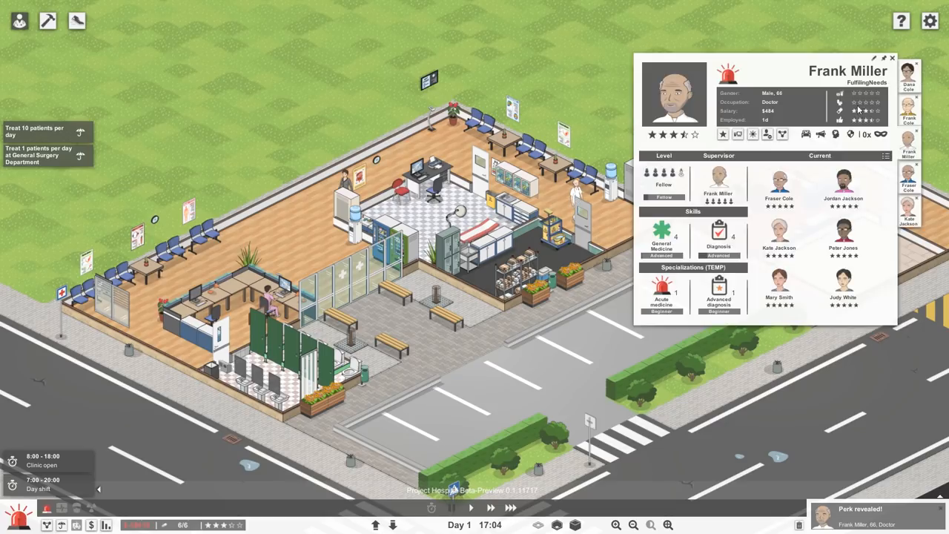
pyautogui.click(893, 58)
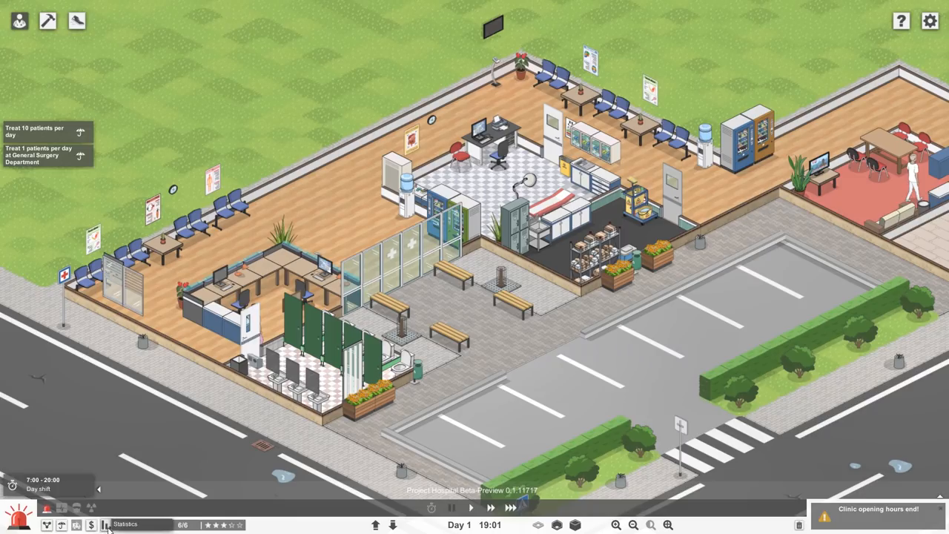
pyautogui.moveTo(47, 20)
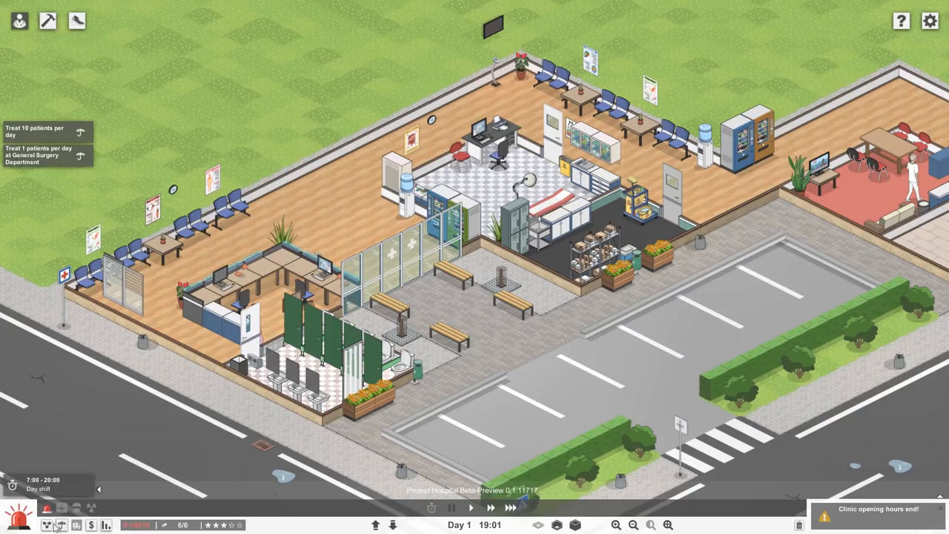
# Step: Check the hospital budget and statistics, ending on the $177 budget view
pyautogui.click(46, 525)
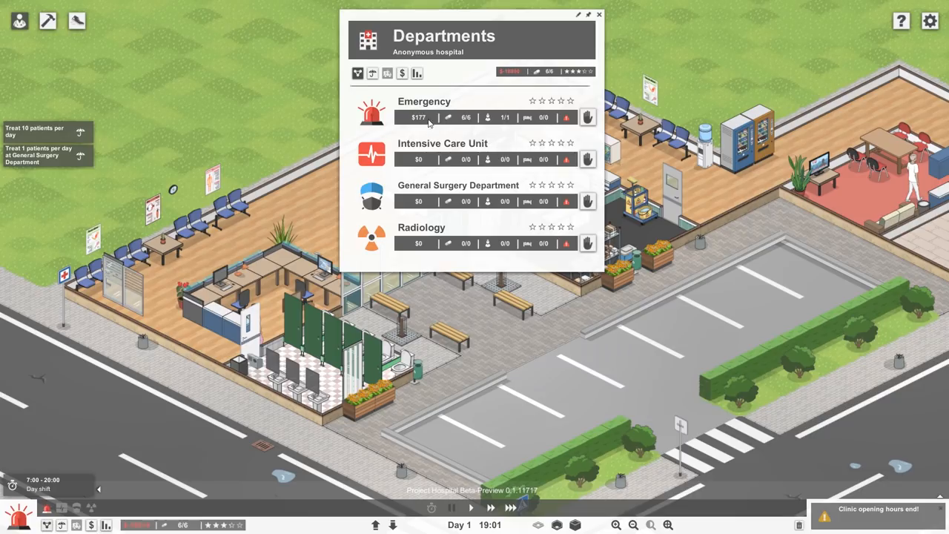
pyautogui.moveTo(588, 117)
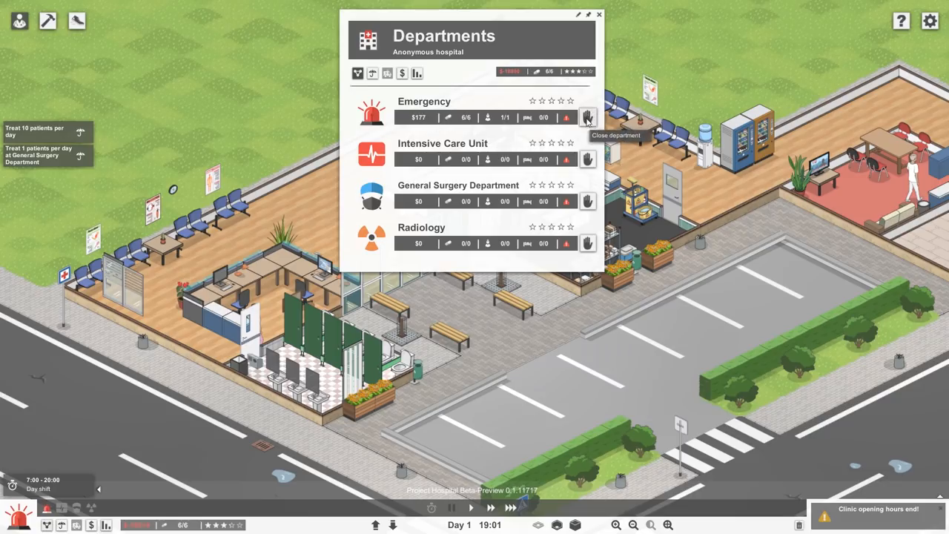
pyautogui.moveTo(465, 122)
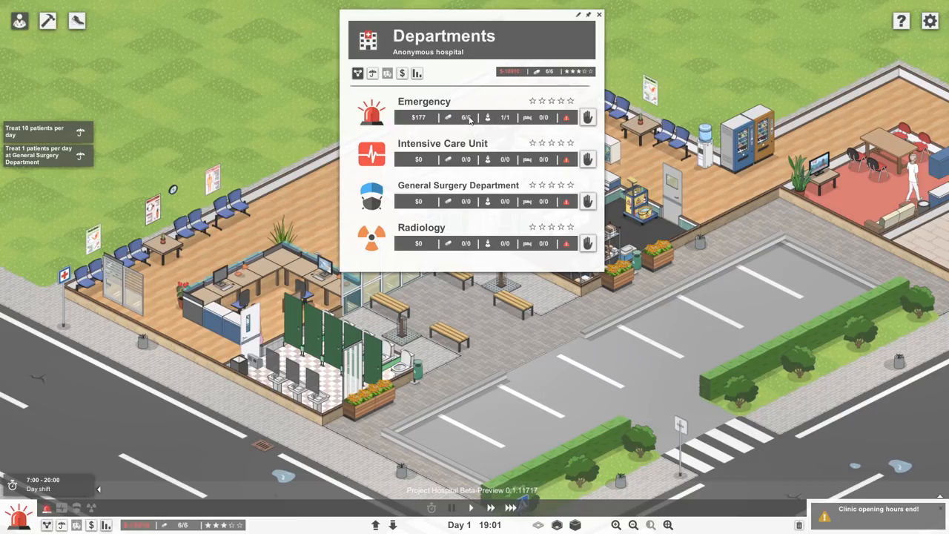
pyautogui.click(386, 73)
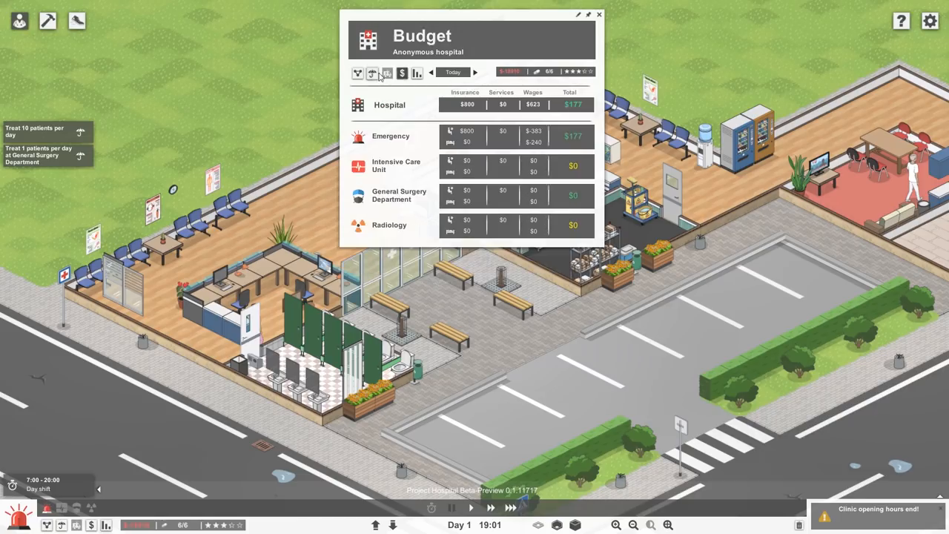
pyautogui.click(600, 15)
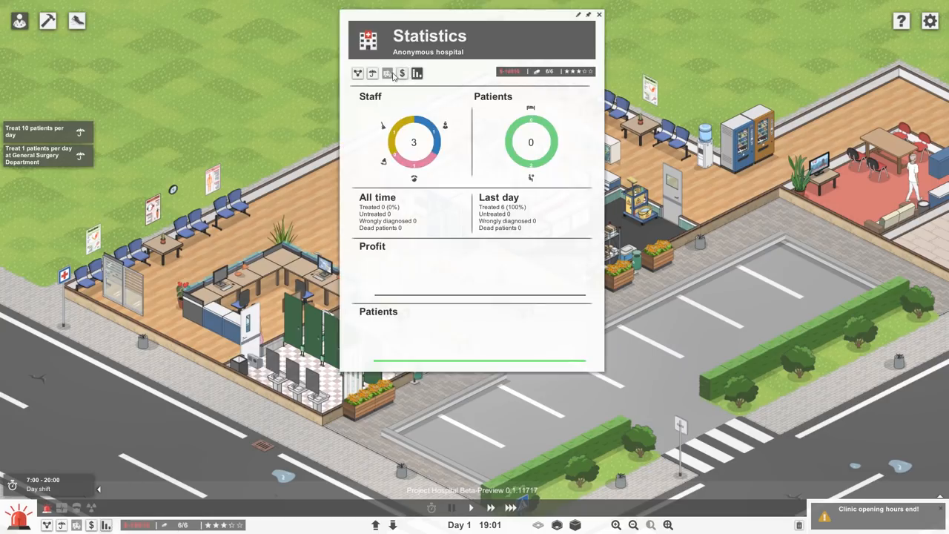
pyautogui.moveTo(402, 72)
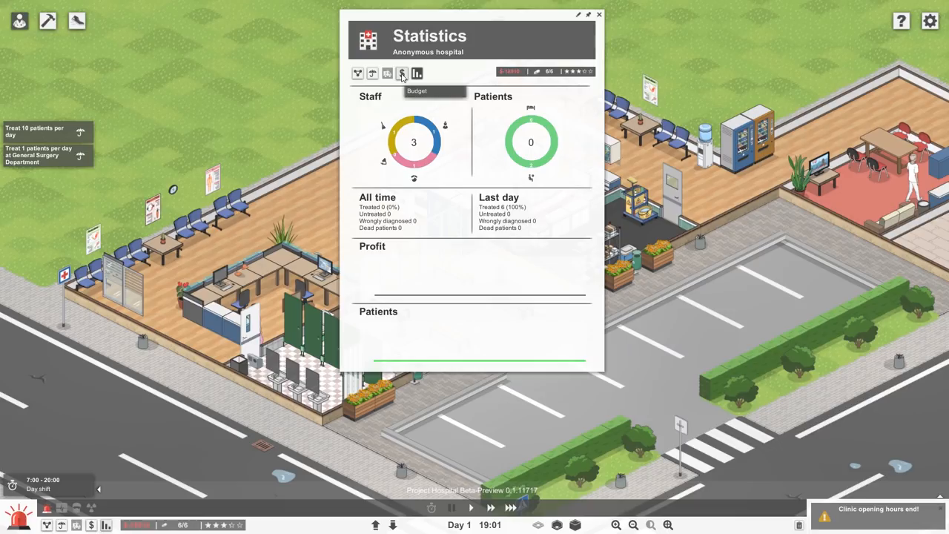
pyautogui.click(403, 72)
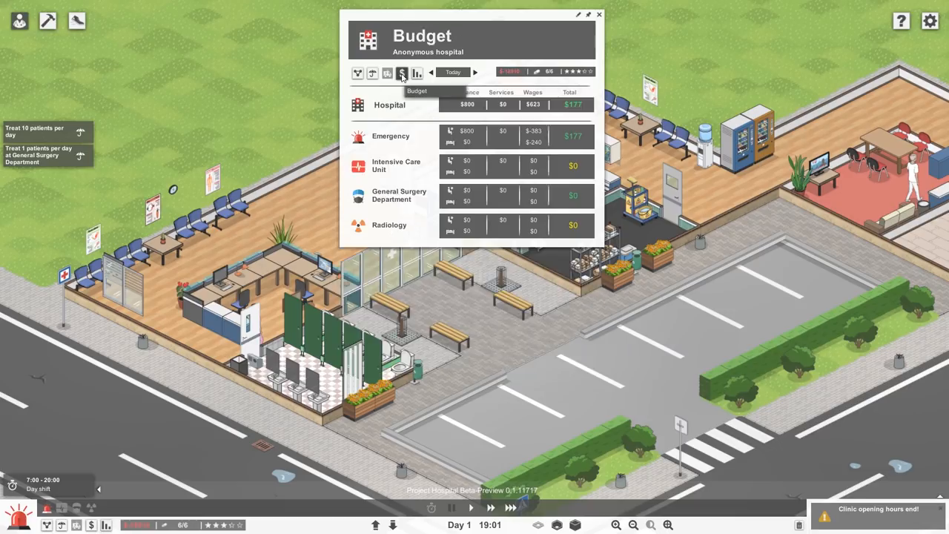
# Step: Start accepting CHEAP!Care patients from the Insurance tab and close the window
pyautogui.click(372, 73)
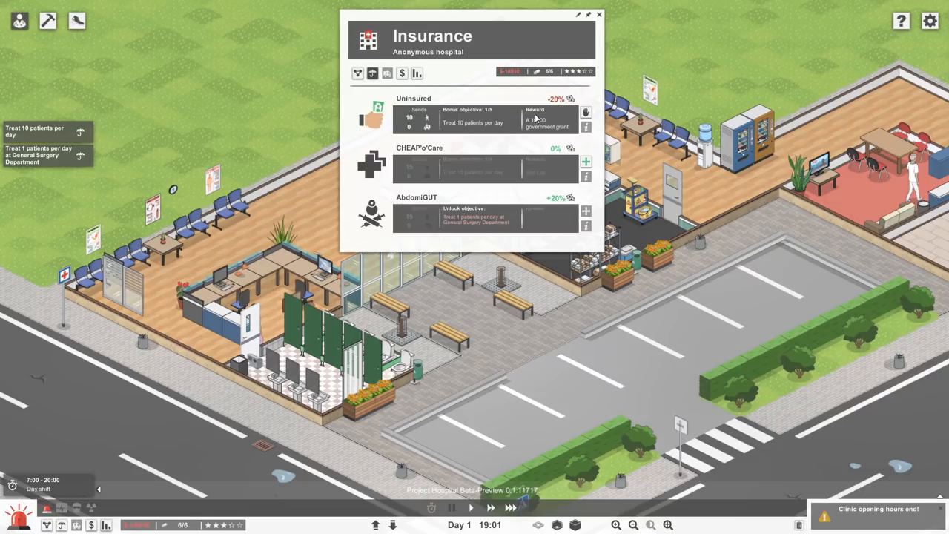
pyautogui.moveTo(586, 162)
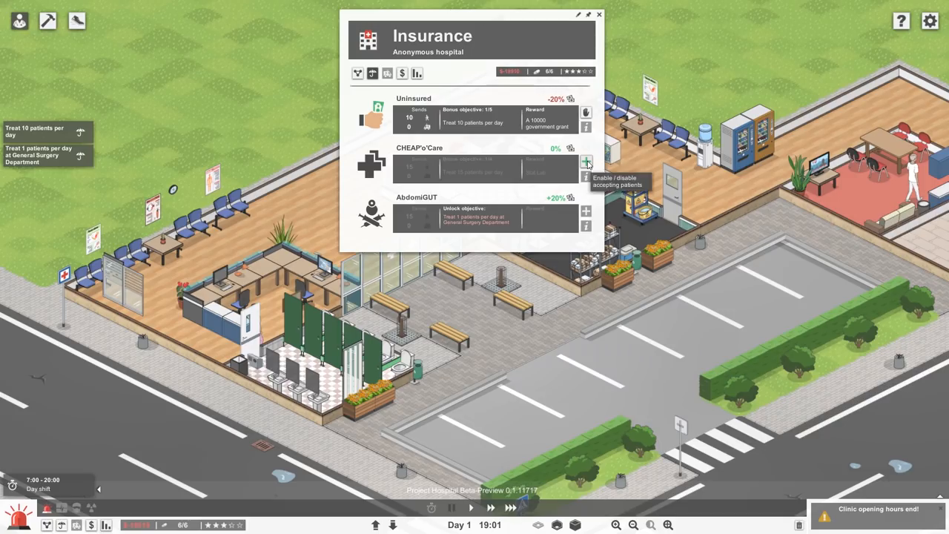
pyautogui.click(586, 162)
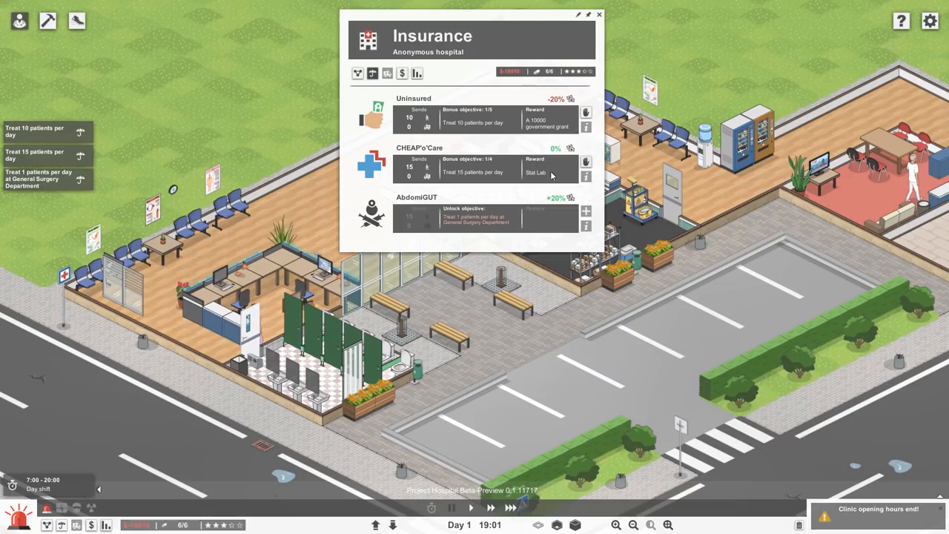
pyautogui.click(599, 14)
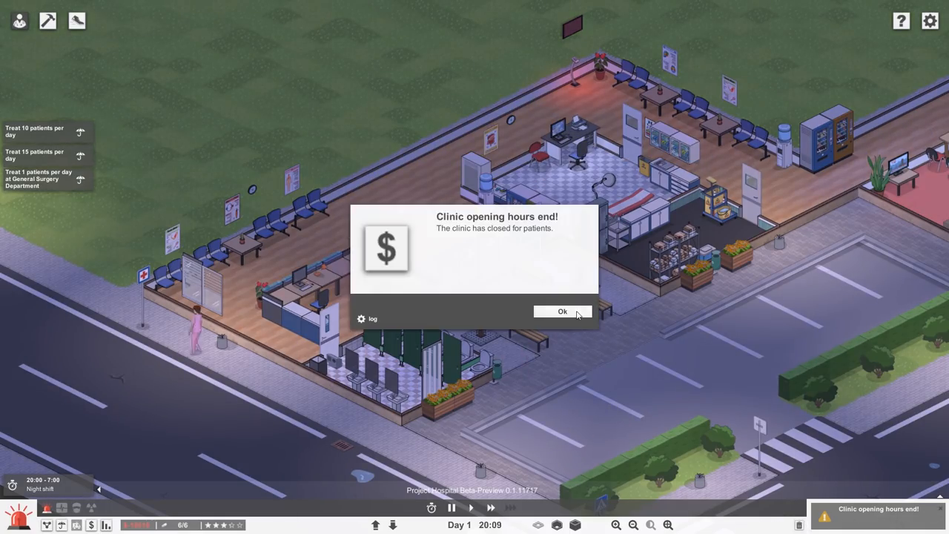
# Step: Acknowledge the clinic-closed notice and skip the night shift
pyautogui.click(562, 311)
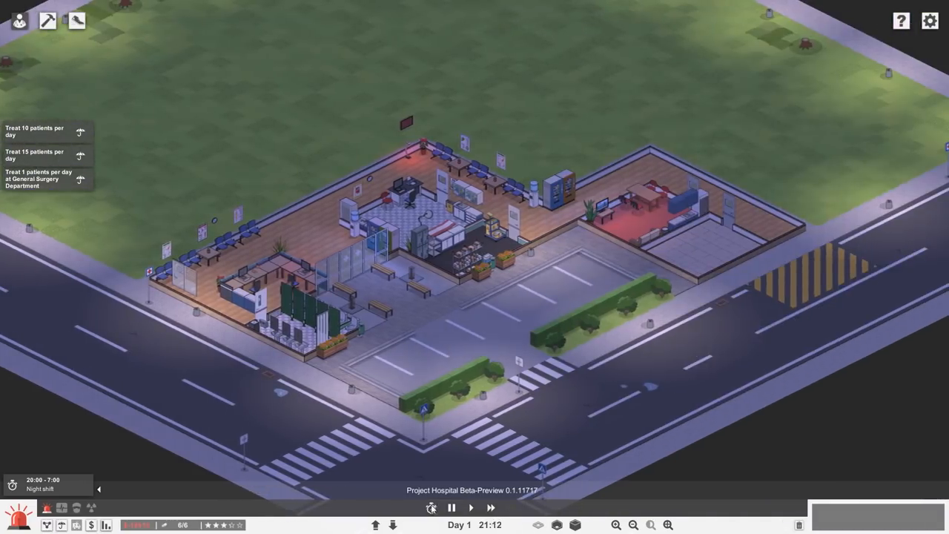
pyautogui.moveTo(432, 507)
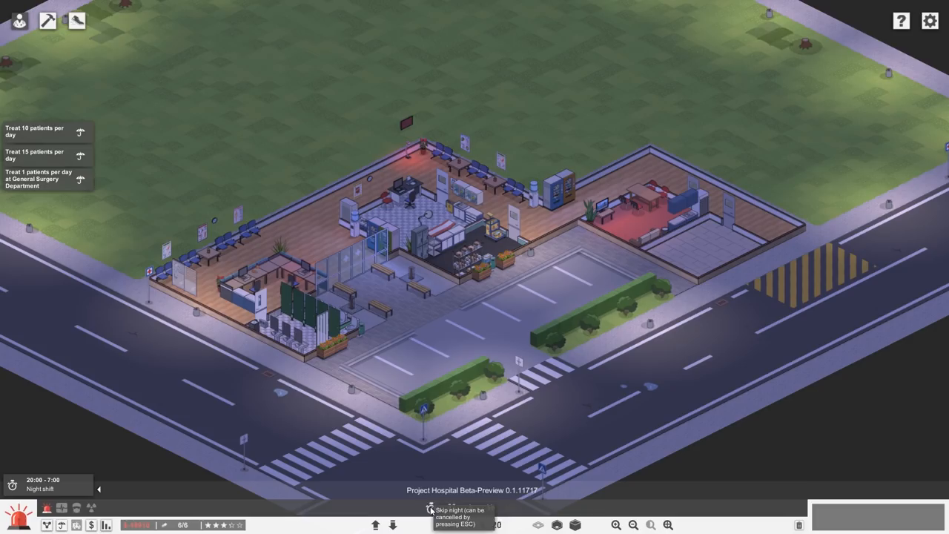
pyautogui.click(430, 509)
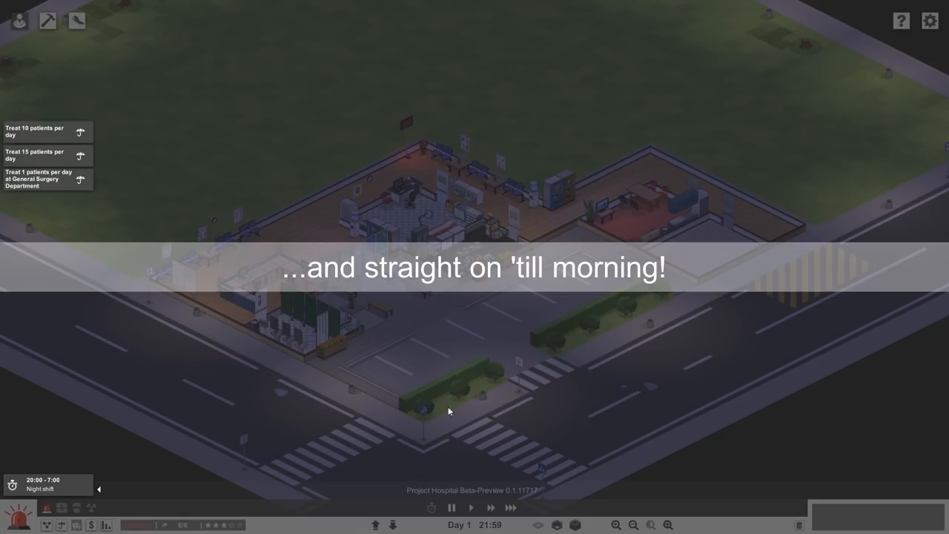
pyautogui.moveTo(459, 424)
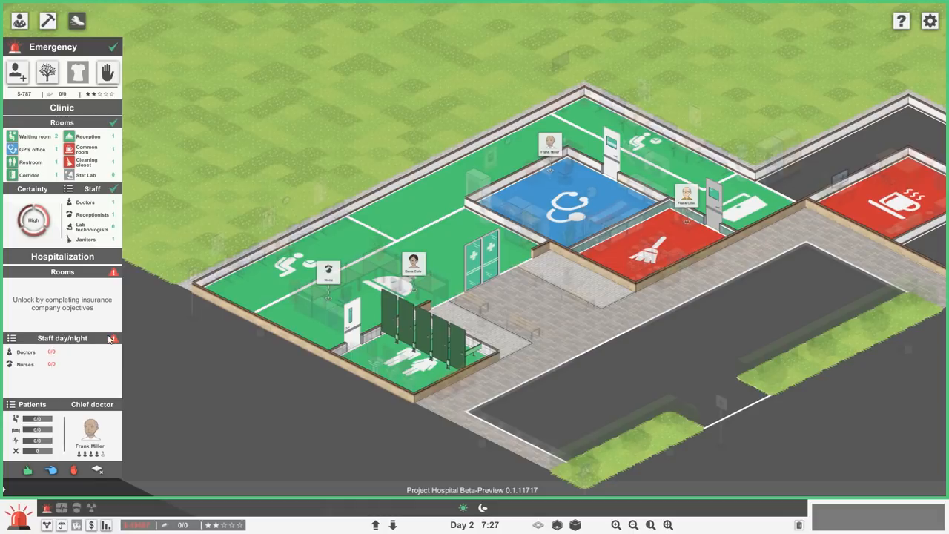
pyautogui.moveTo(6, 338)
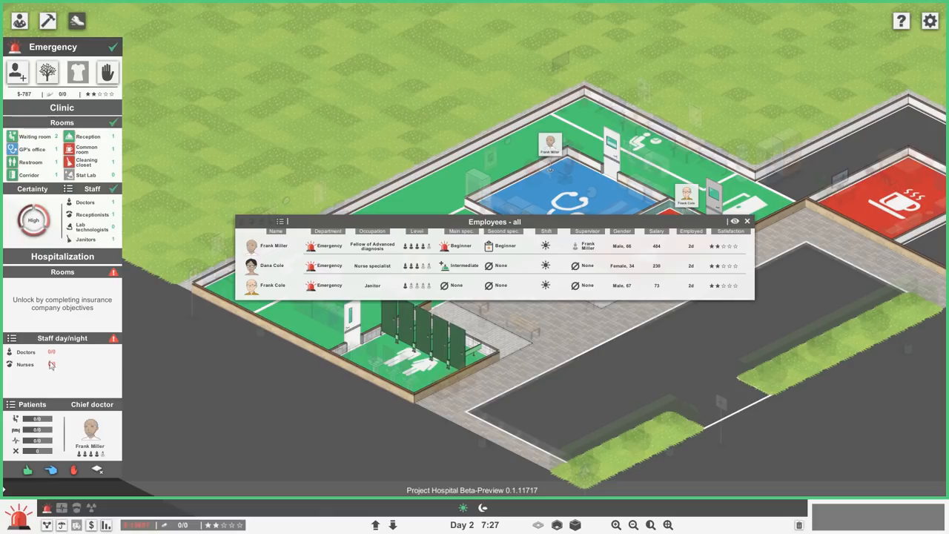
pyautogui.moveTo(27, 470)
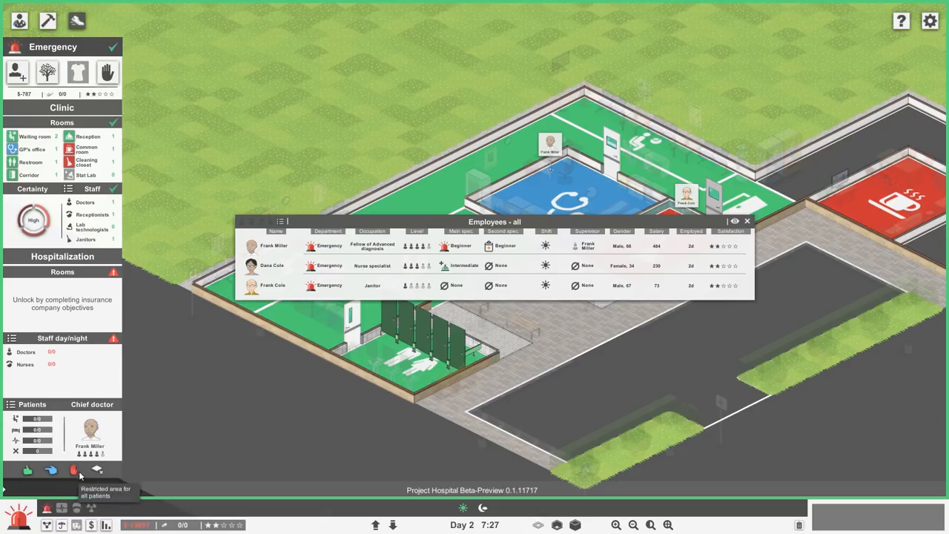
pyautogui.moveTo(98, 470)
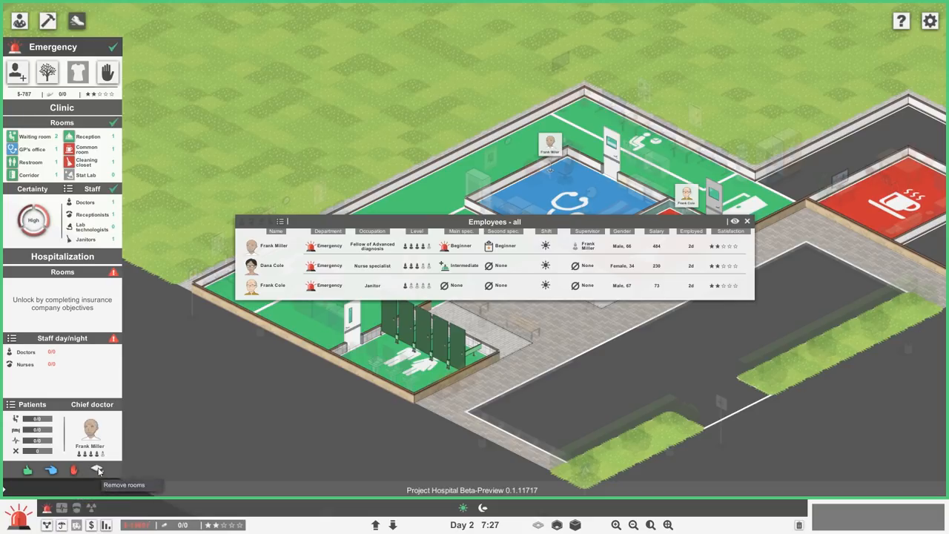
pyautogui.moveTo(32, 219)
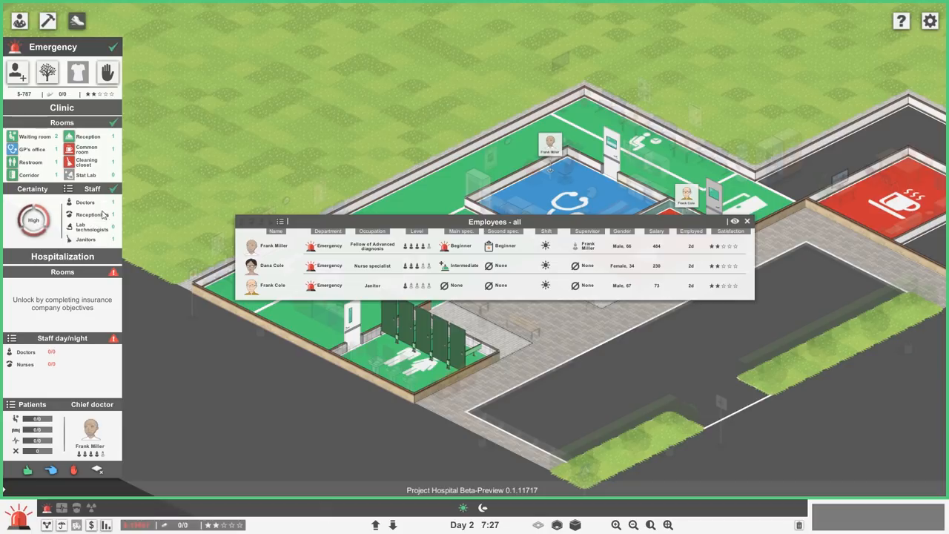
pyautogui.moveTo(86, 239)
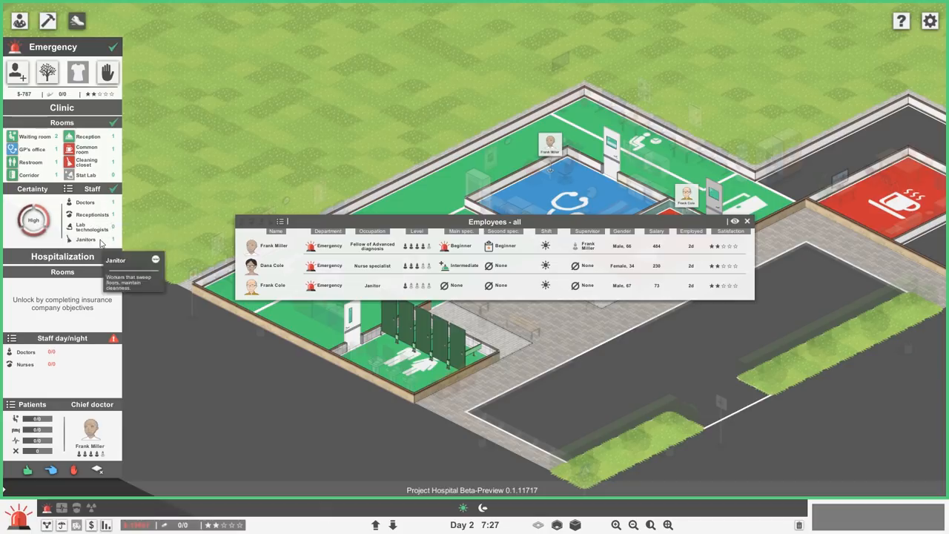
pyautogui.moveTo(77, 71)
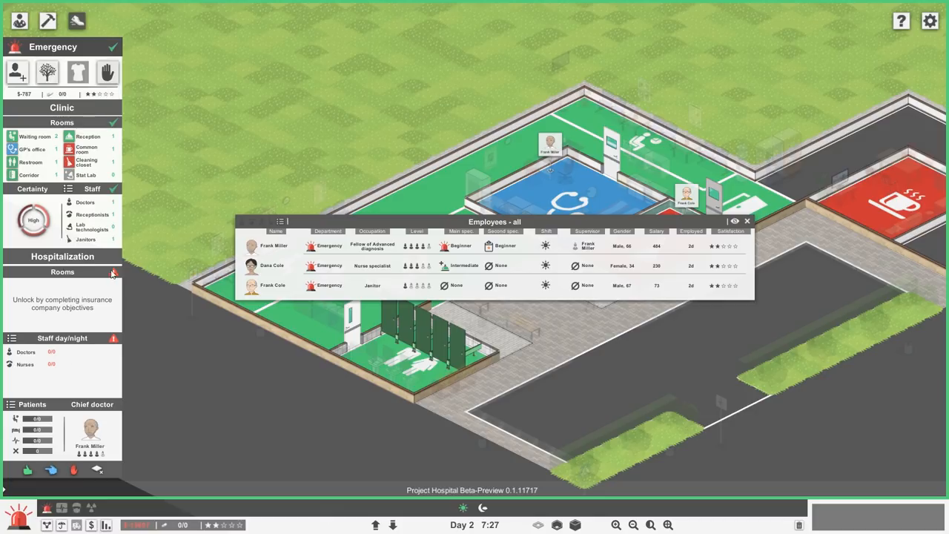
pyautogui.moveTo(114, 343)
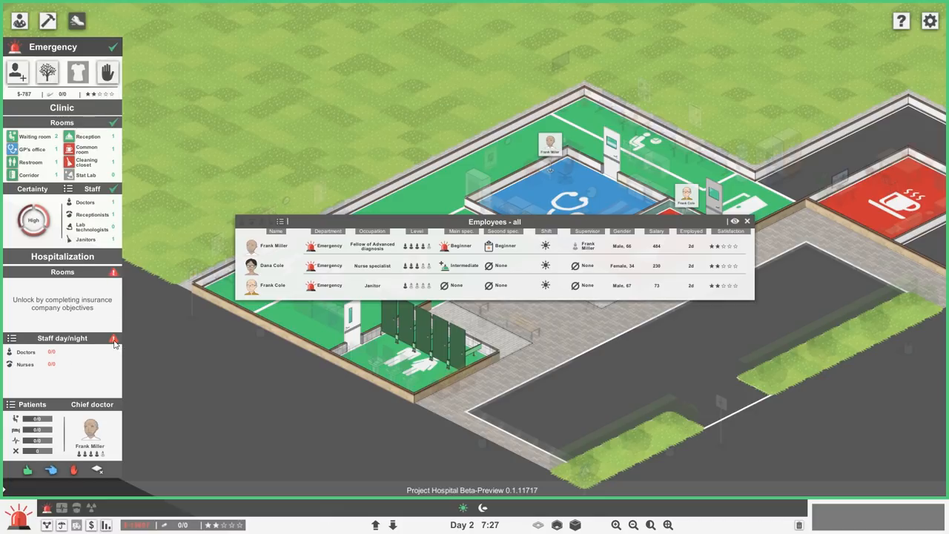
pyautogui.moveTo(86, 340)
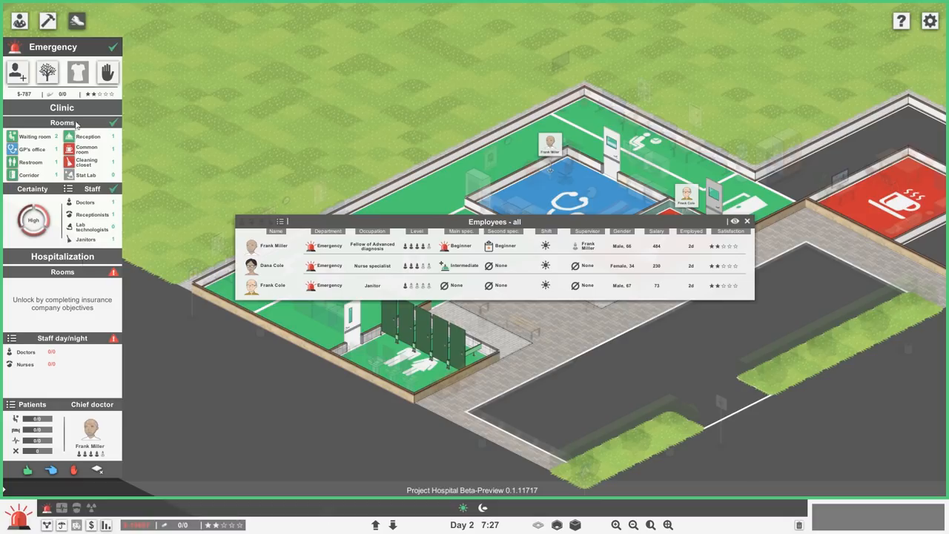
pyautogui.moveTo(80, 319)
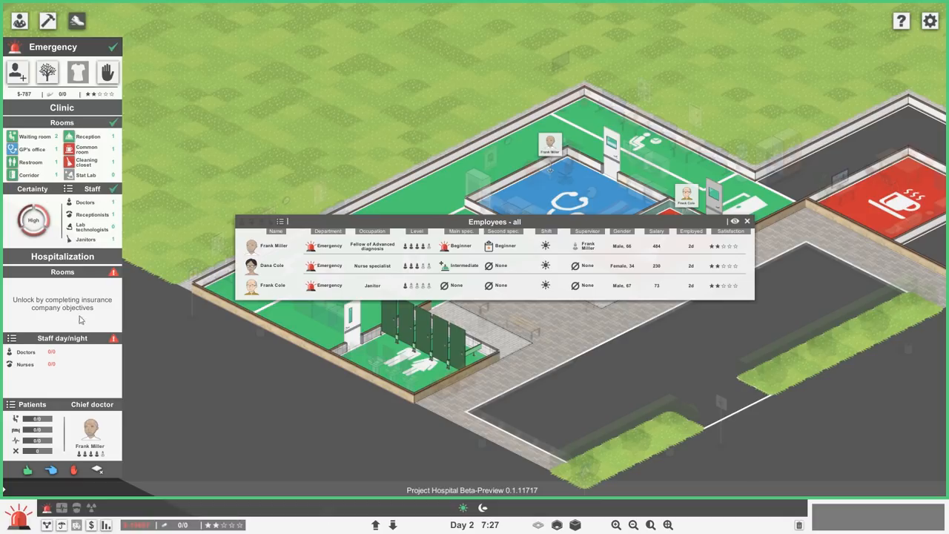
pyautogui.moveTo(41, 169)
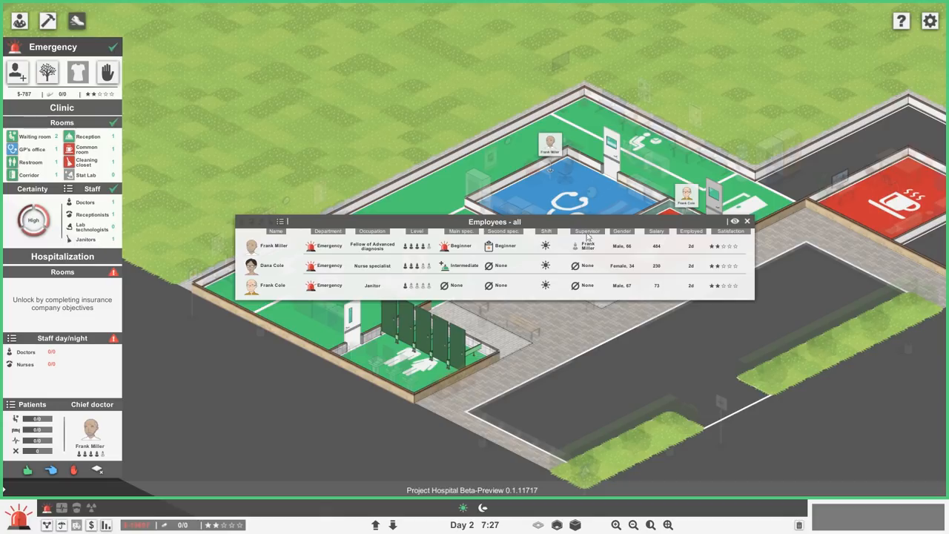
# Step: Close the employees list after reviewing the doctor, nurse and janitor
pyautogui.click(747, 221)
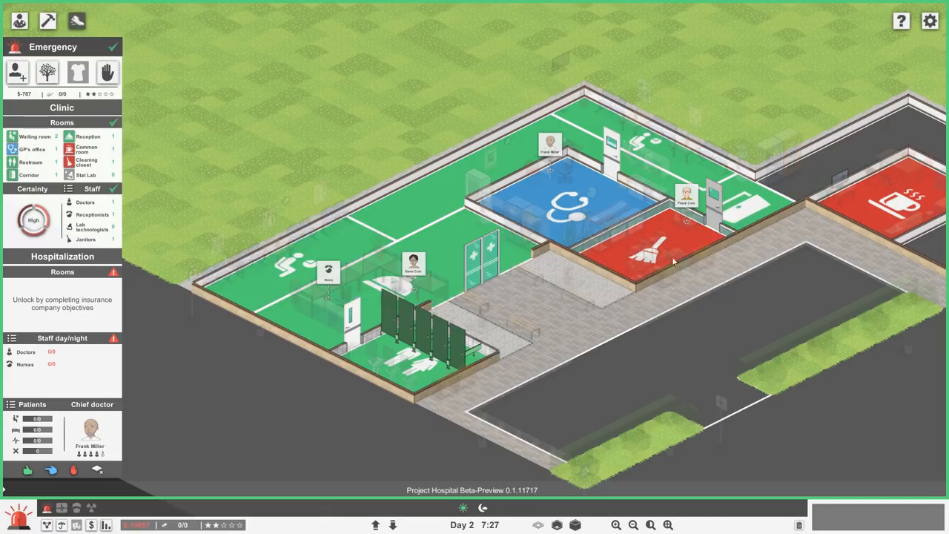
# Step: Return to the normal clinic view and let day two run to opening hours
pyautogui.click(48, 20)
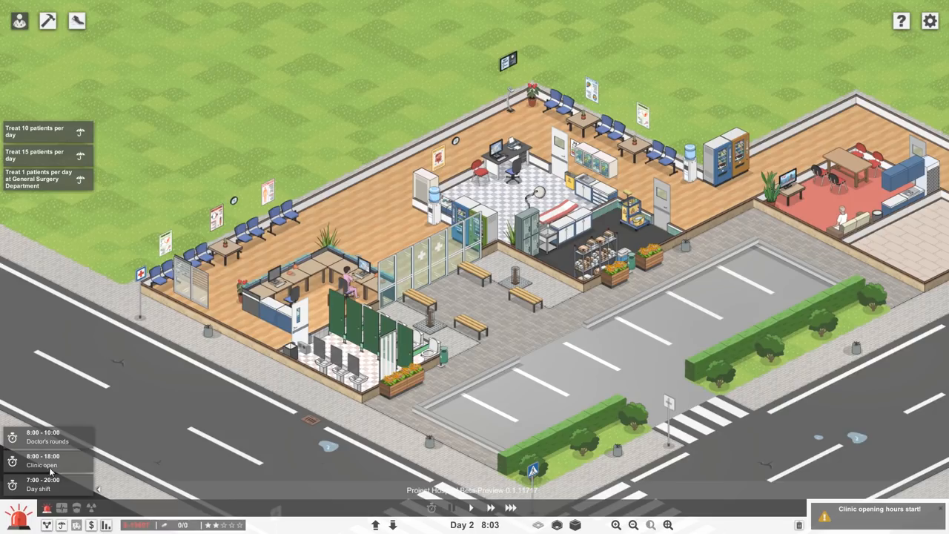
pyautogui.moveTo(61, 464)
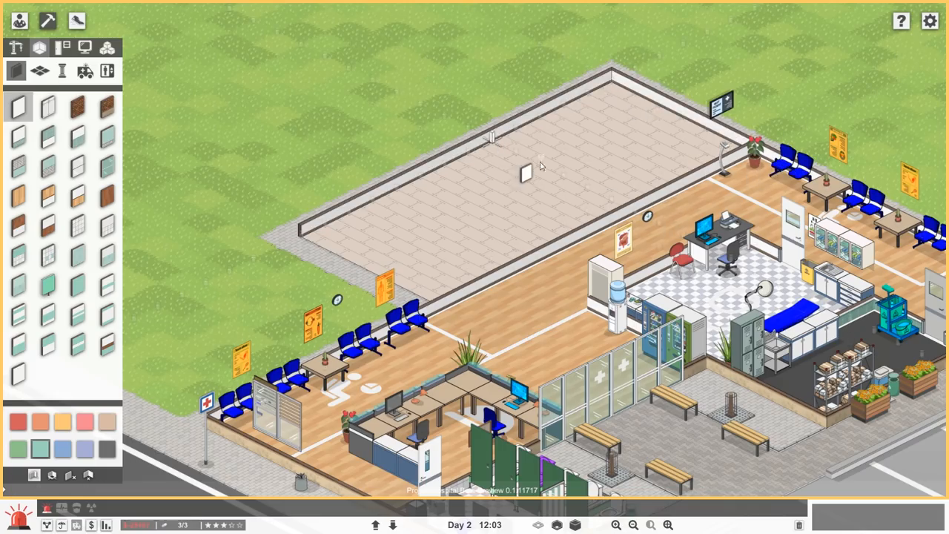
# Step: Drag interior walls across the extension to form three separate rooms
pyautogui.moveTo(492, 137); pyautogui.dragTo(635, 207)
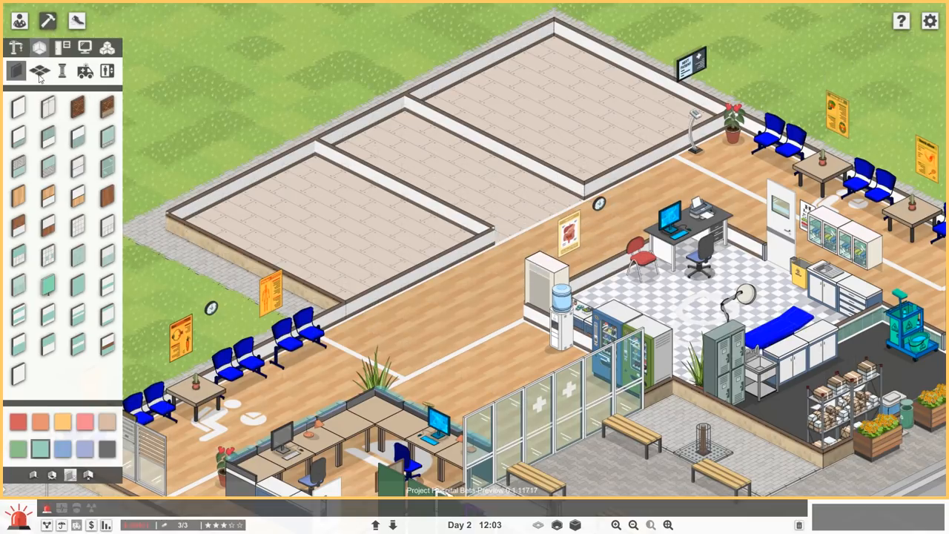
pyautogui.moveTo(47, 21)
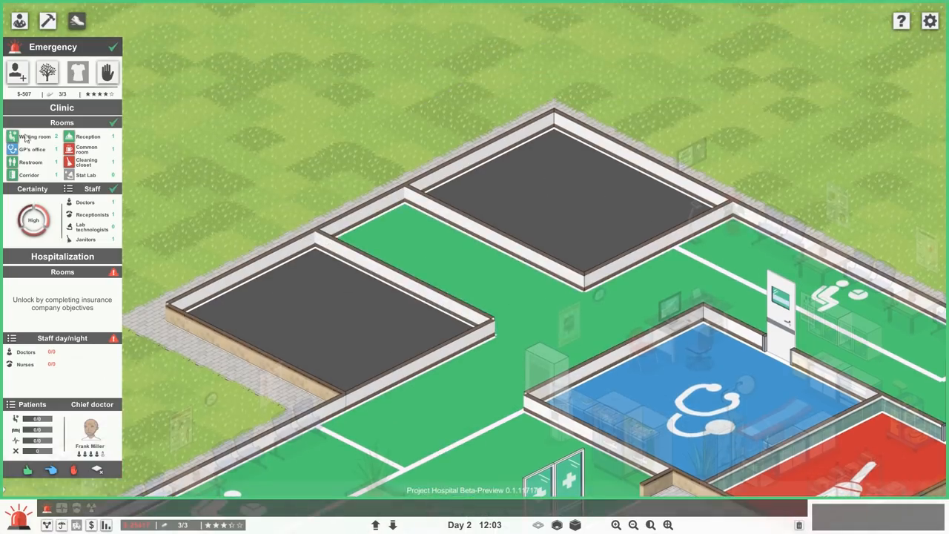
# Step: Zone the new back rooms as GP's offices and fit them with doors and checkered tile floors
pyautogui.click(33, 148)
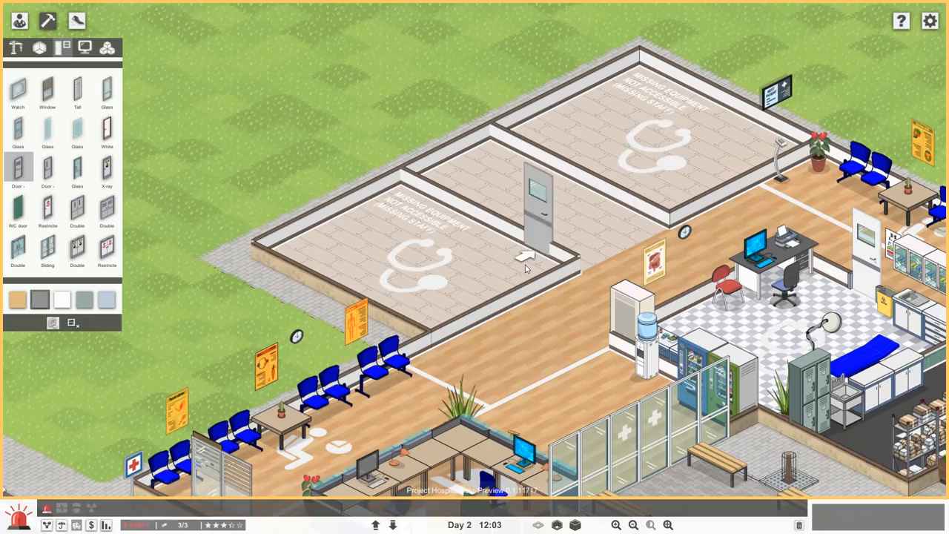
pyautogui.click(62, 300)
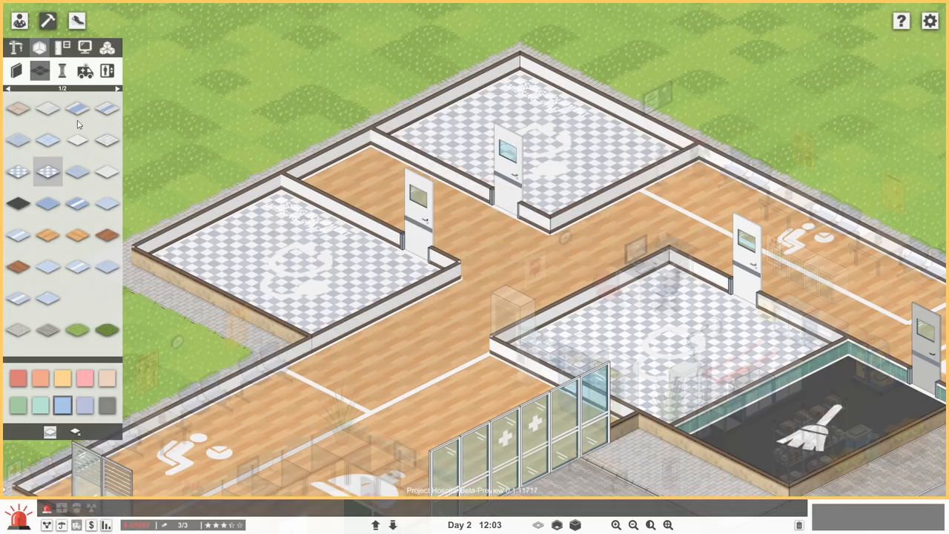
# Step: Place examination couches and wall cabinets with sinks in both new GP's offices
pyautogui.click(63, 48)
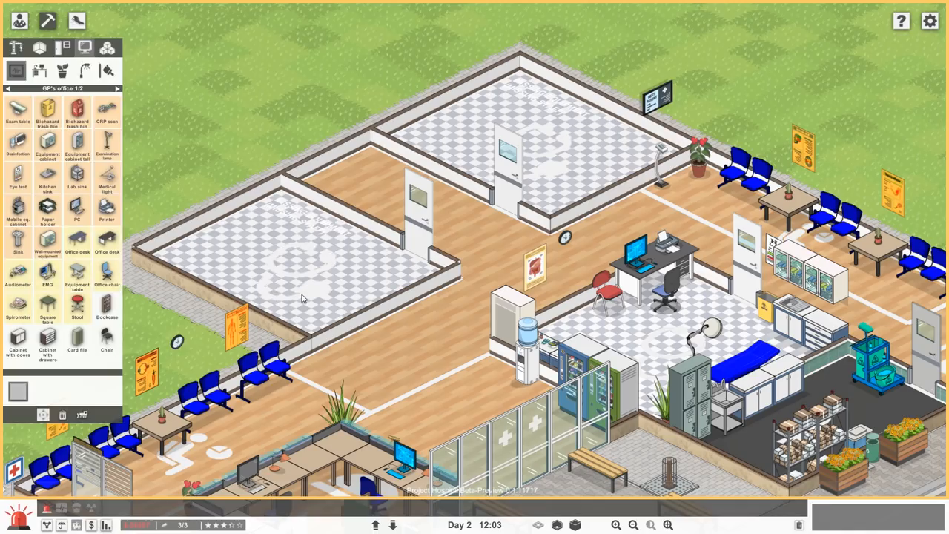
pyautogui.click(18, 111)
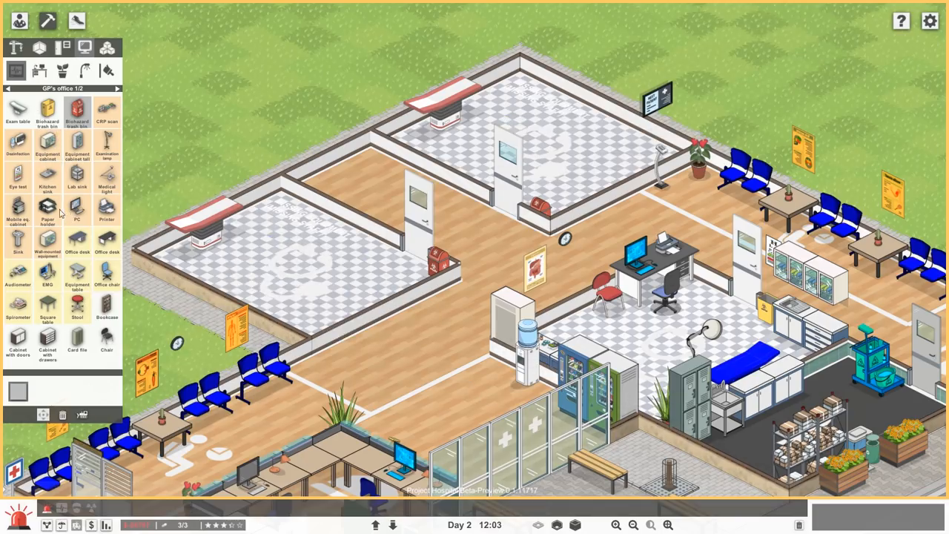
pyautogui.click(18, 341)
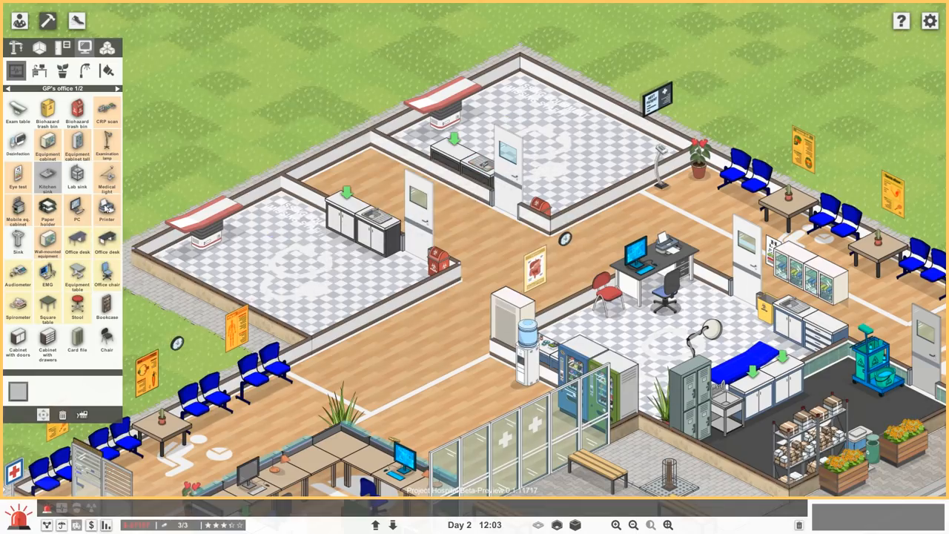
pyautogui.moveTo(47, 306)
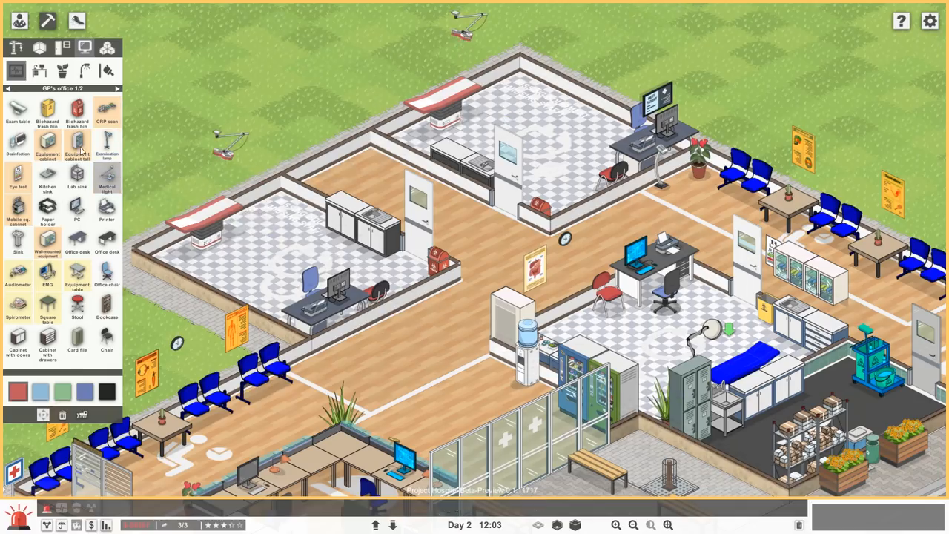
# Step: Add doctor's desks with computers, chairs, tall cabinets and an examination lamp to both offices
pyautogui.click(77, 147)
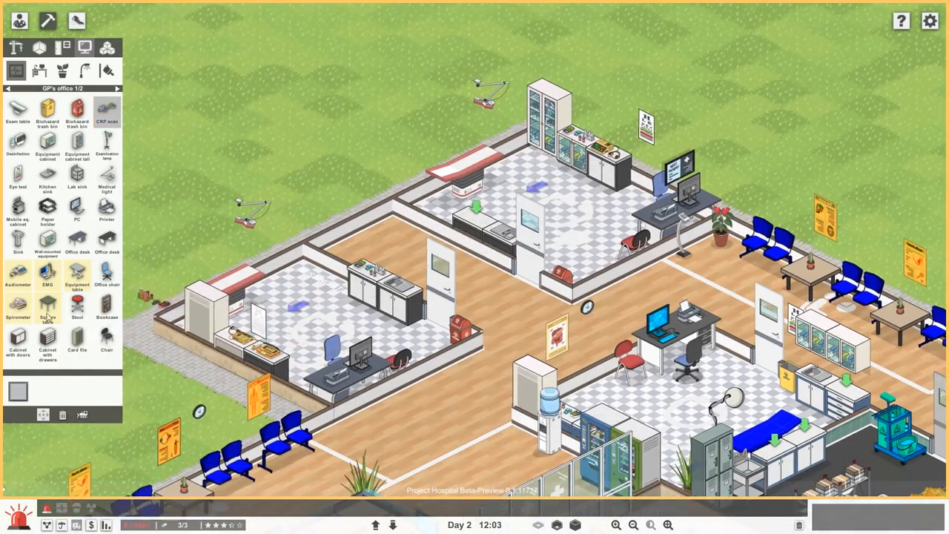
pyautogui.moveTo(107, 211)
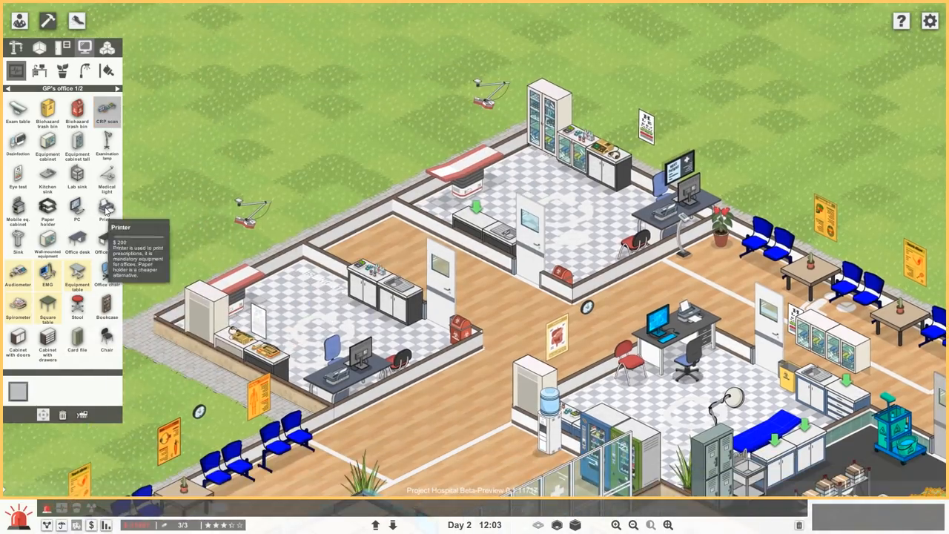
pyautogui.moveTo(77, 273)
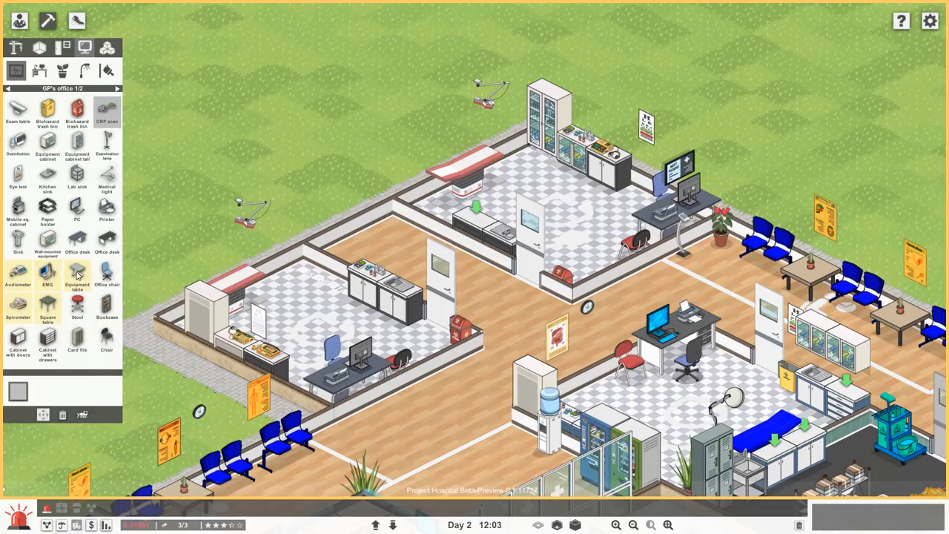
pyautogui.click(77, 281)
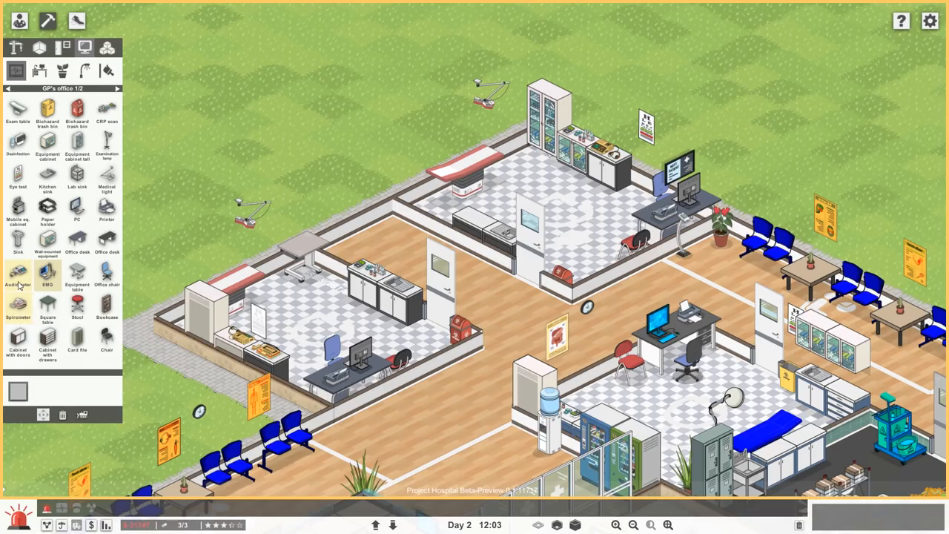
pyautogui.moveTo(17, 275)
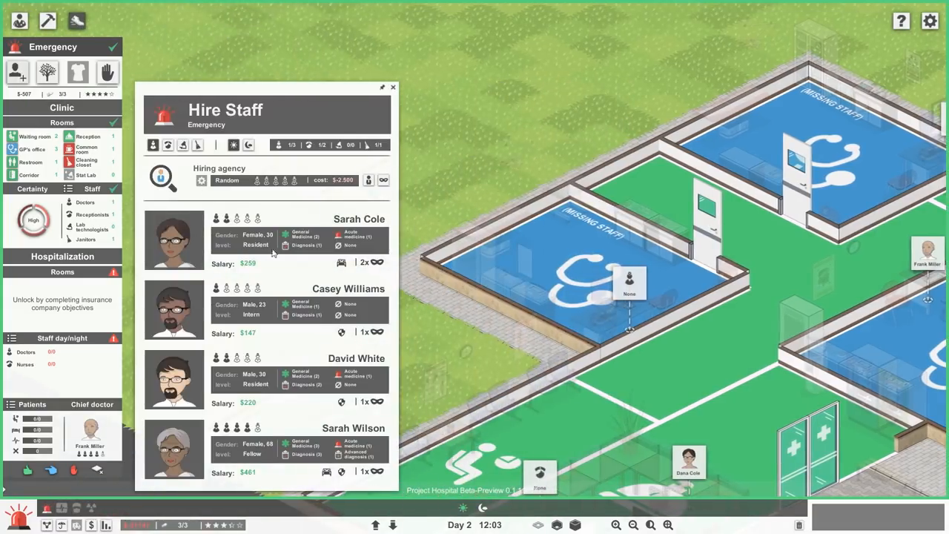
pyautogui.moveTo(315, 377)
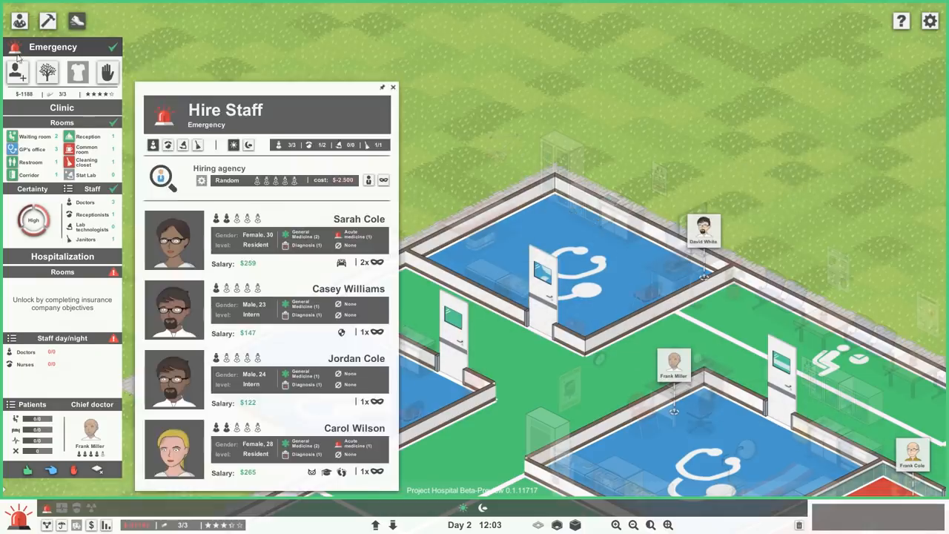
# Step: Hire General Medicine doctor candidates to staff the new GP's offices
pyautogui.click(392, 86)
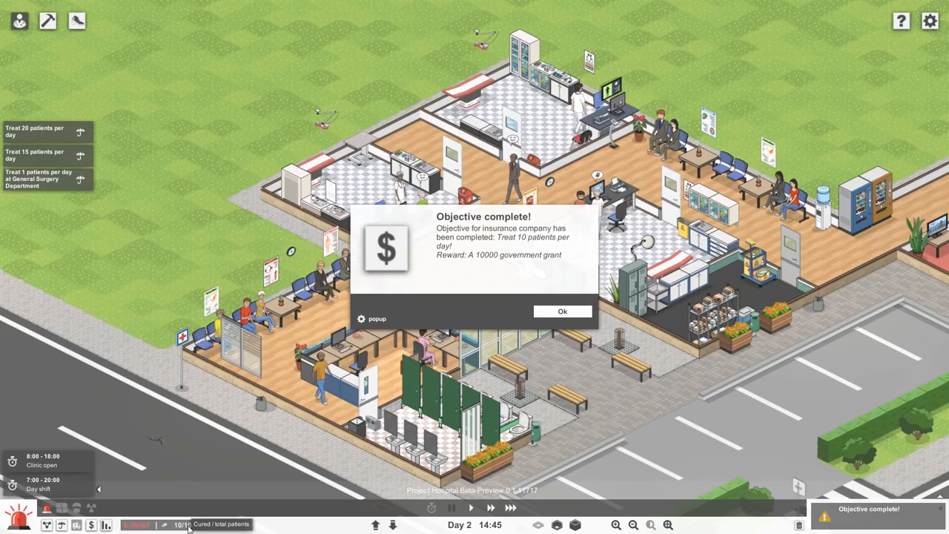
# Step: Confirm the Treat 10 patients per day objective notice awarding the $10,000 government grant
pyautogui.click(562, 312)
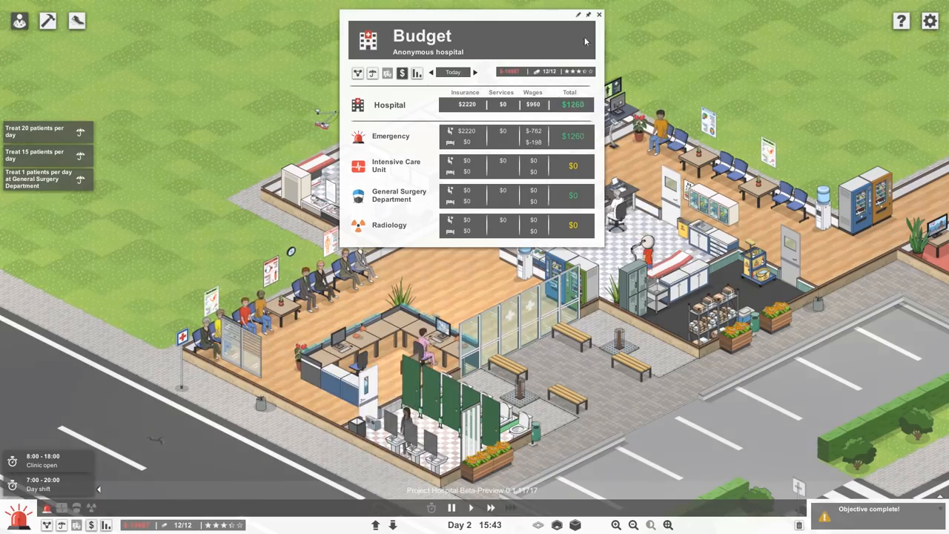
pyautogui.click(600, 15)
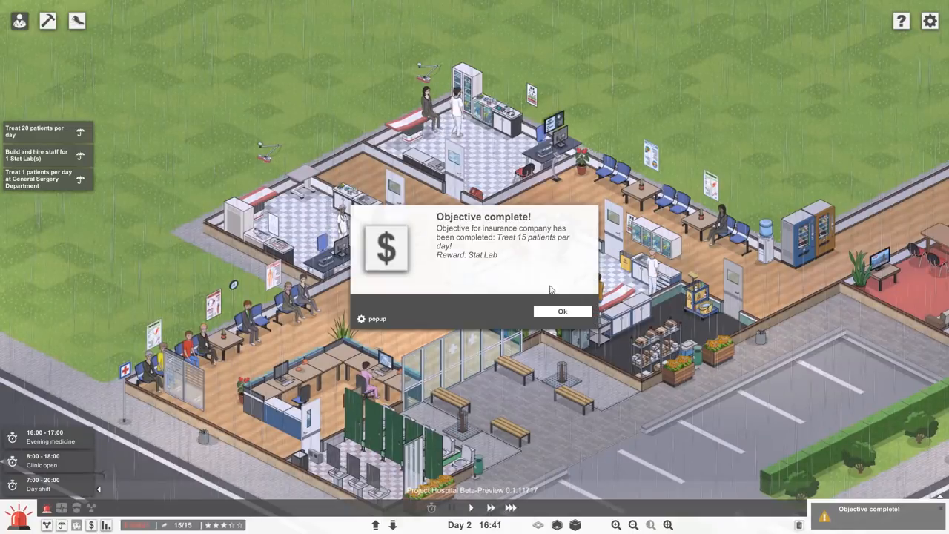
# Step: Confirm the Treat 15 patients per day objective notice awarding the Stat Lab
pyautogui.click(562, 311)
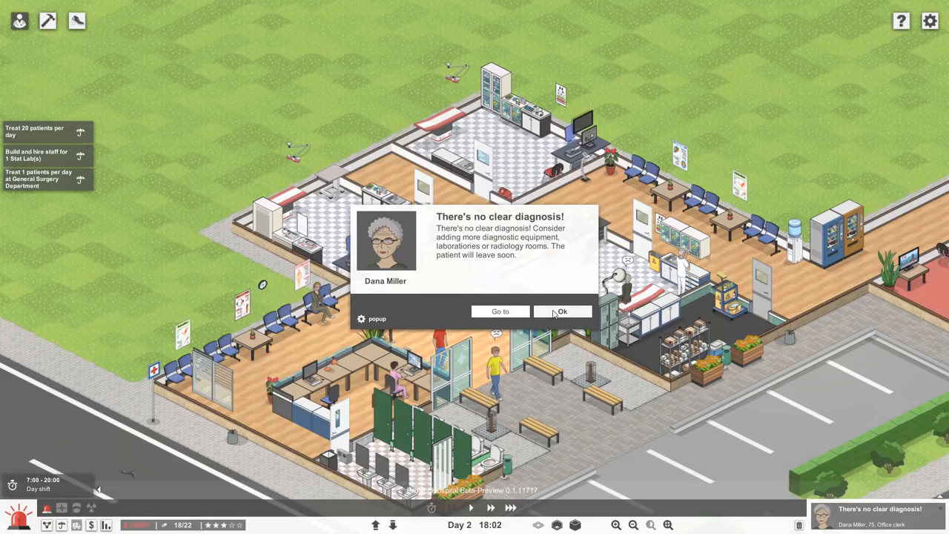
# Step: Dismiss the warning that Dana Miller has no clear diagnosis and will leave soon
pyautogui.click(562, 311)
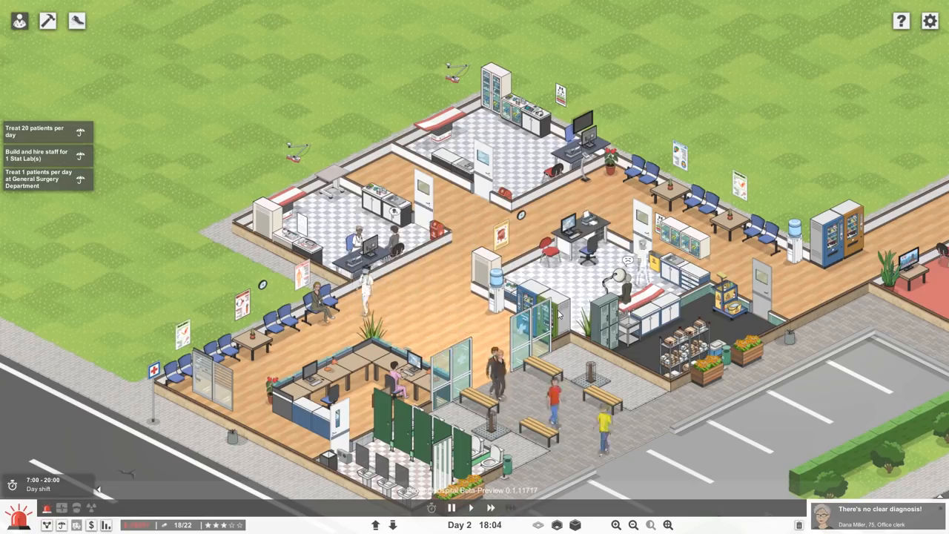